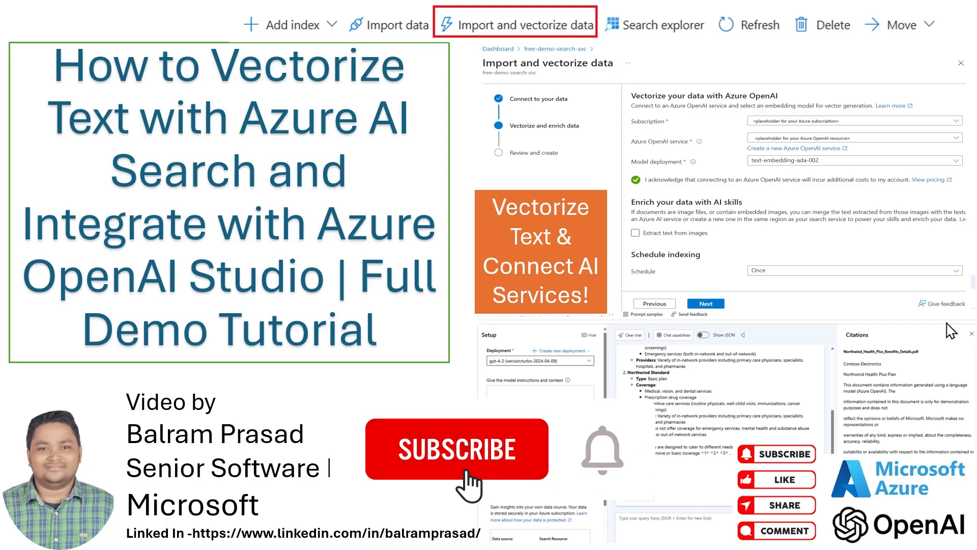
Bring up the softwizaidemoaeast storage account and dismiss the PDF app-chooser prompt.
left_click(456, 449)
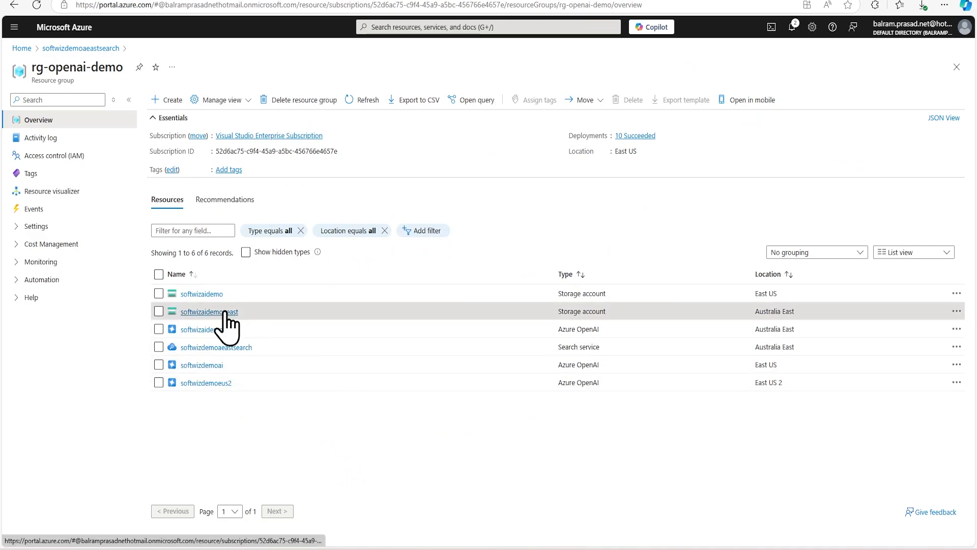
left_click(209, 311)
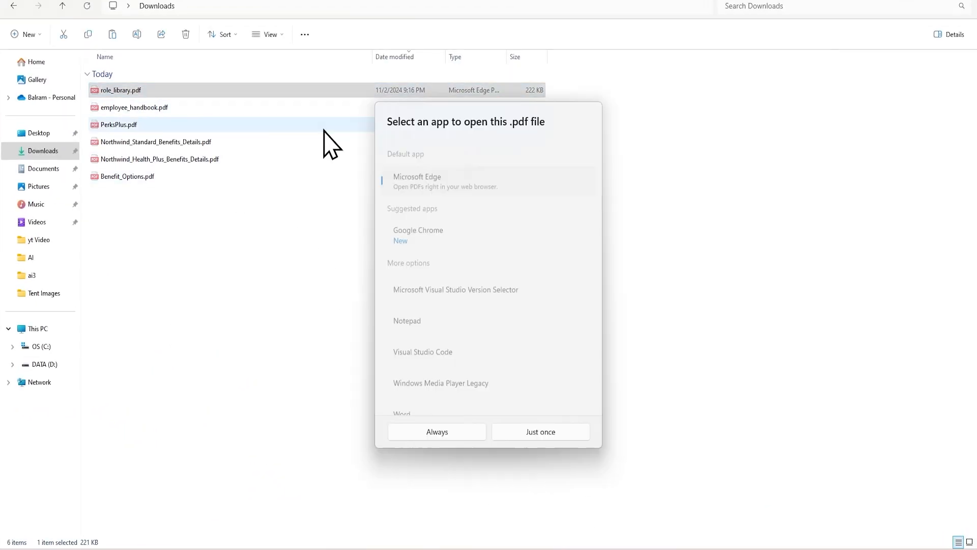
left_click(540, 431)
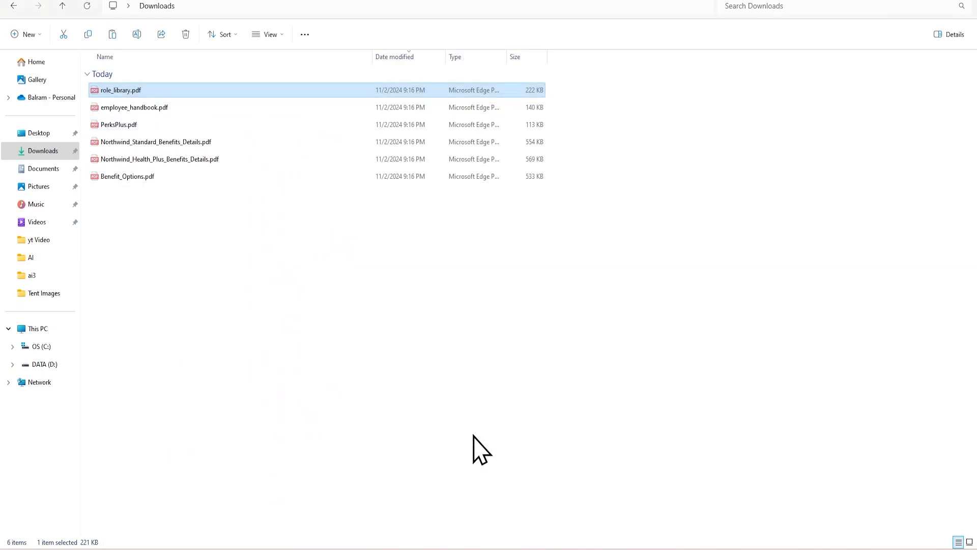
Preview role_library.pdf, employee_handbook.pdf and the Northwind Standard benefits PDF from Downloads.
double_click(120, 89)
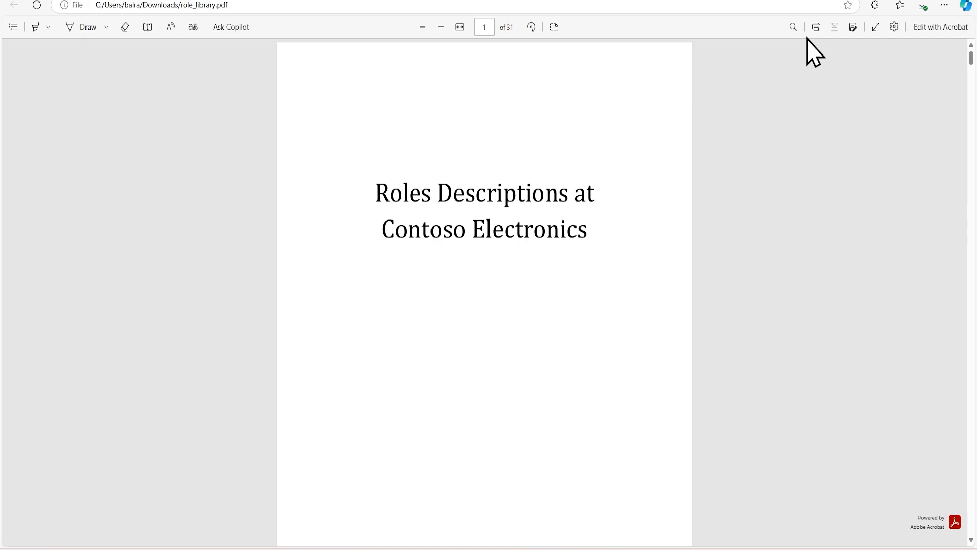
scroll("down", 3)
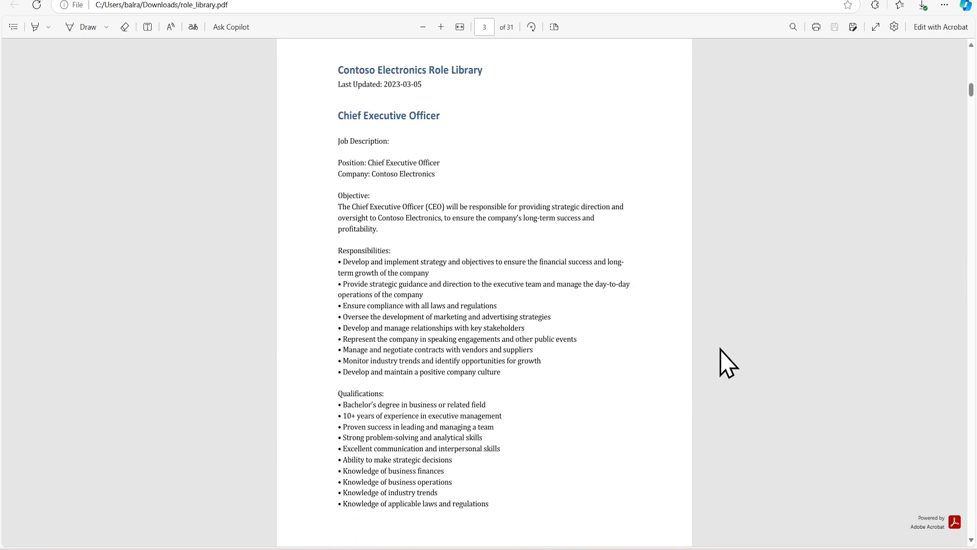
mouse_move(727, 364)
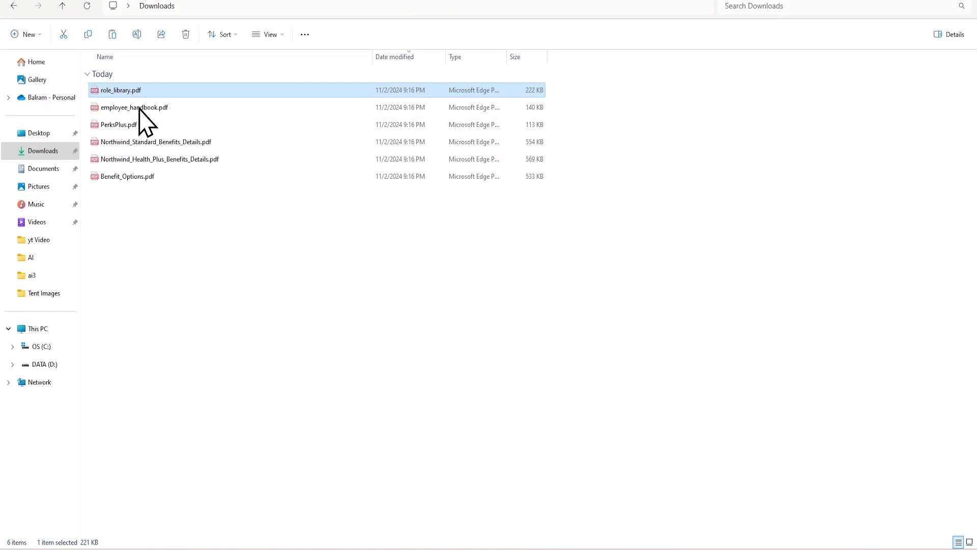
double_click(134, 107)
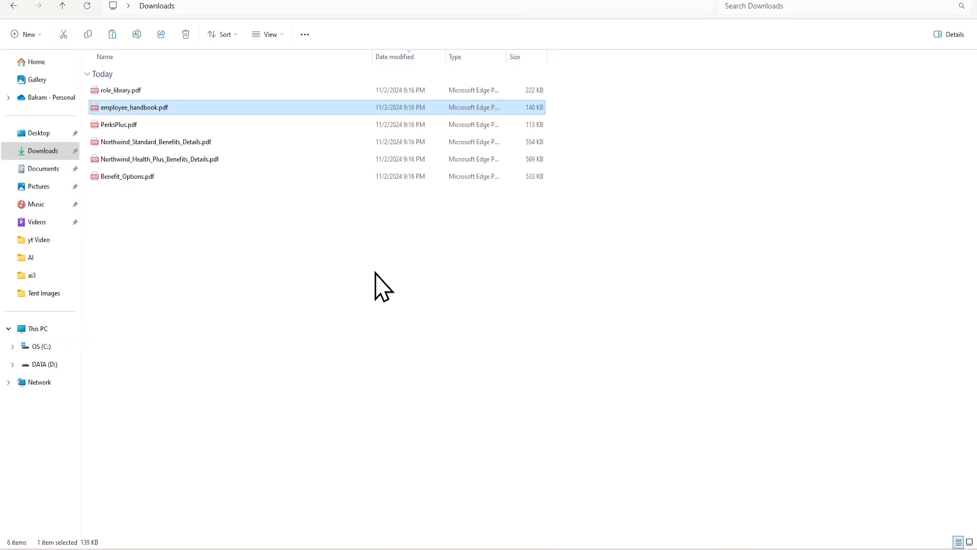
double_click(157, 141)
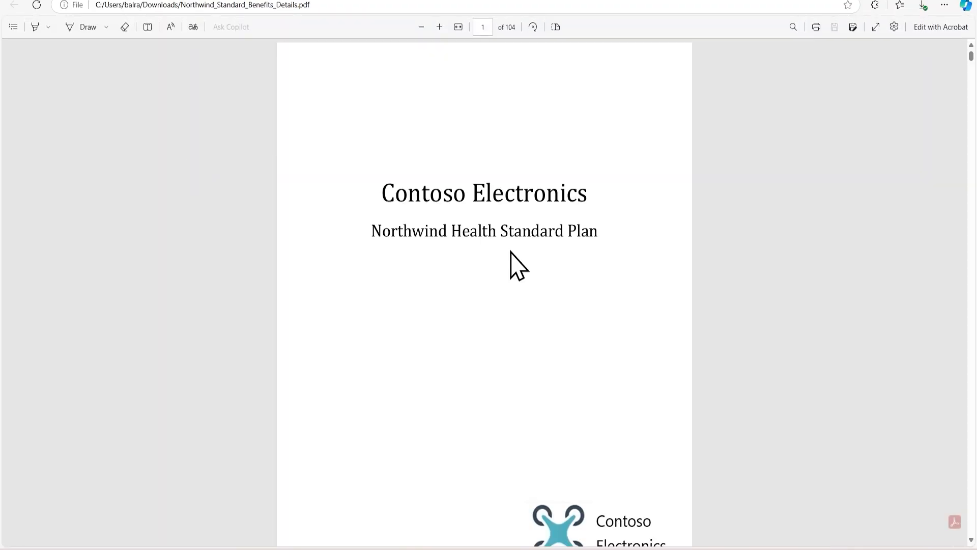
scroll("down", 3)
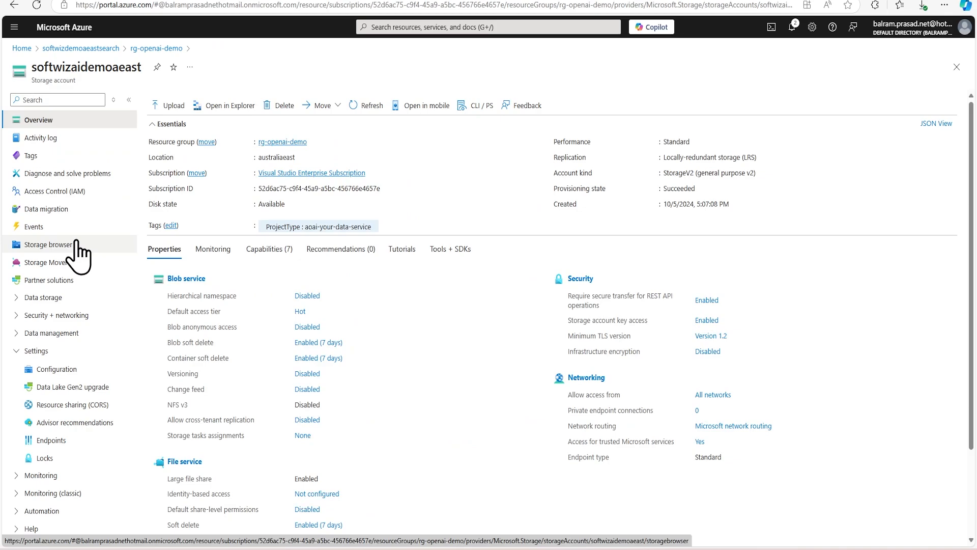
Create a blob container named contoso via Storage browser > Blob containers.
left_click(48, 243)
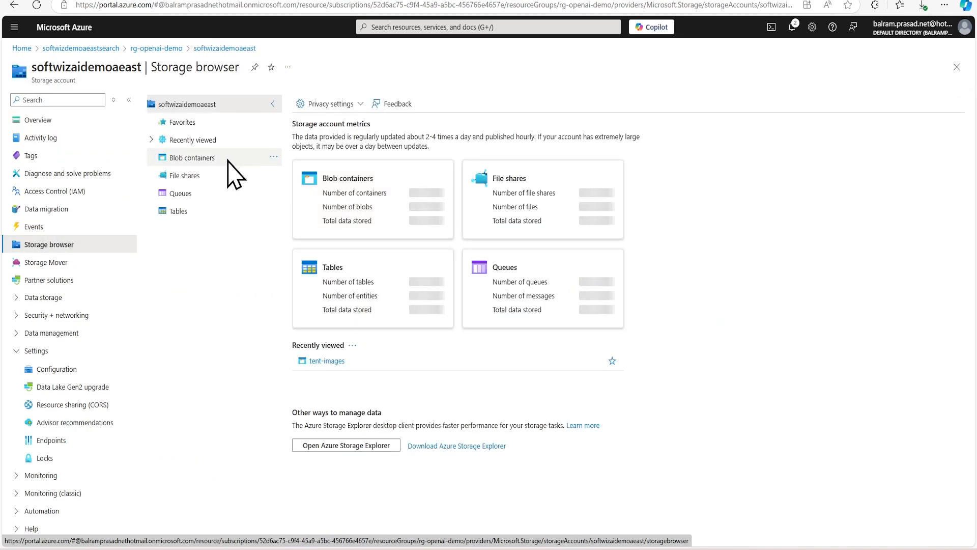
left_click(193, 157)
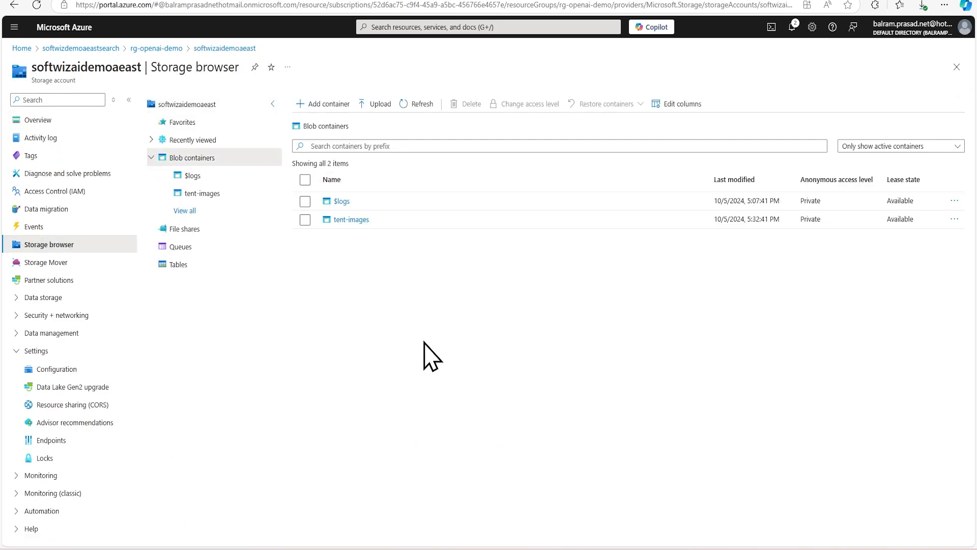
left_click(322, 104)
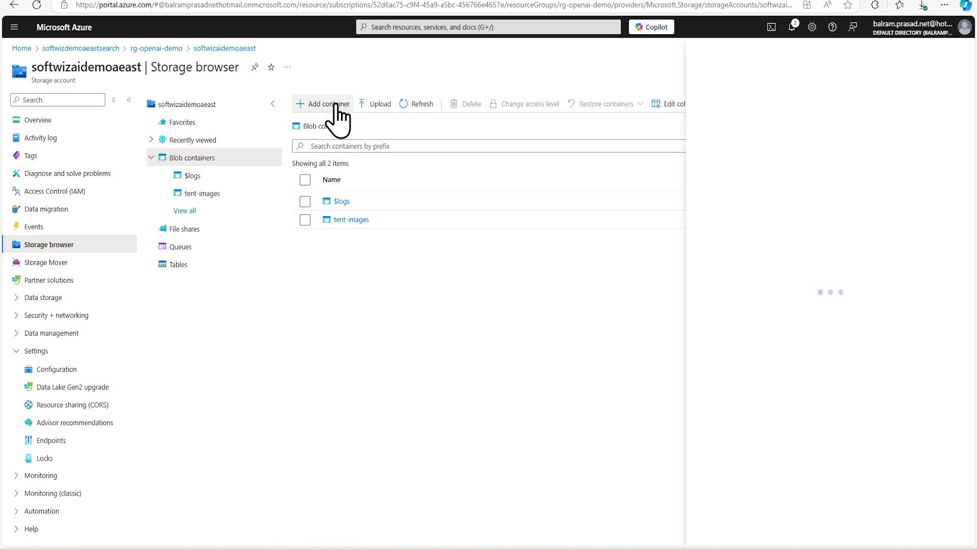
left_click(322, 104)
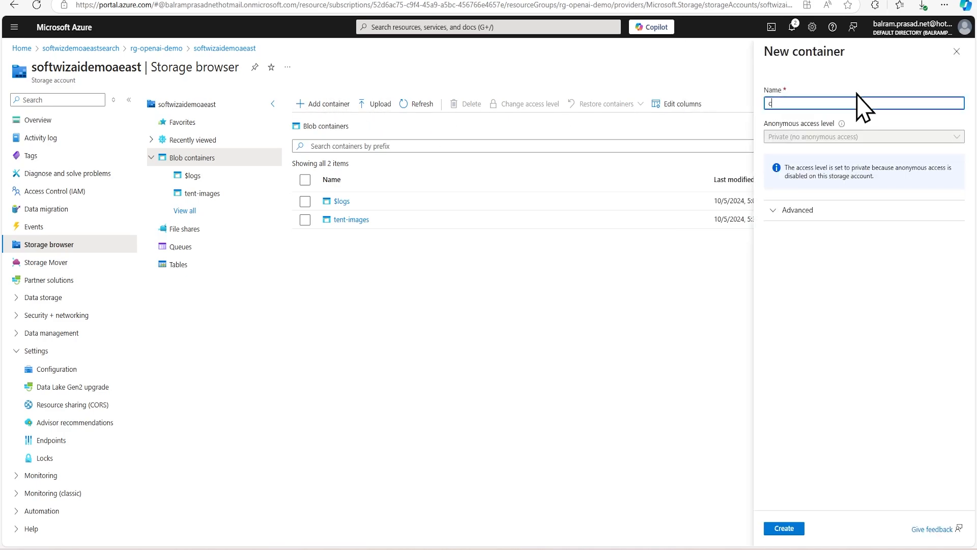
type("contoso")
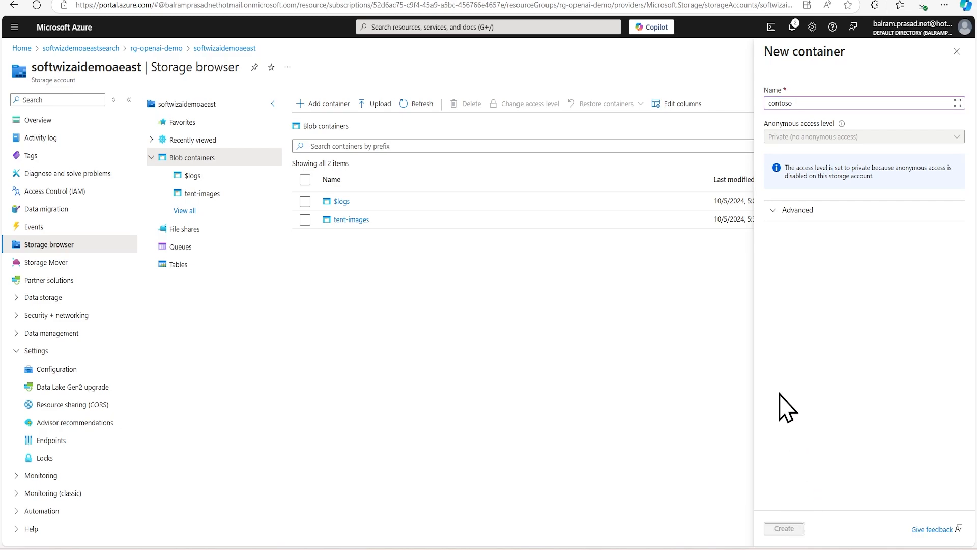
left_click(782, 528)
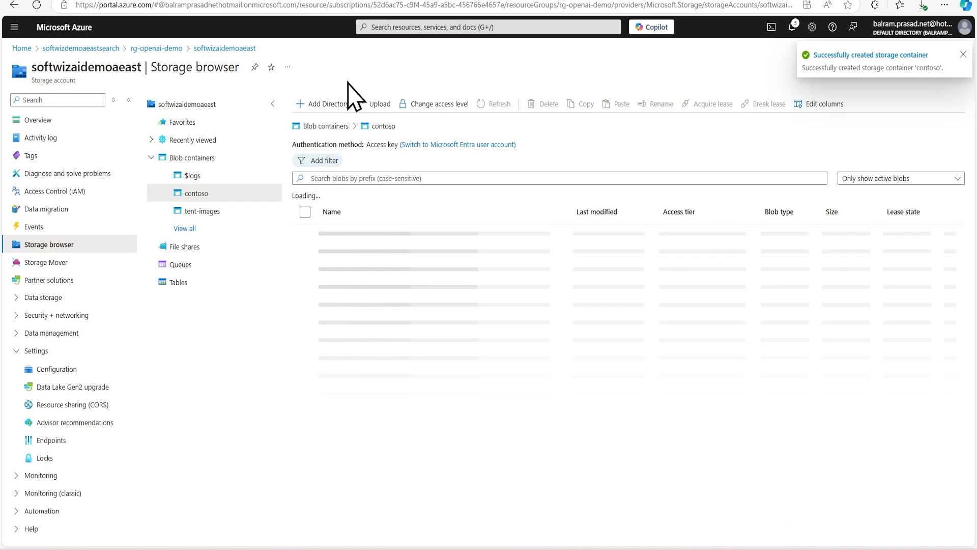
Upload all six PDFs from Downloads into the contoso container.
left_click(380, 104)
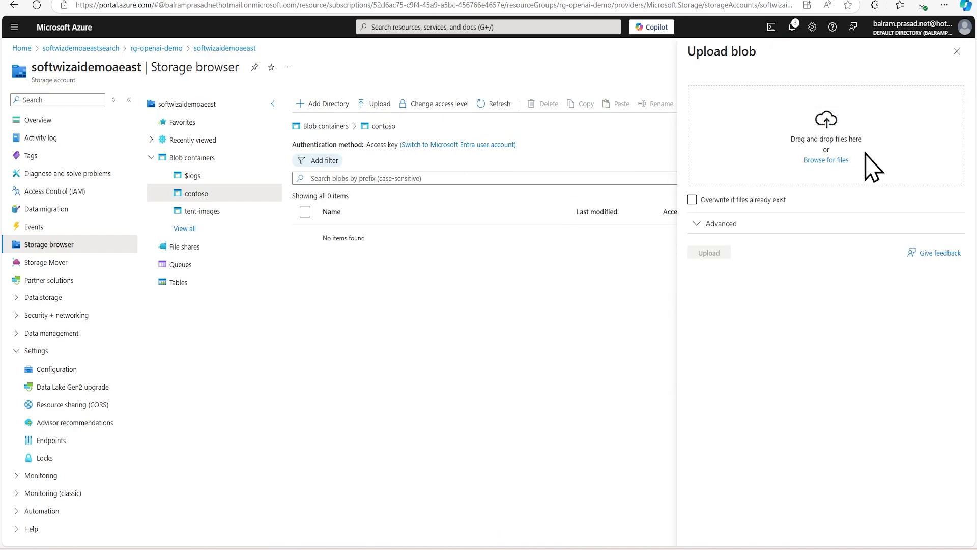
left_click(825, 160)
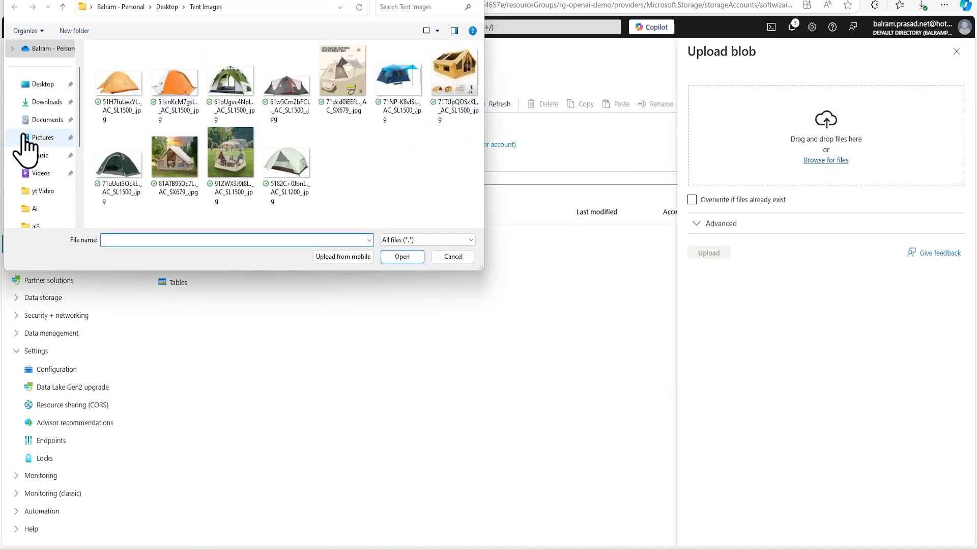
left_click(47, 102)
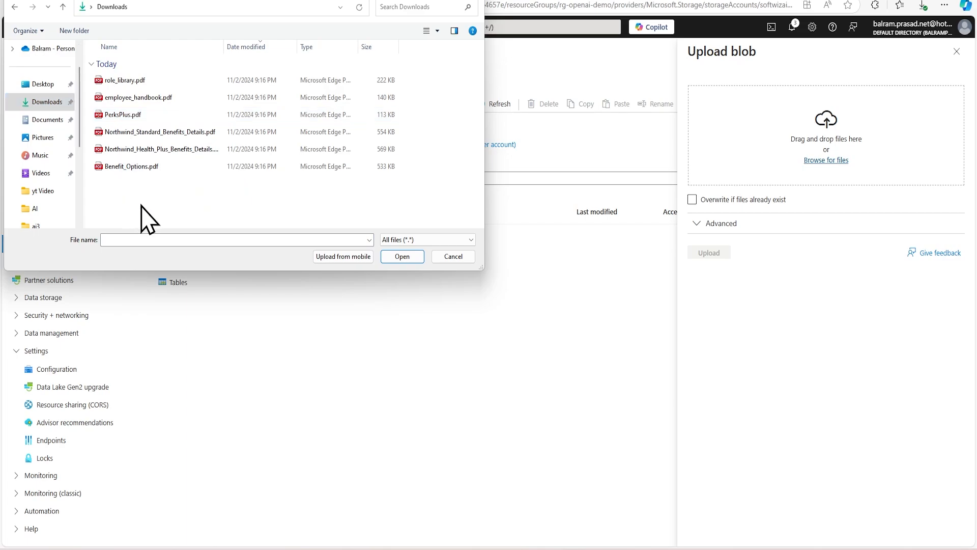
left_click(402, 256)
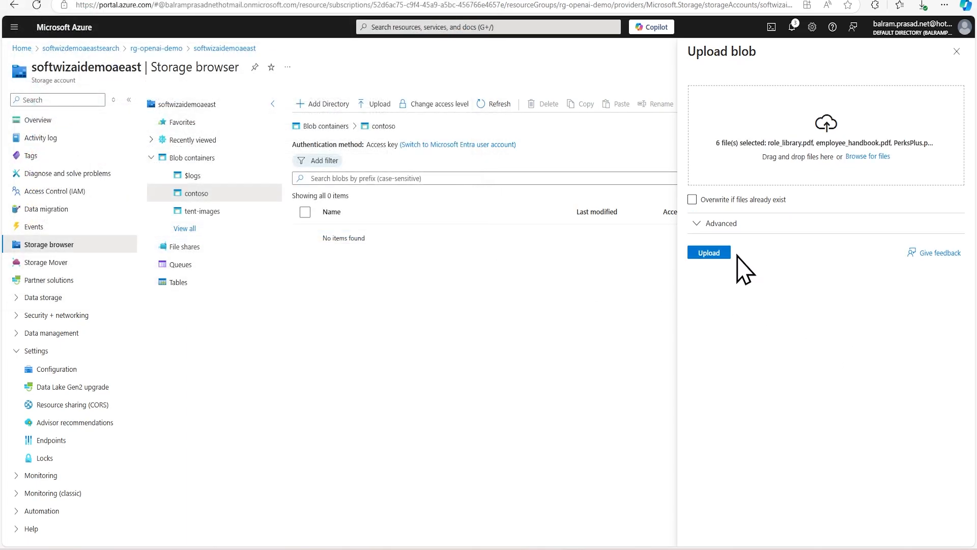
left_click(709, 252)
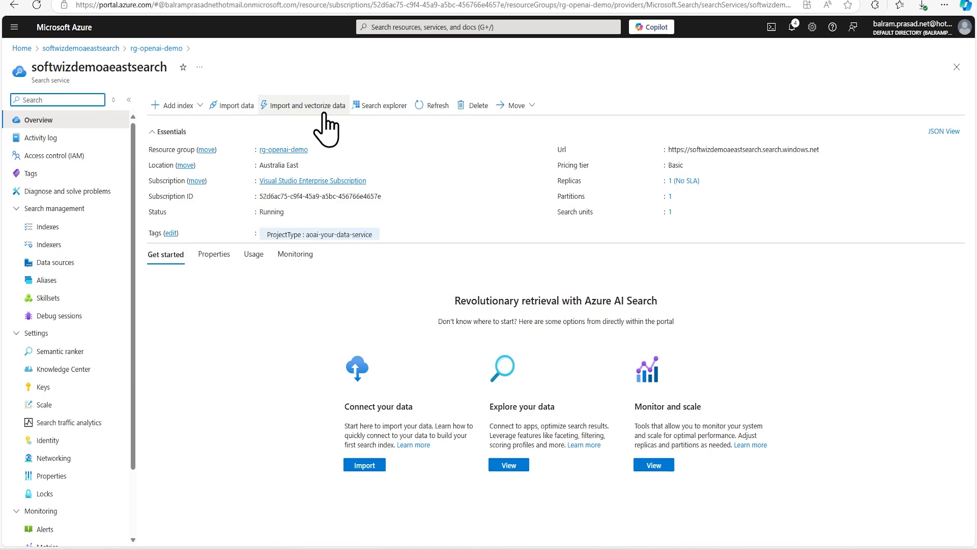
Point the Import and vectorize data wizard at the contoso container in softwizaidemoaeast.
left_click(308, 105)
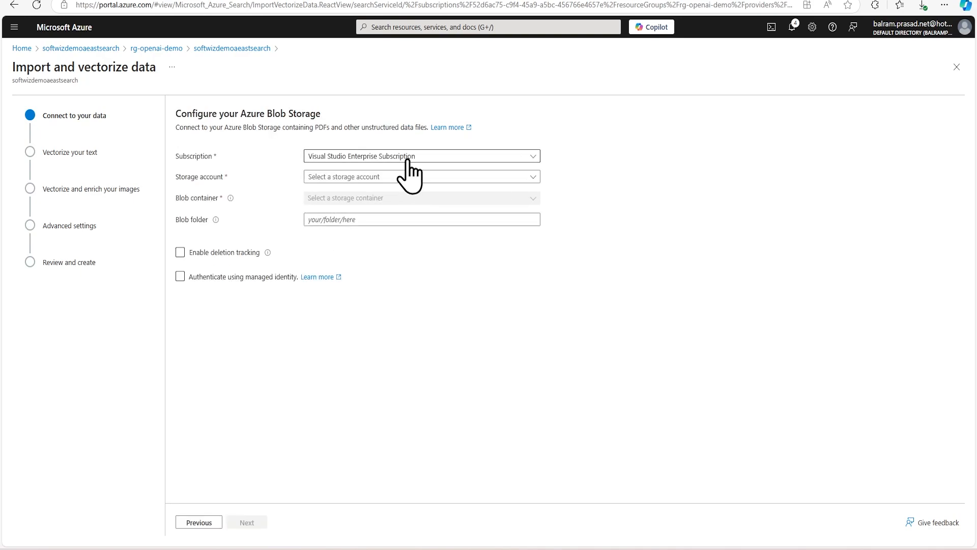
left_click(421, 176)
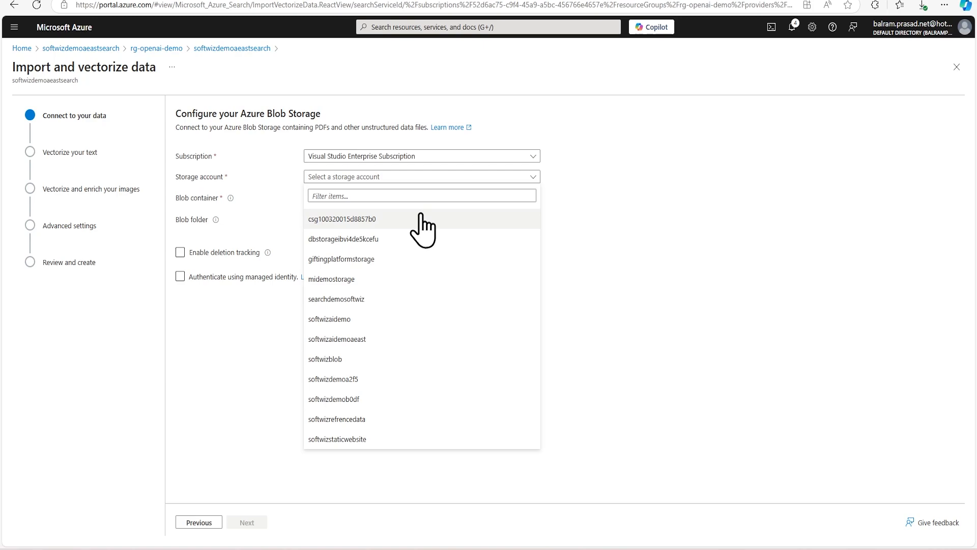
mouse_move(396, 344)
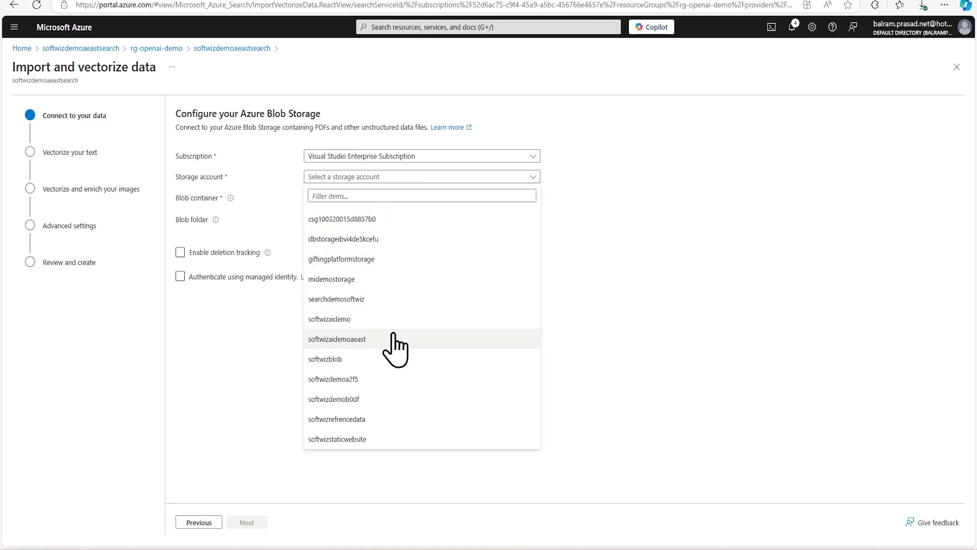
left_click(335, 339)
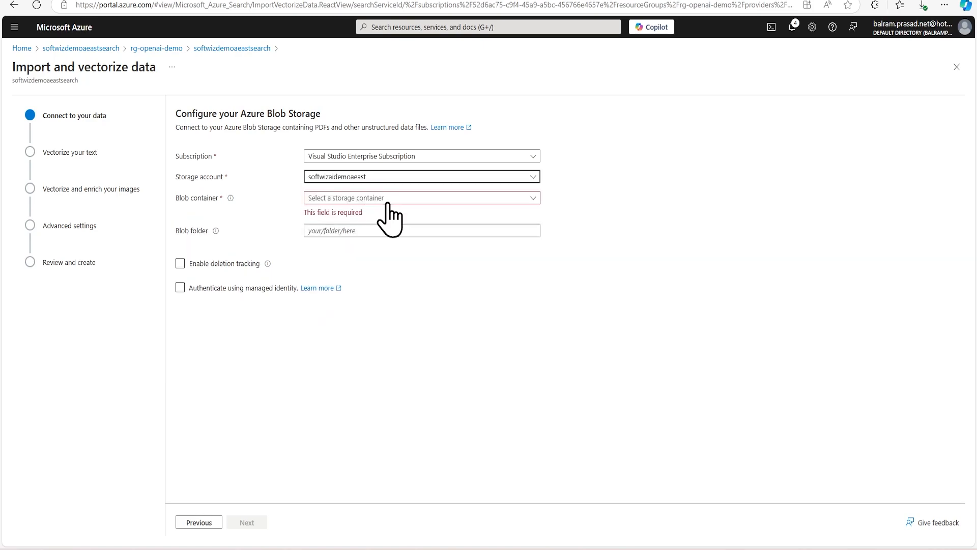
left_click(420, 197)
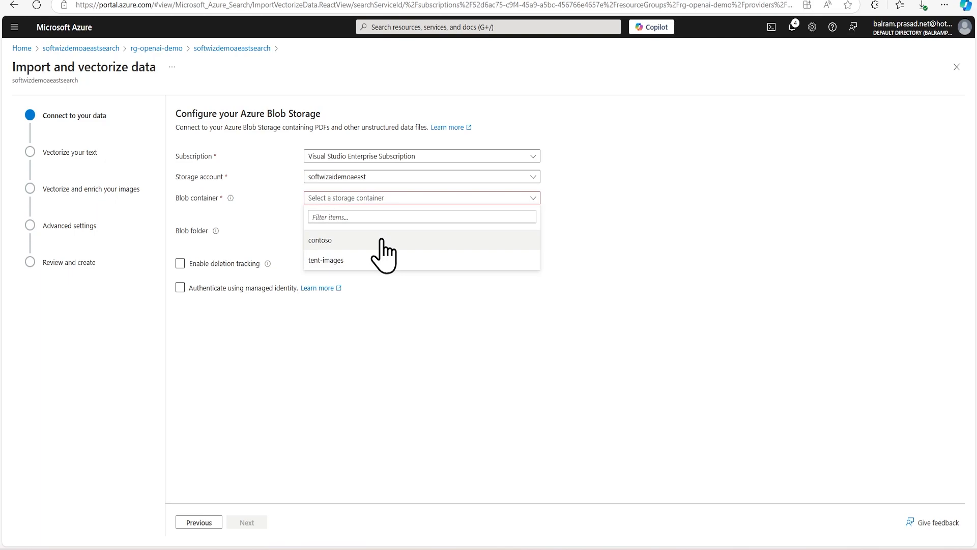
left_click(319, 240)
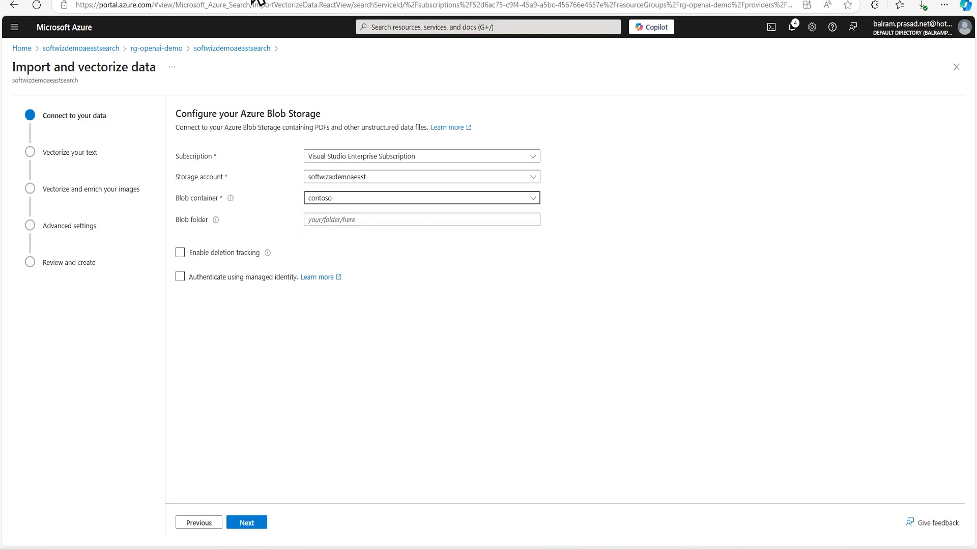
Leave deletion tracking off and validate the blob storage connection to continue.
left_click(180, 252)
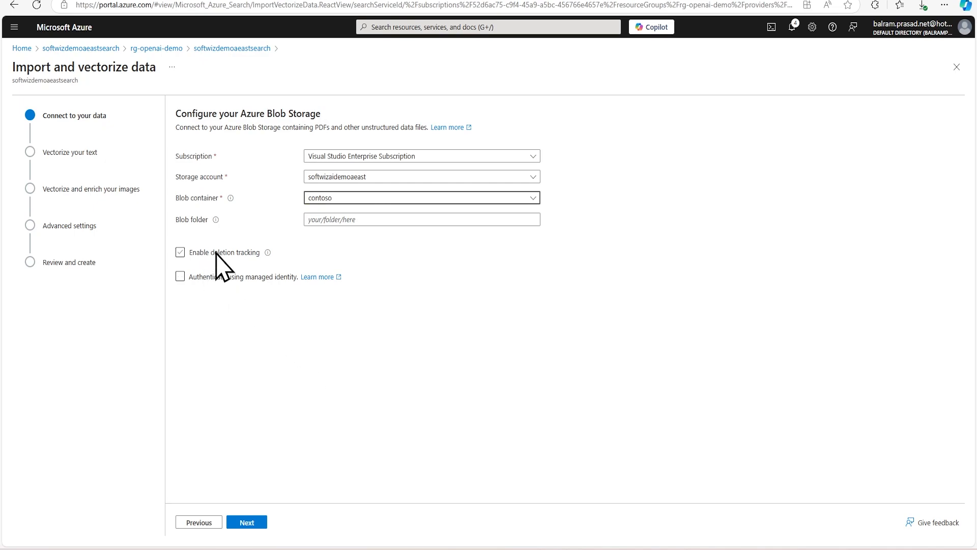
left_click(180, 252)
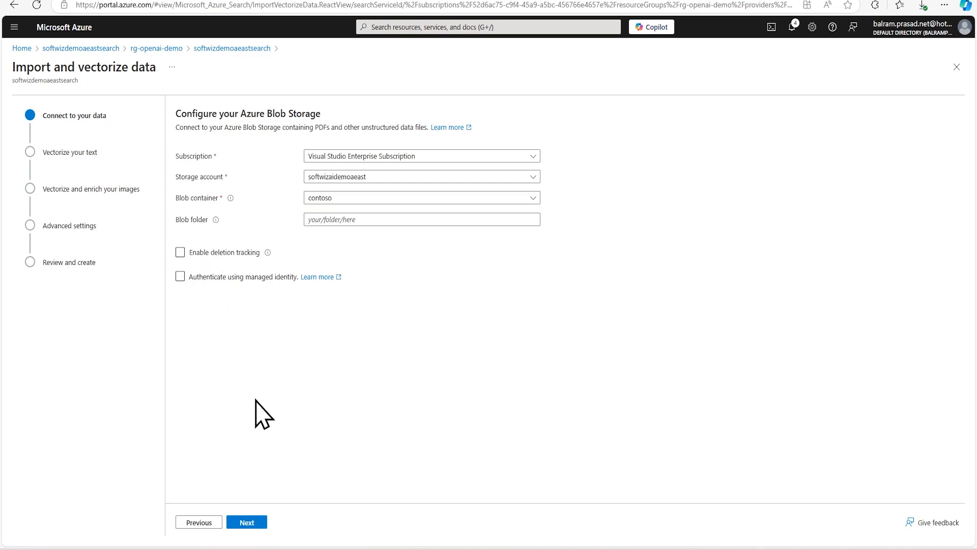
mouse_move(231, 287)
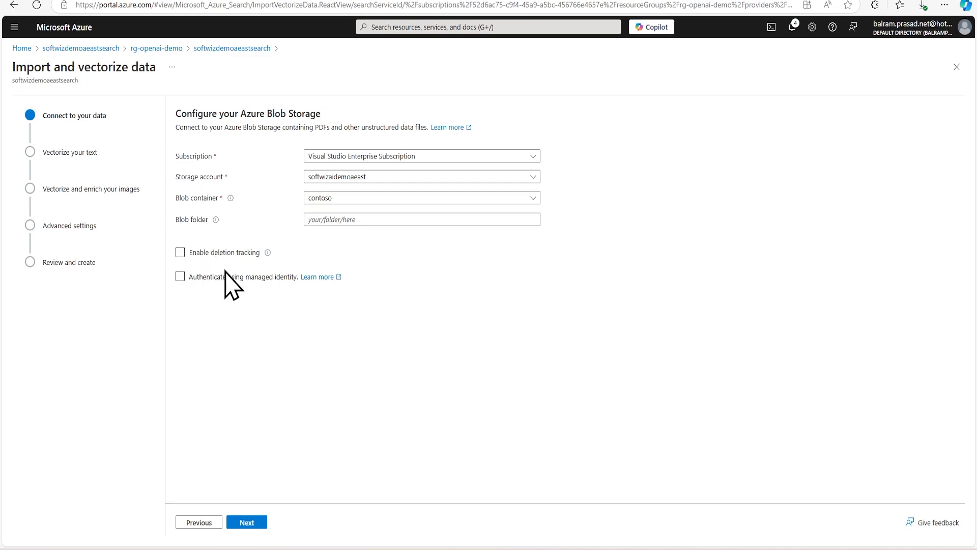
mouse_move(224, 343)
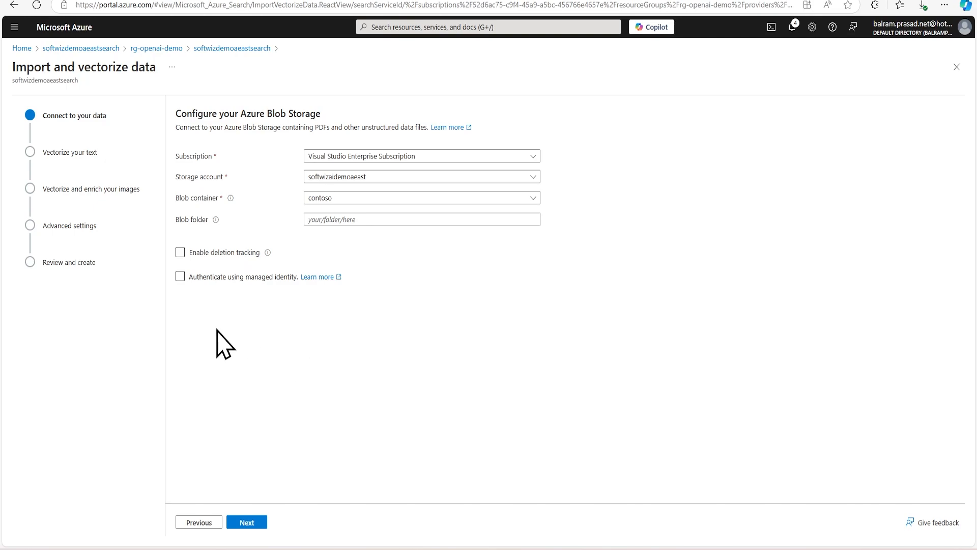
mouse_move(231, 346)
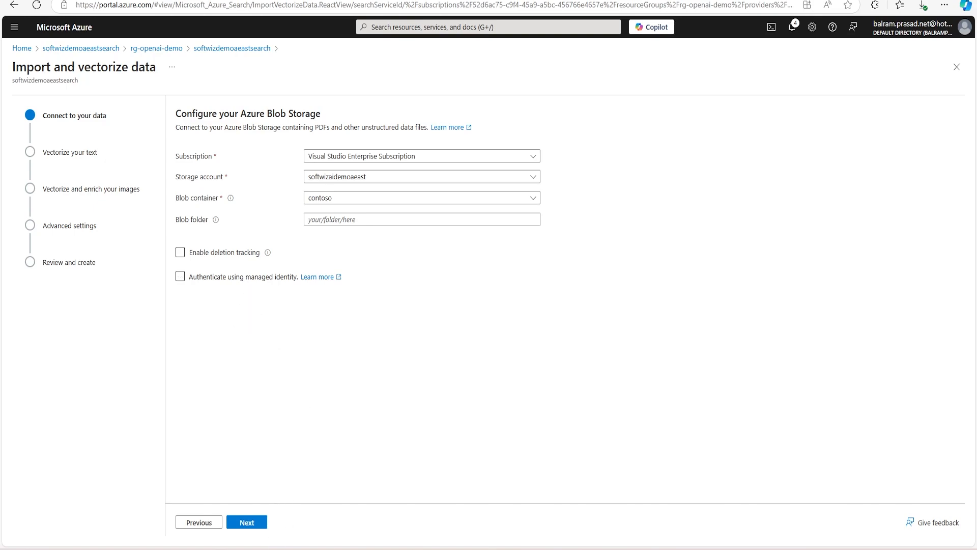
left_click(247, 521)
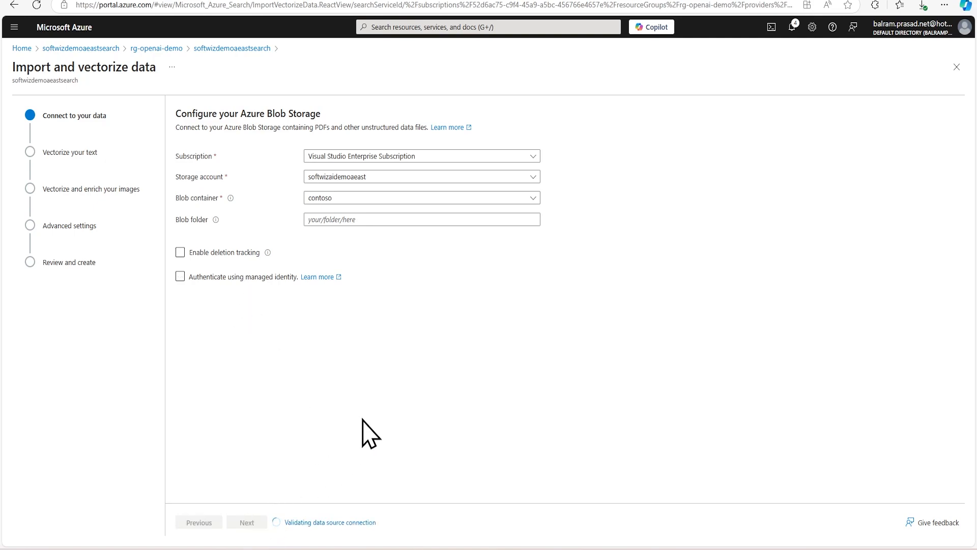
mouse_move(362, 428)
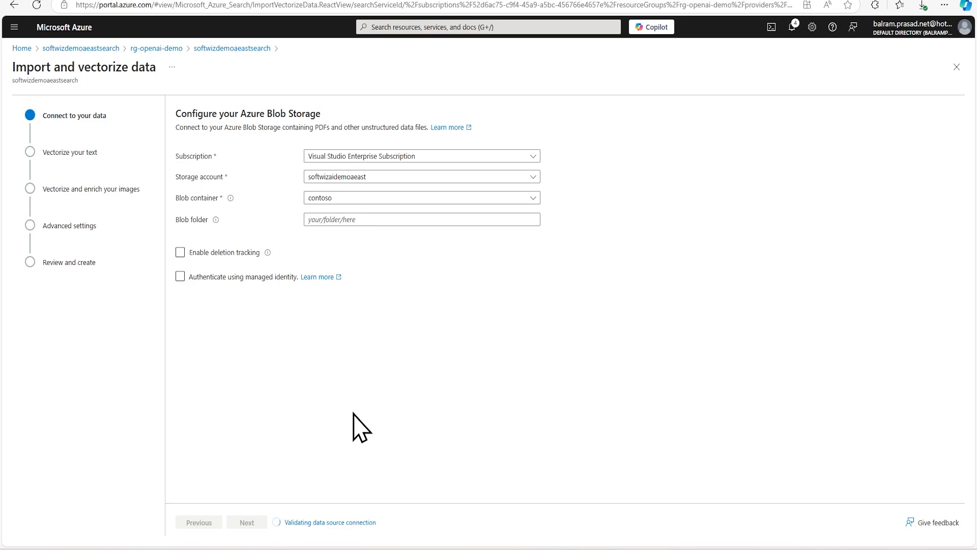
mouse_move(364, 417)
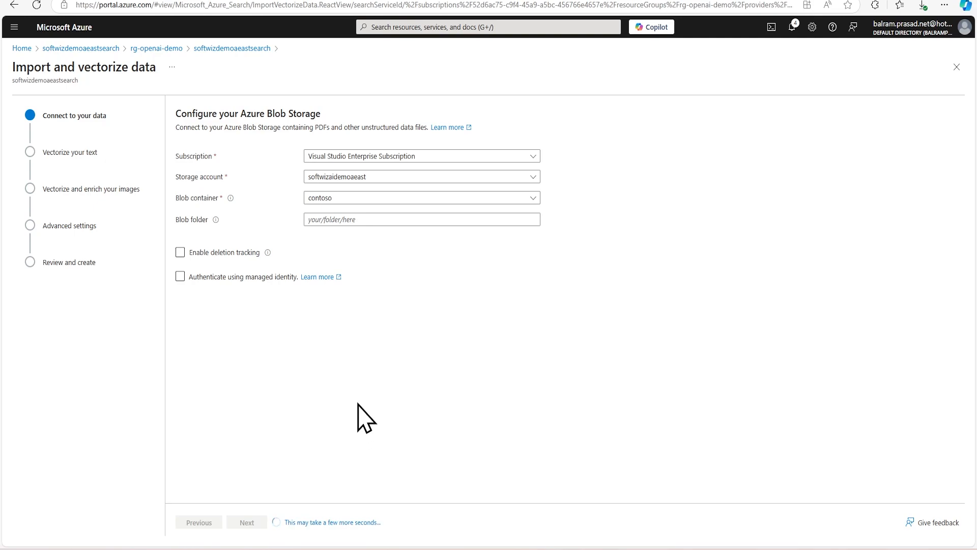
Choose the softwizaidemoaus Azure OpenAI service for text vectorization.
left_click(246, 521)
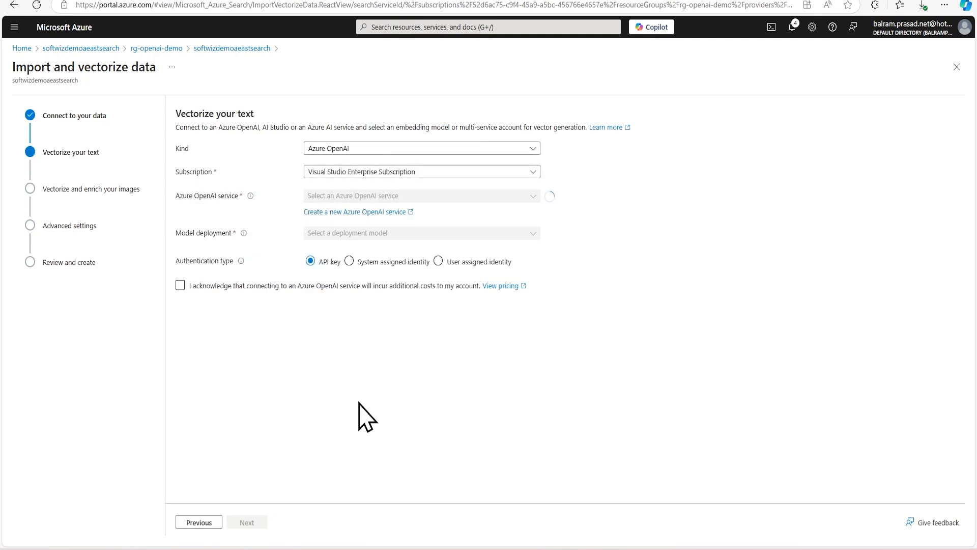
left_click(420, 196)
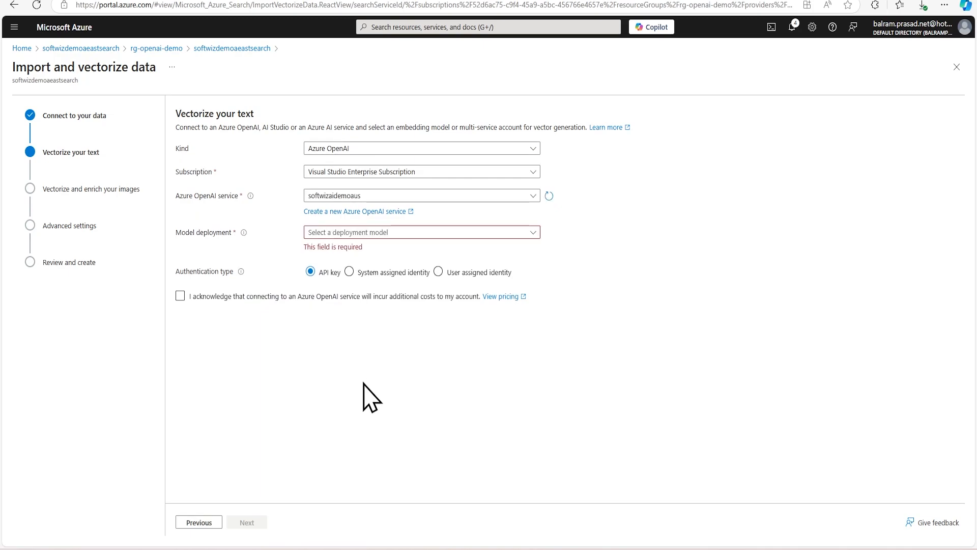
mouse_move(375, 395)
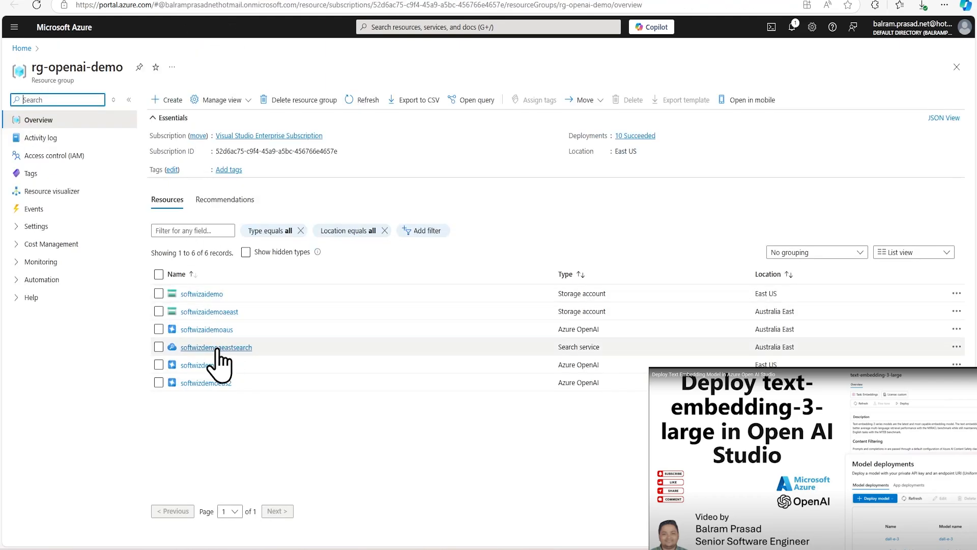
View the softwizaidemoaus resource's model deployments in Azure OpenAI Studio.
left_click(207, 329)
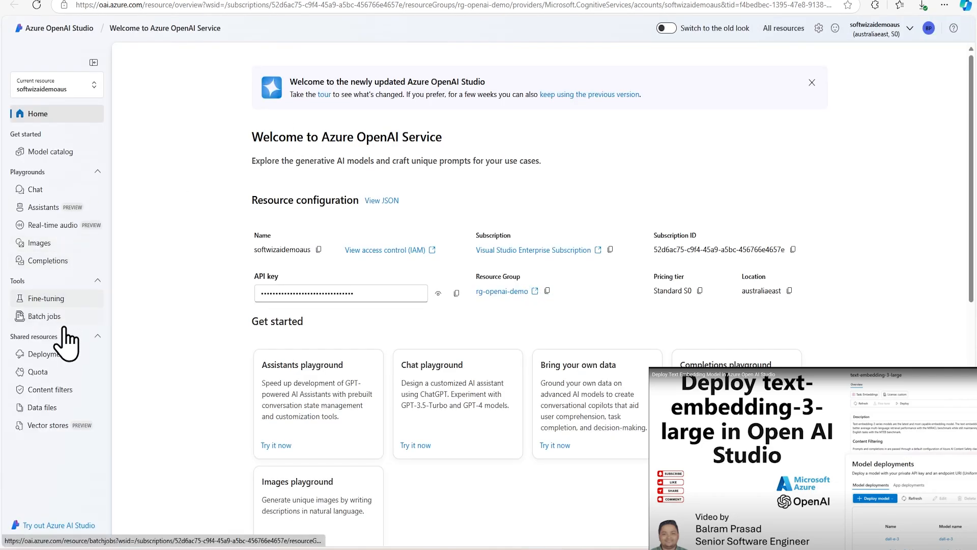
left_click(49, 353)
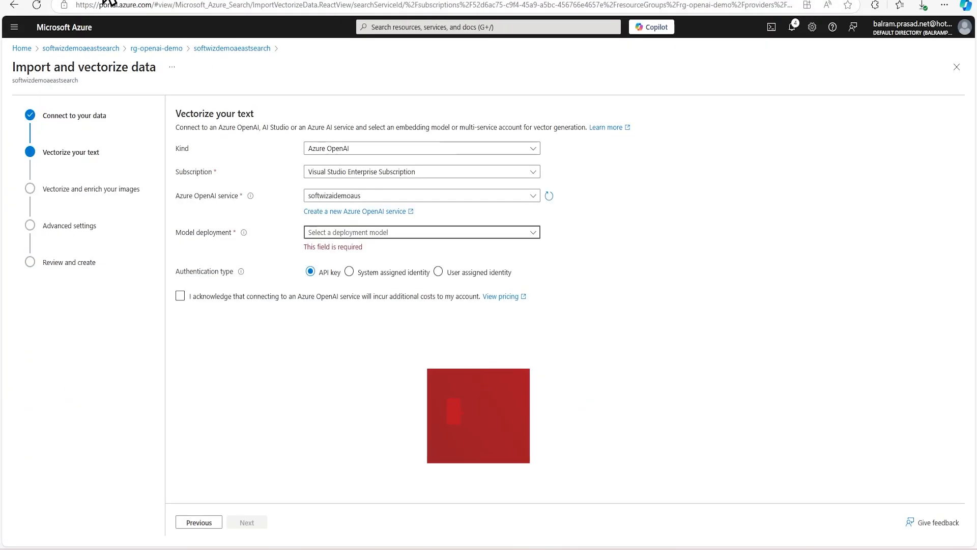
Use the text-embedding-ada-002 deployment with API key auth, acknowledge costs, and continue.
left_click(421, 232)
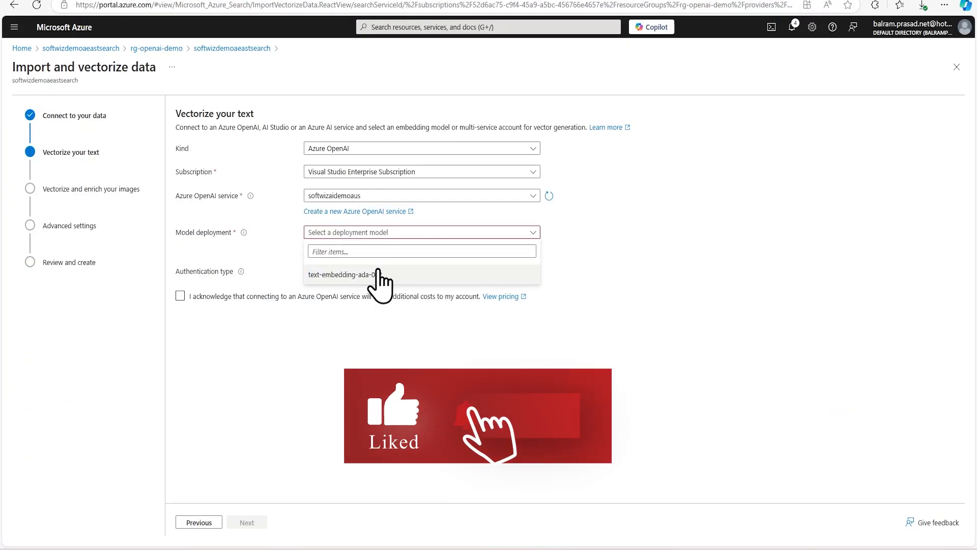
left_click(342, 275)
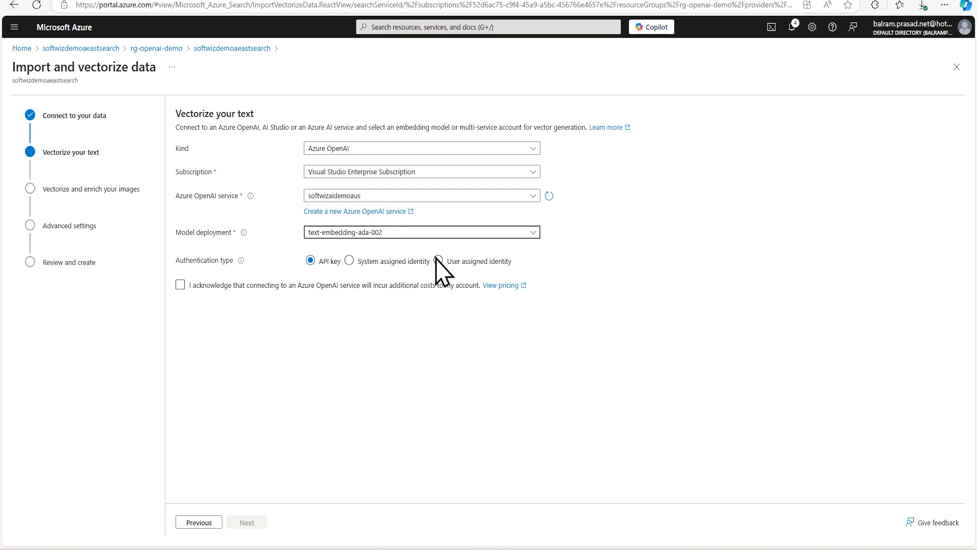
left_click(349, 260)
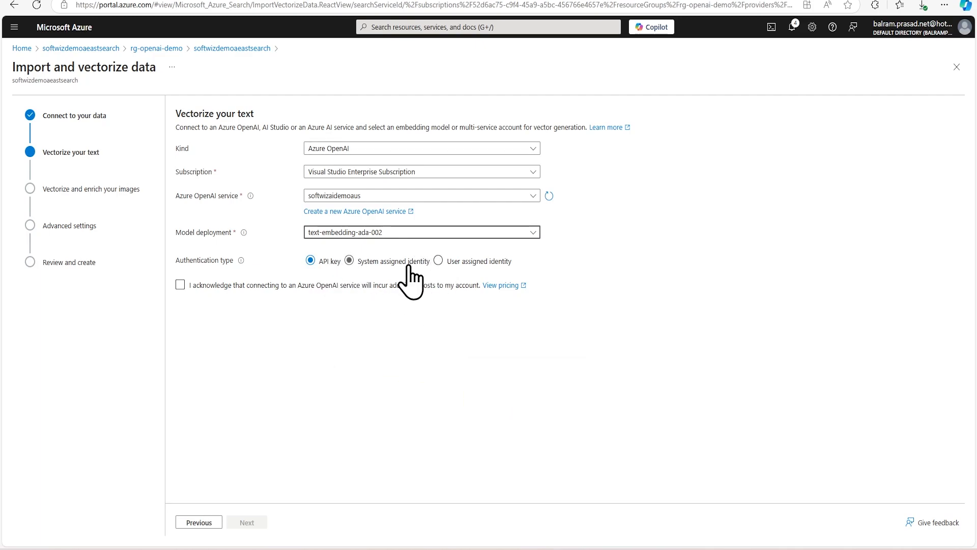
left_click(180, 284)
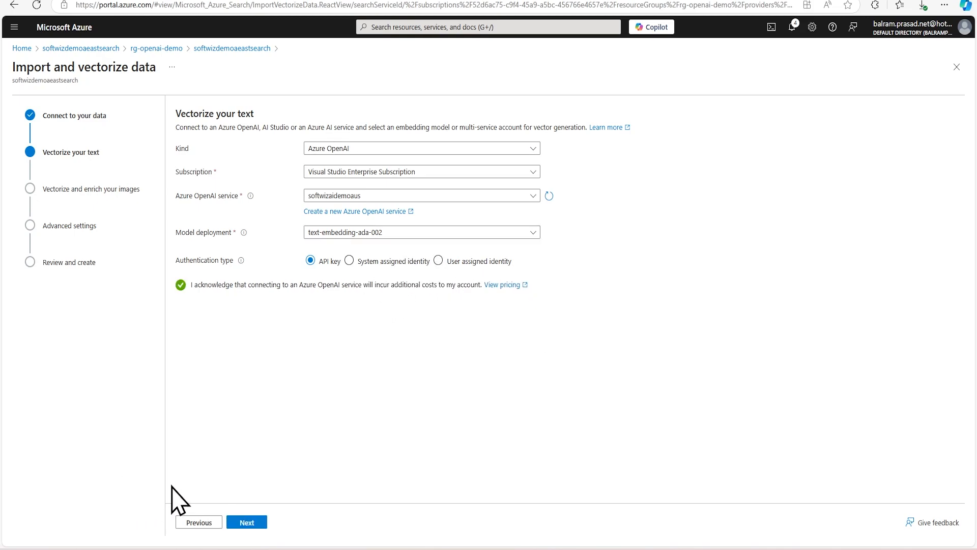
mouse_move(274, 468)
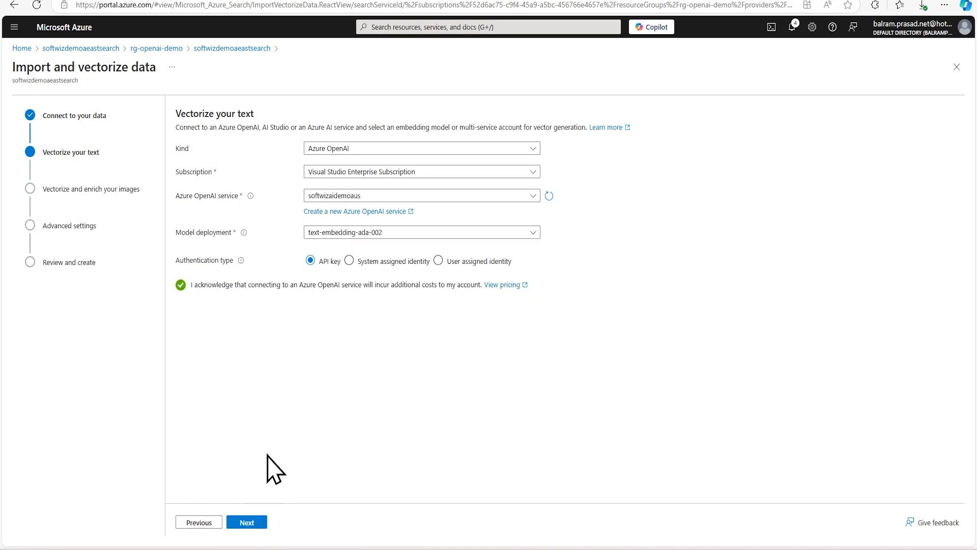
left_click(246, 521)
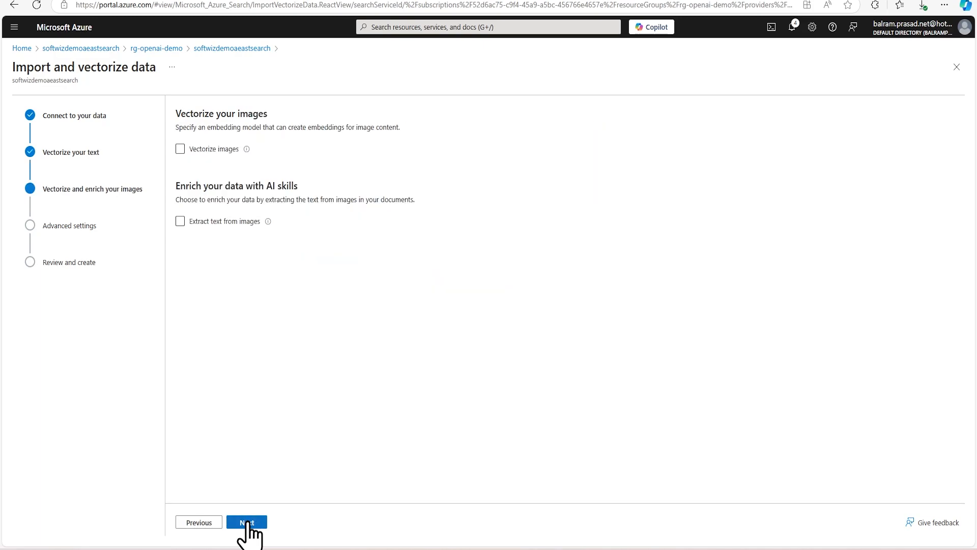
mouse_move(384, 184)
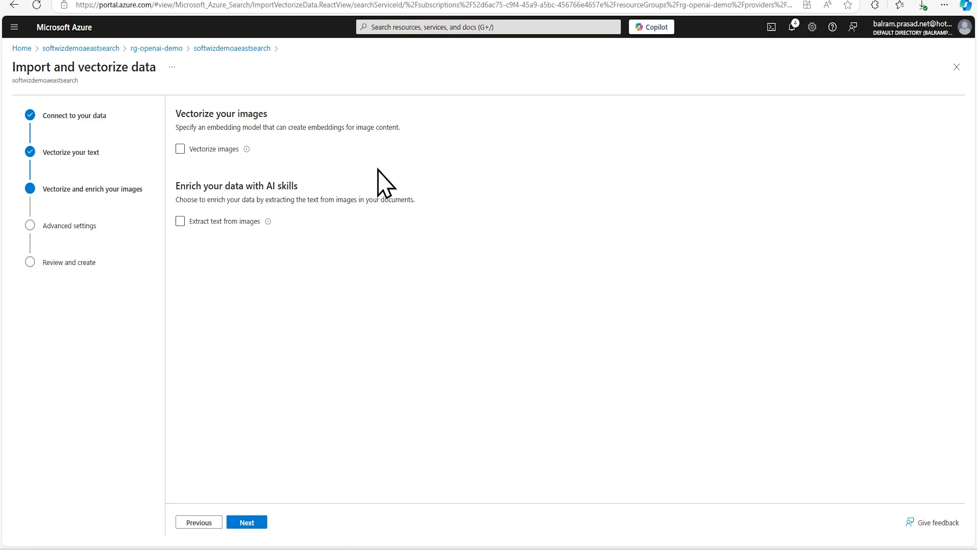
Skip image options, review the index field definitions unchanged, and keep indexing scheduled Once.
left_click(247, 521)
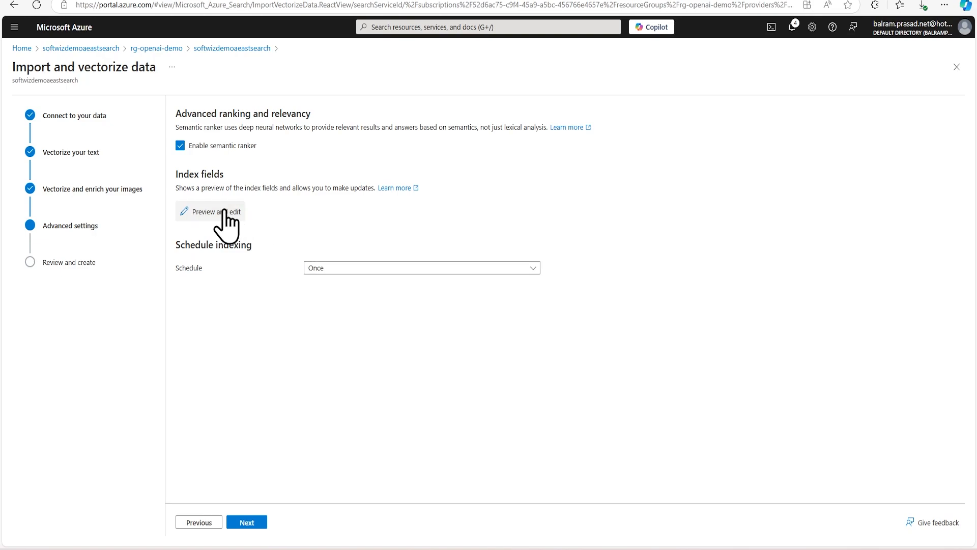
left_click(210, 211)
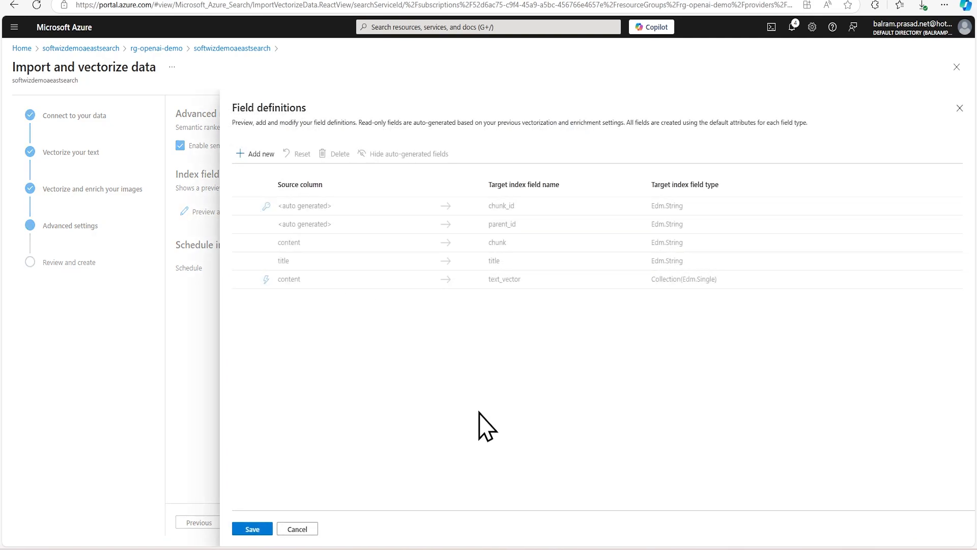
mouse_move(558, 354)
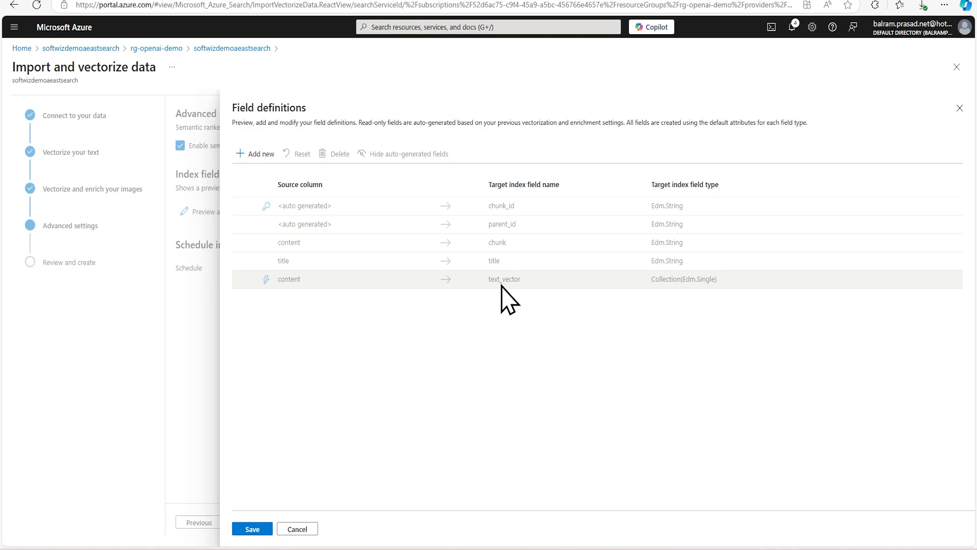
mouse_move(519, 299)
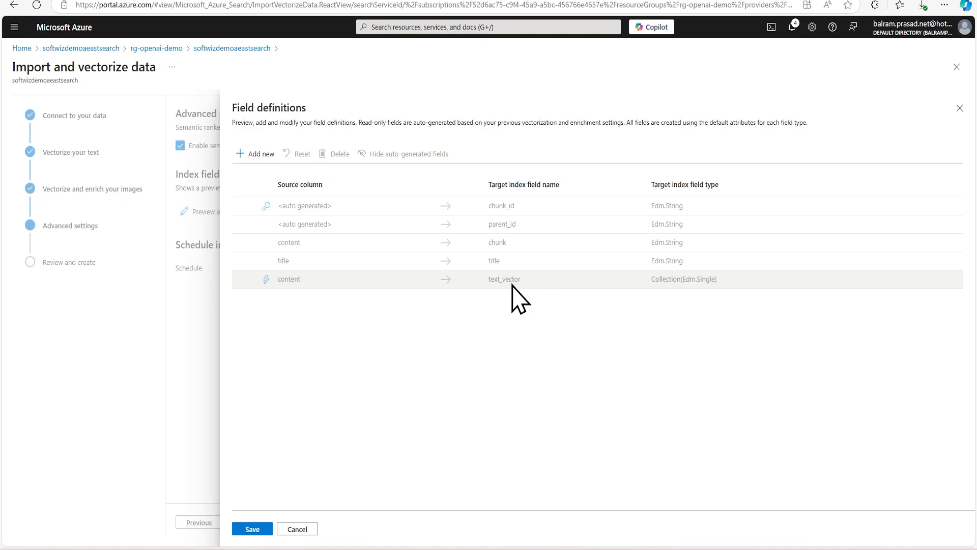
mouse_move(516, 261)
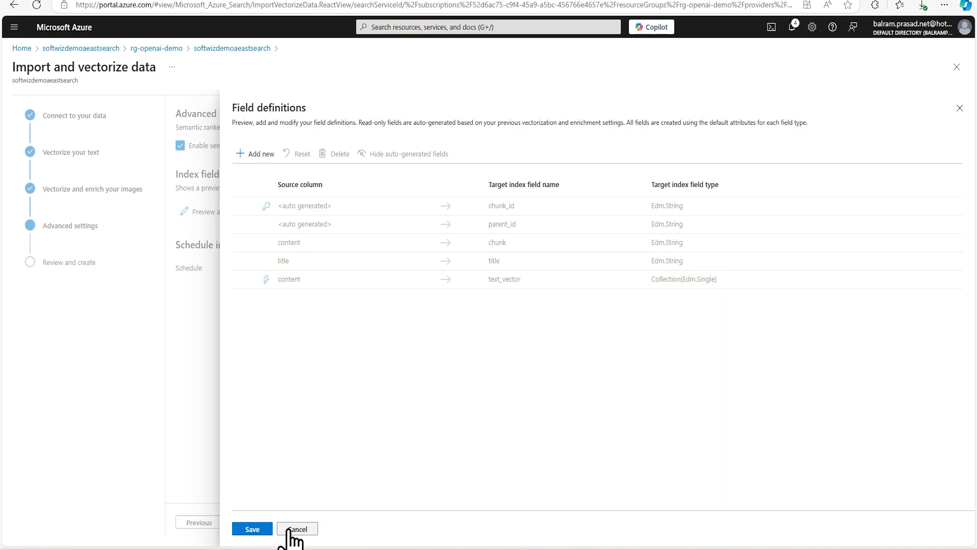
left_click(297, 528)
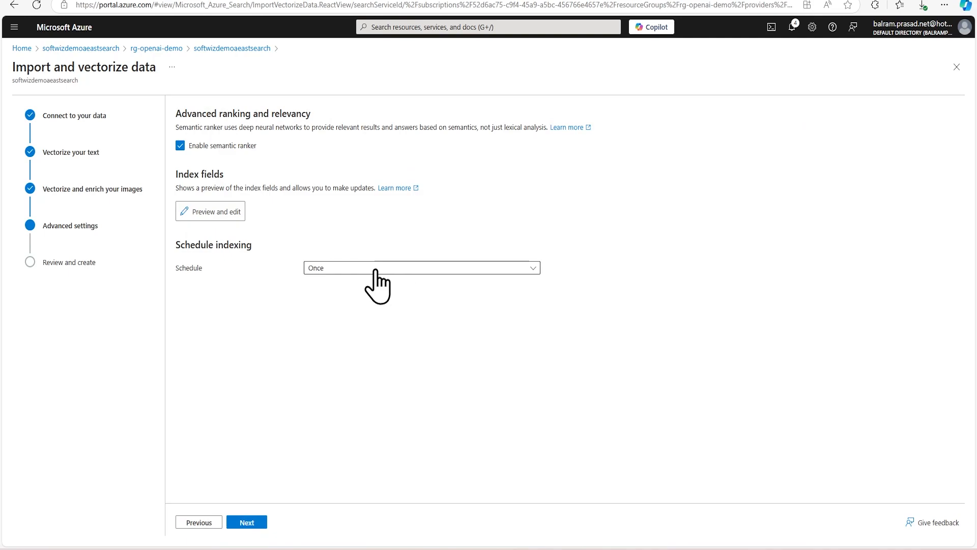
left_click(421, 268)
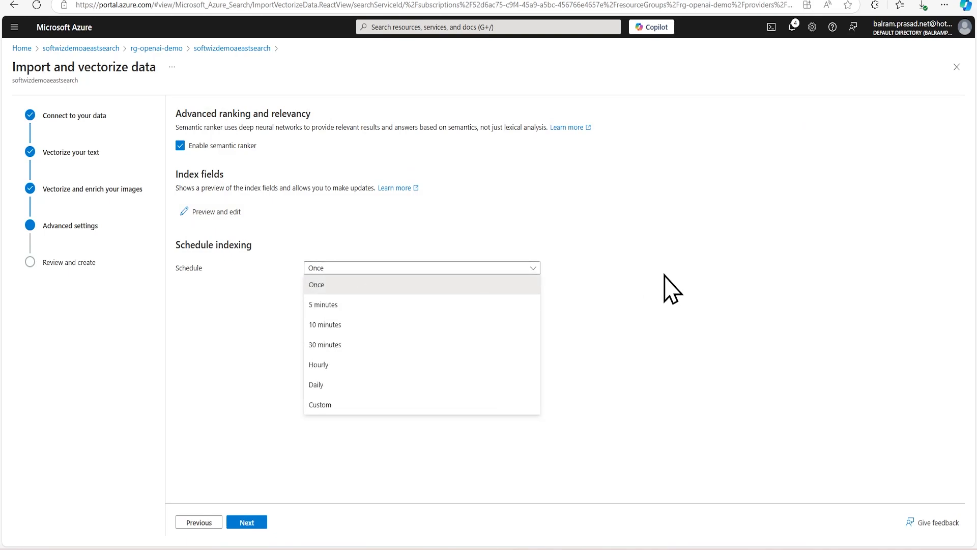
left_click(316, 283)
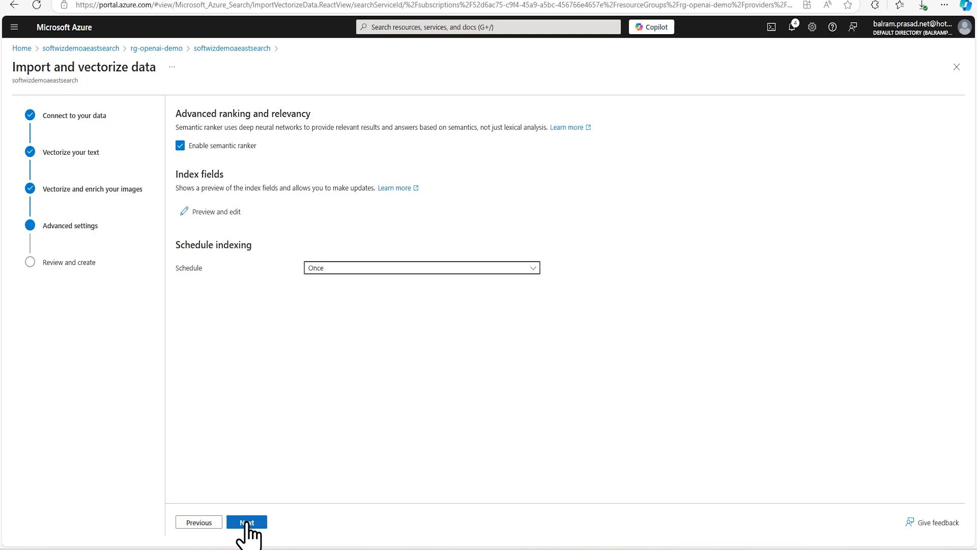
Review and create the vector index, indexer, data source and skillset, then start searching it.
left_click(246, 522)
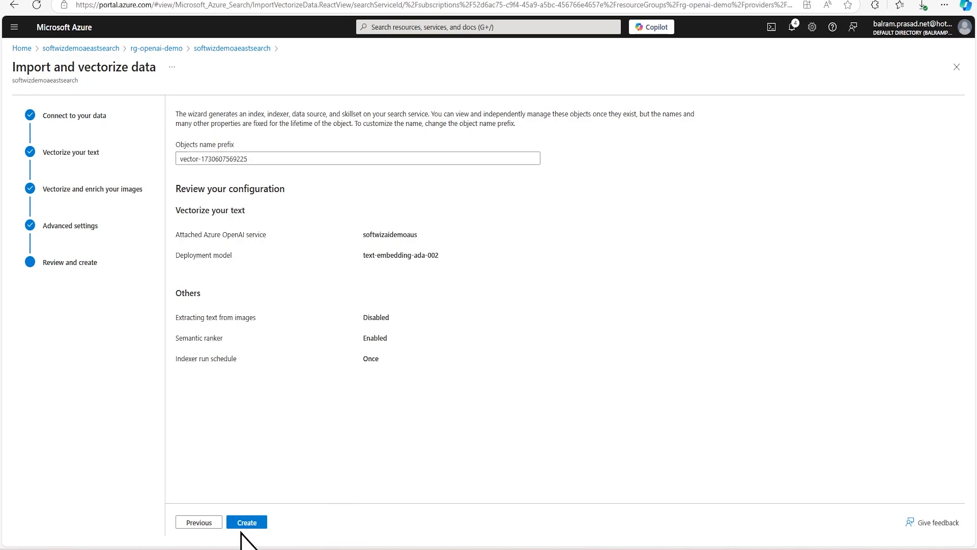
left_click(246, 521)
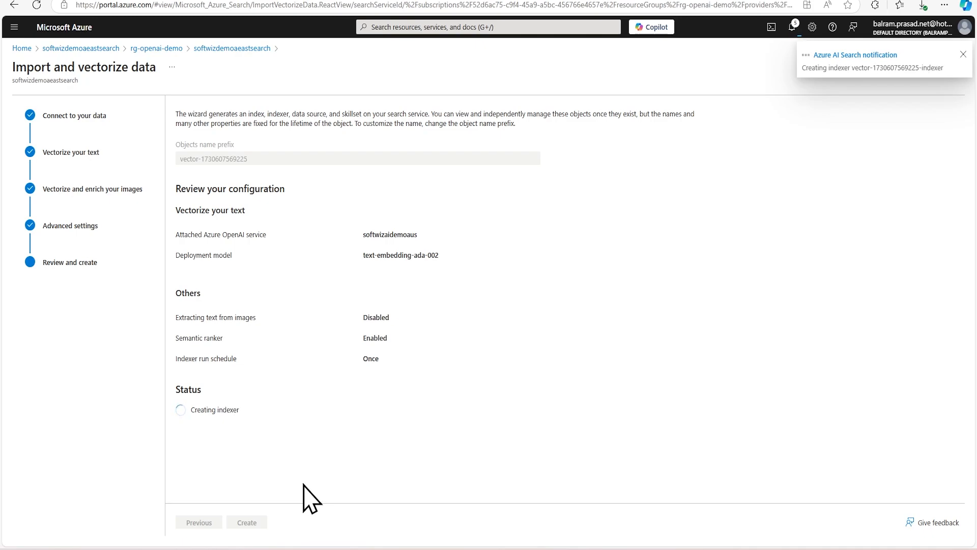
mouse_move(324, 358)
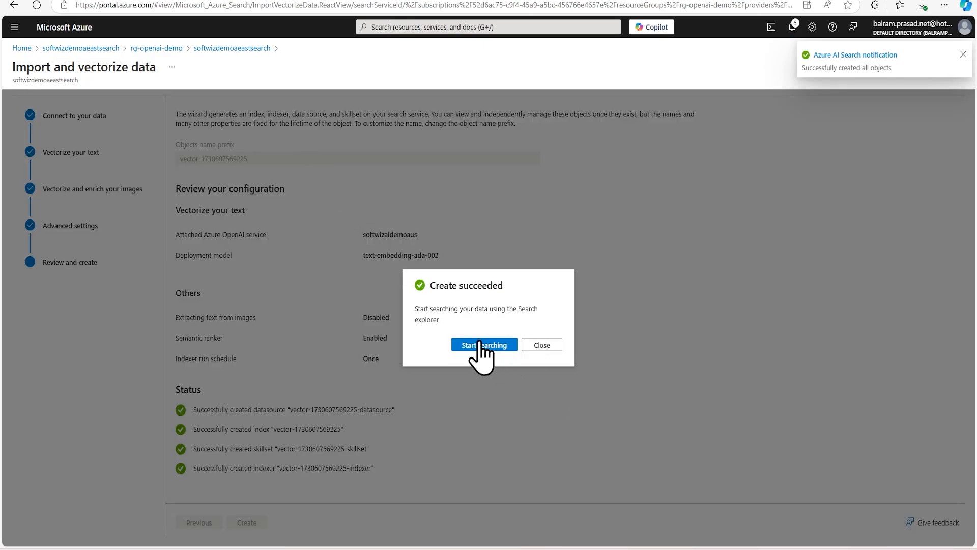
left_click(483, 345)
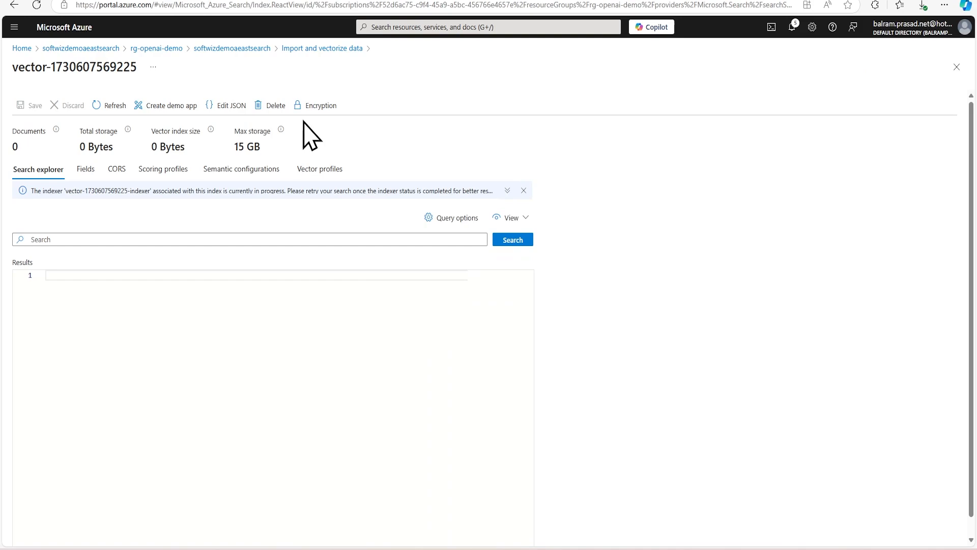
mouse_move(232, 48)
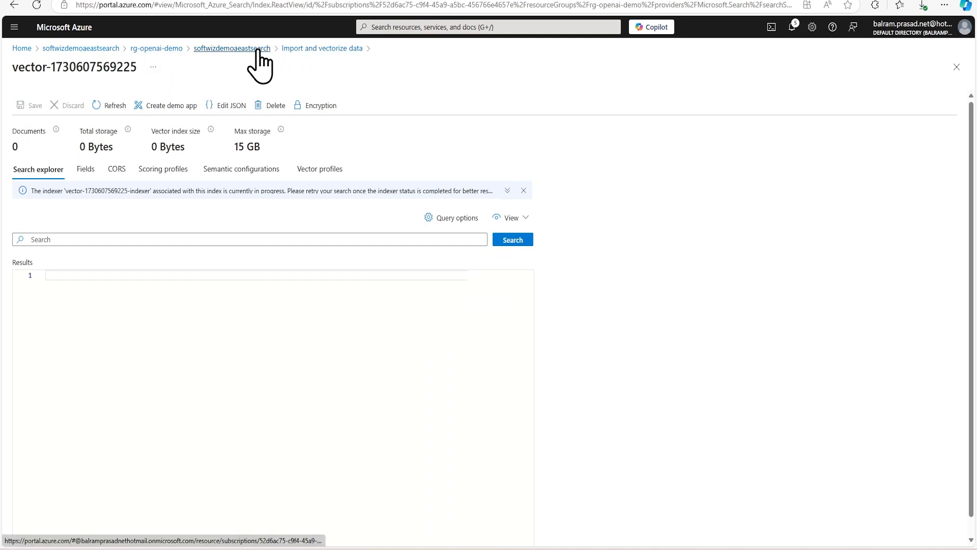
Check the service's indexers, refresh the indexes list, and list its data sources.
left_click(231, 48)
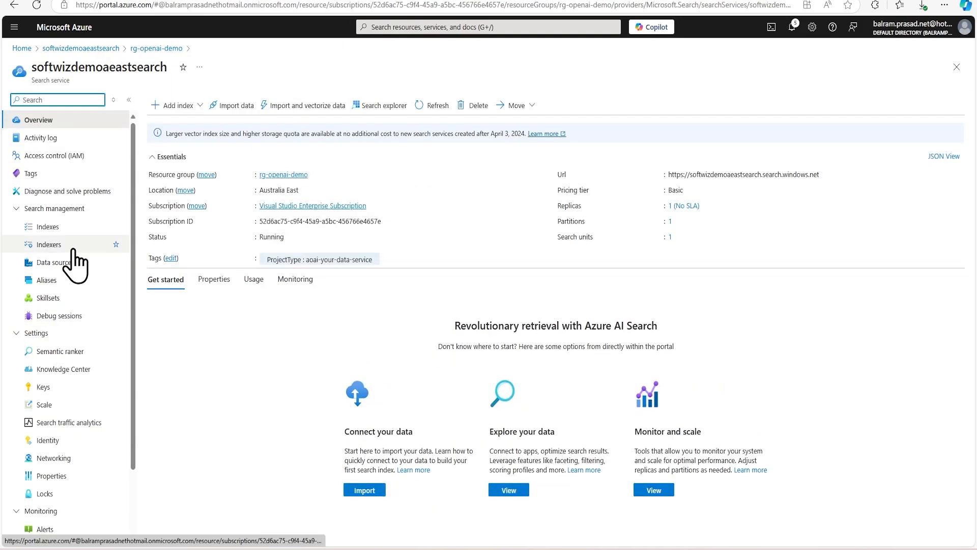
left_click(49, 243)
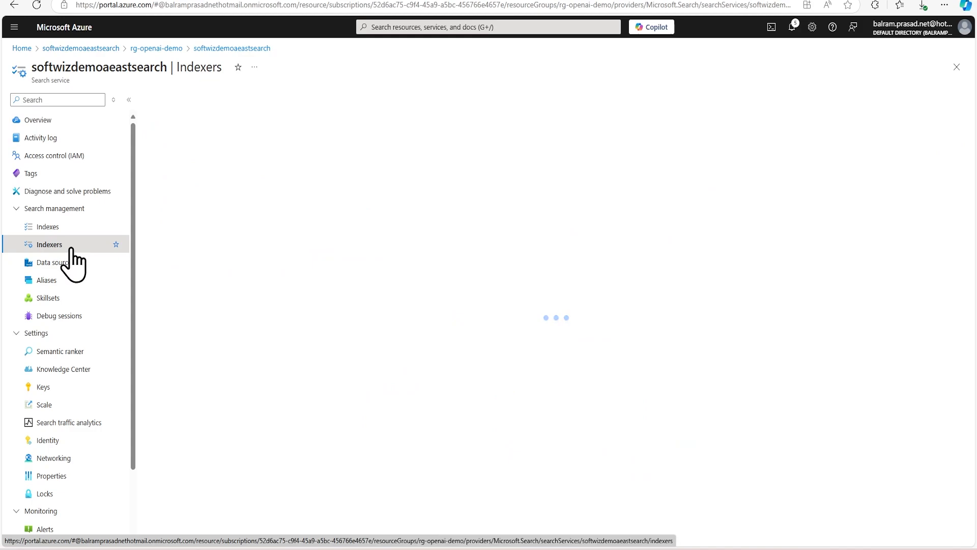
left_click(49, 244)
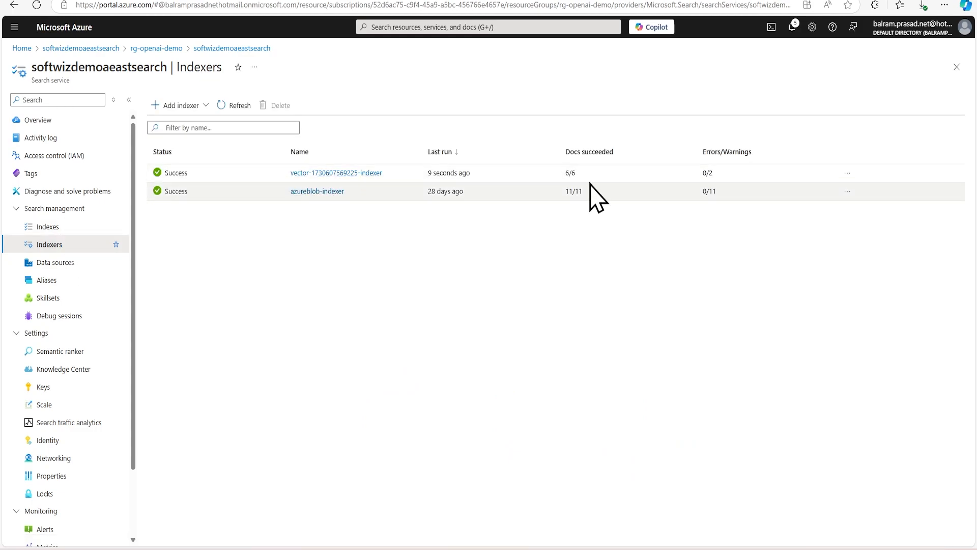
mouse_move(48, 298)
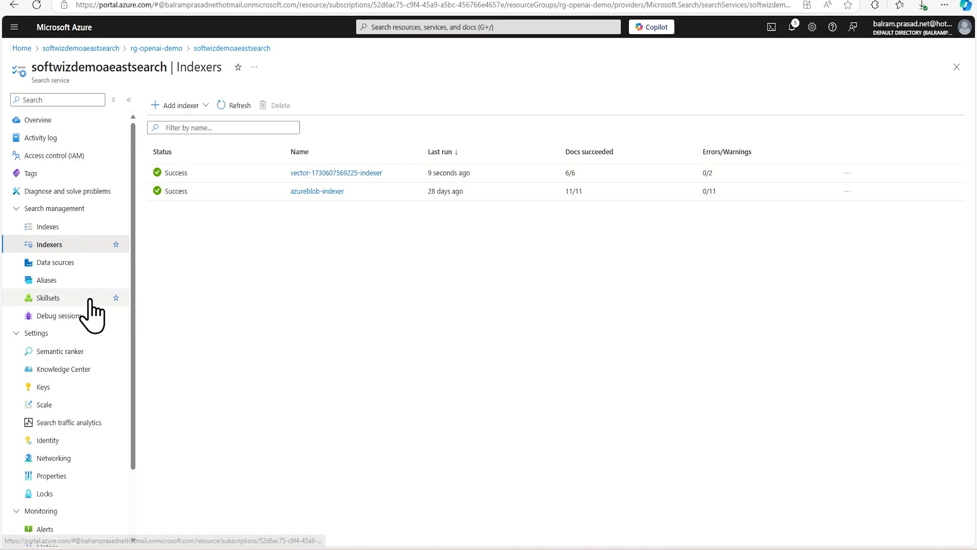
mouse_move(349, 232)
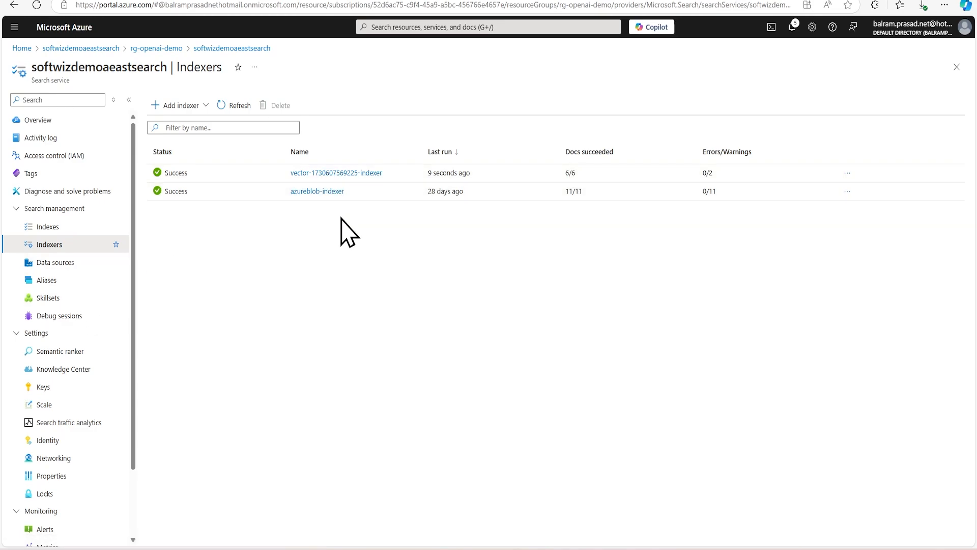
mouse_move(48, 226)
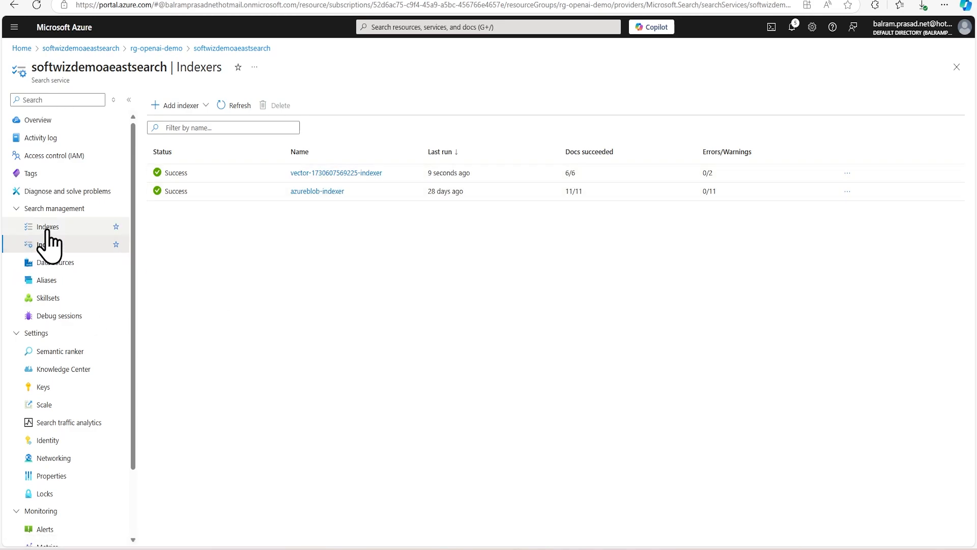
left_click(48, 226)
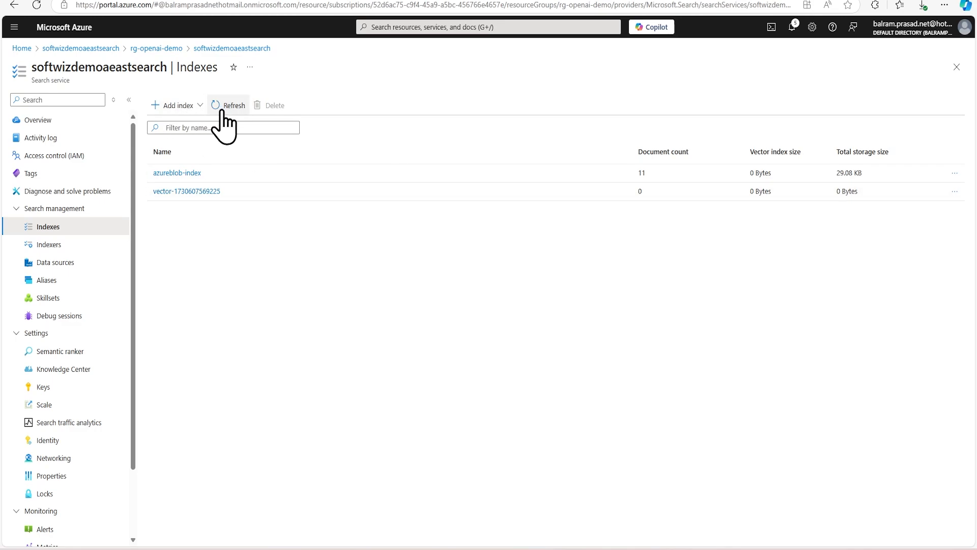
left_click(228, 105)
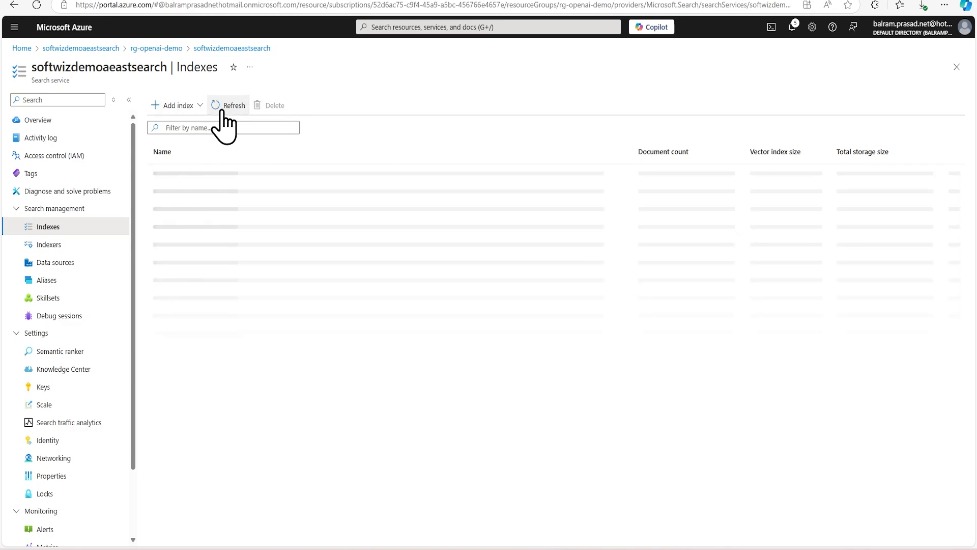
left_click(229, 105)
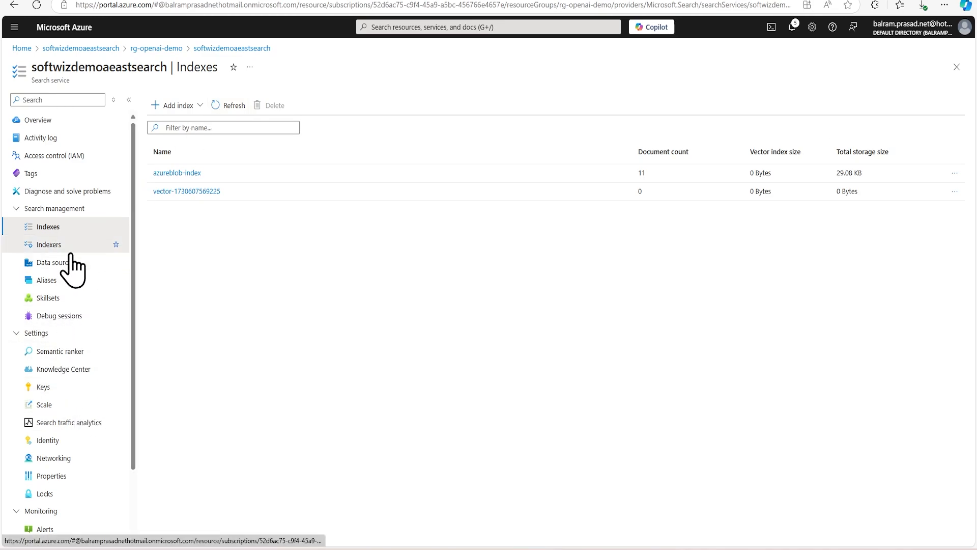
left_click(55, 262)
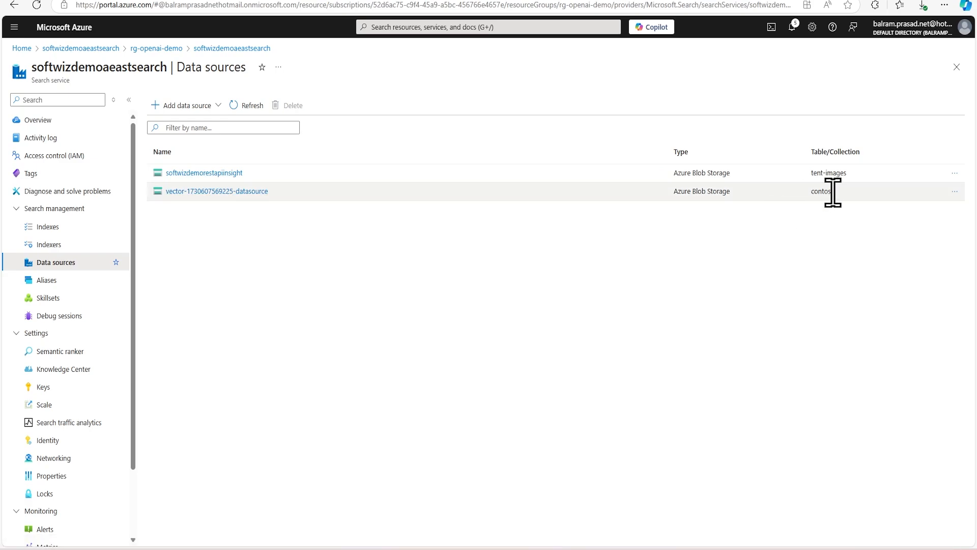
mouse_move(49, 297)
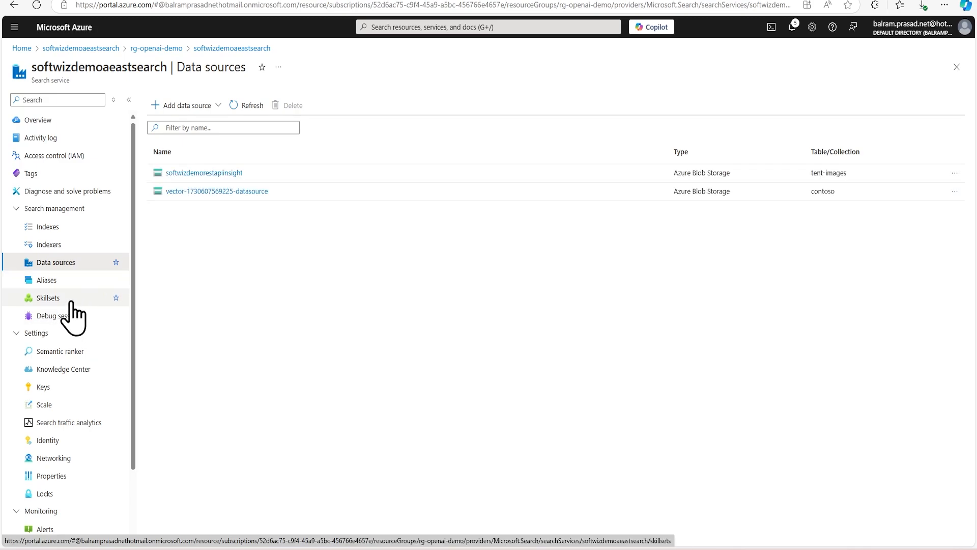
left_click(48, 297)
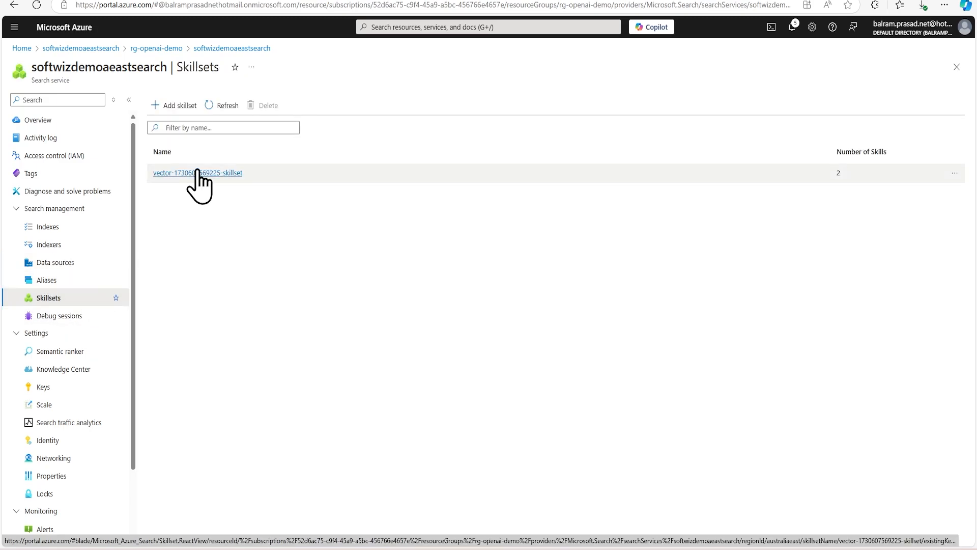
left_click(197, 173)
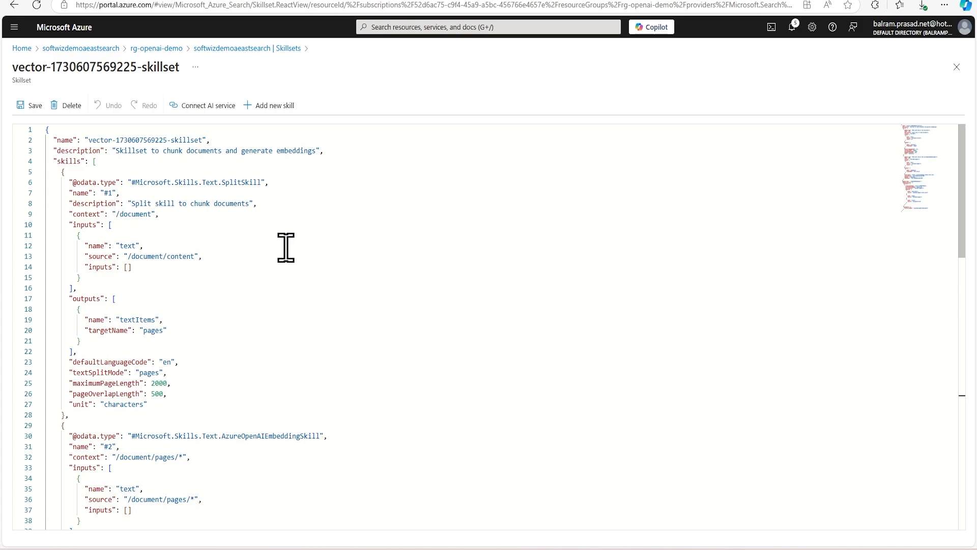
mouse_move(287, 247)
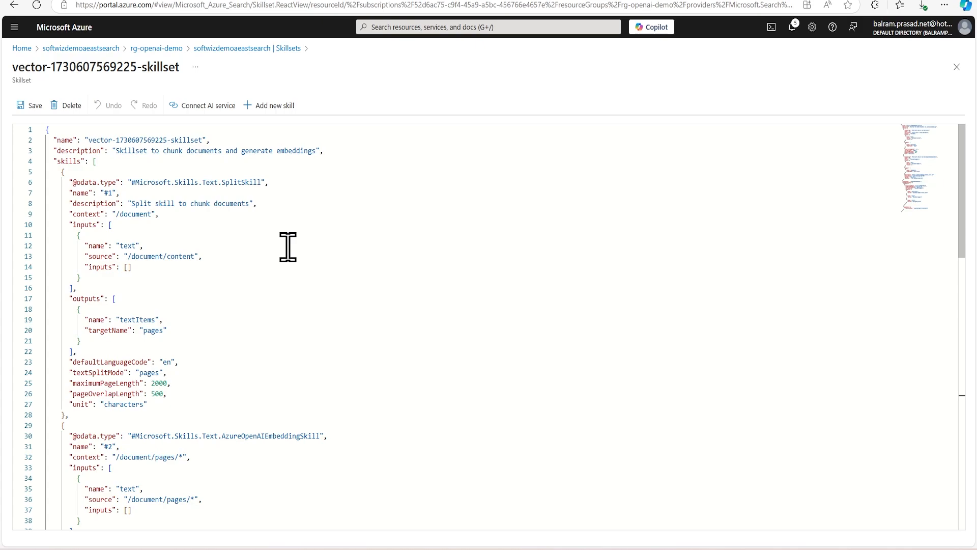
scroll("down", 3)
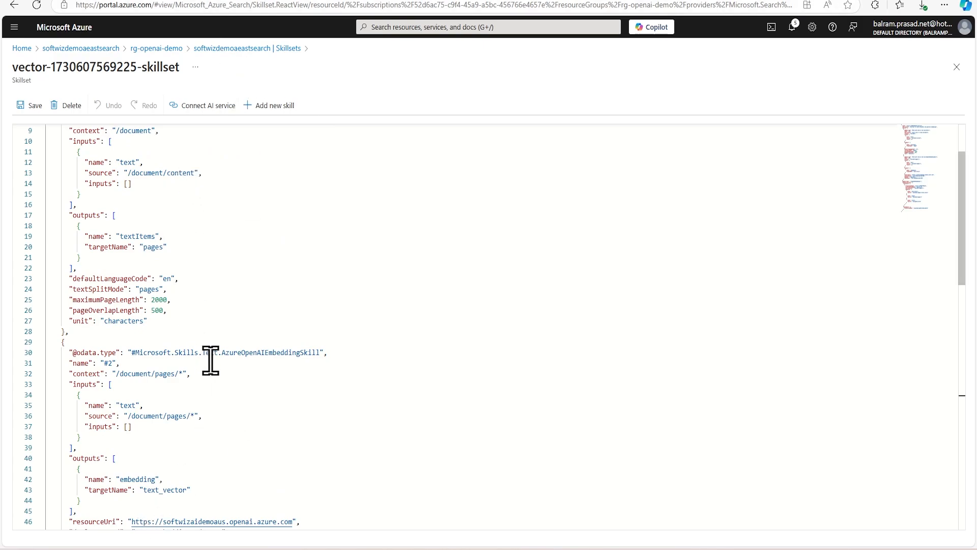
scroll("down", 3)
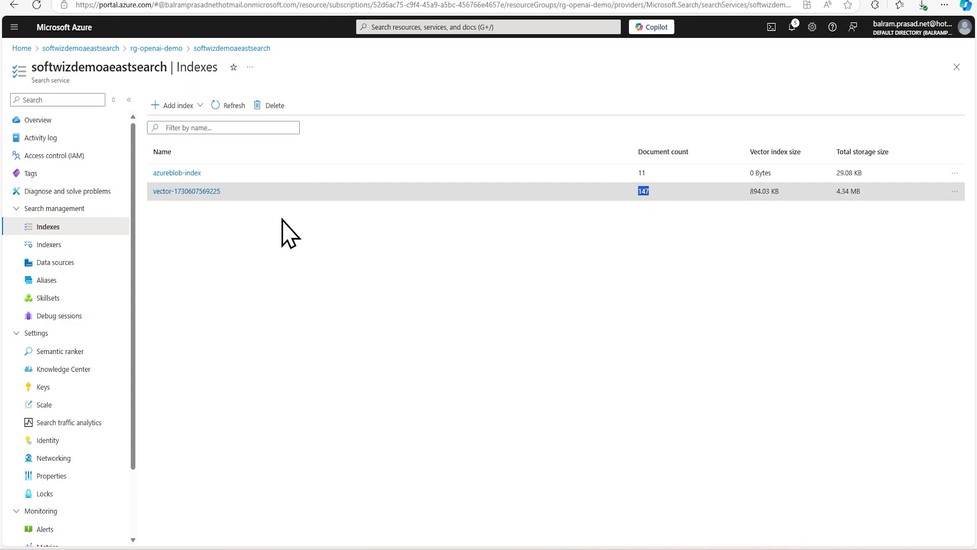
left_click(187, 190)
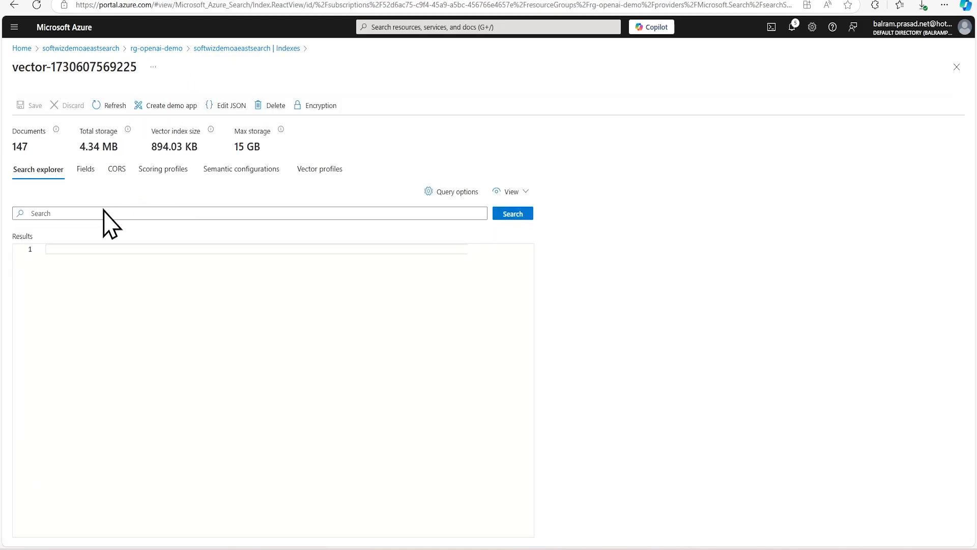
left_click(86, 169)
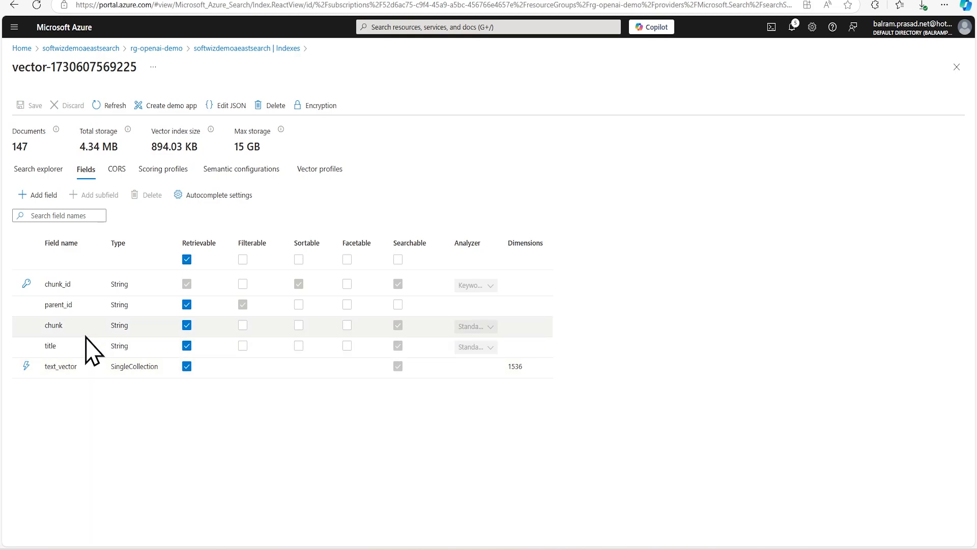
mouse_move(120, 311)
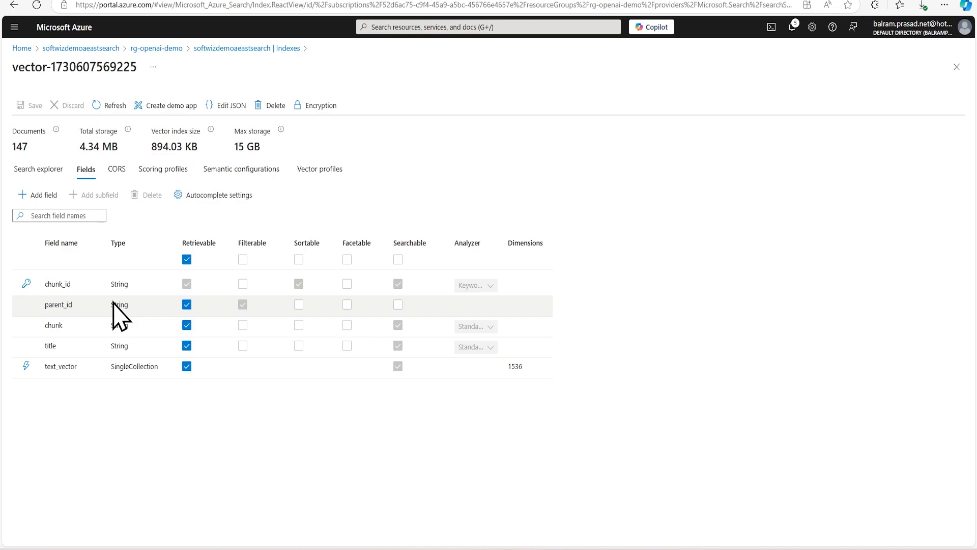
left_click(38, 169)
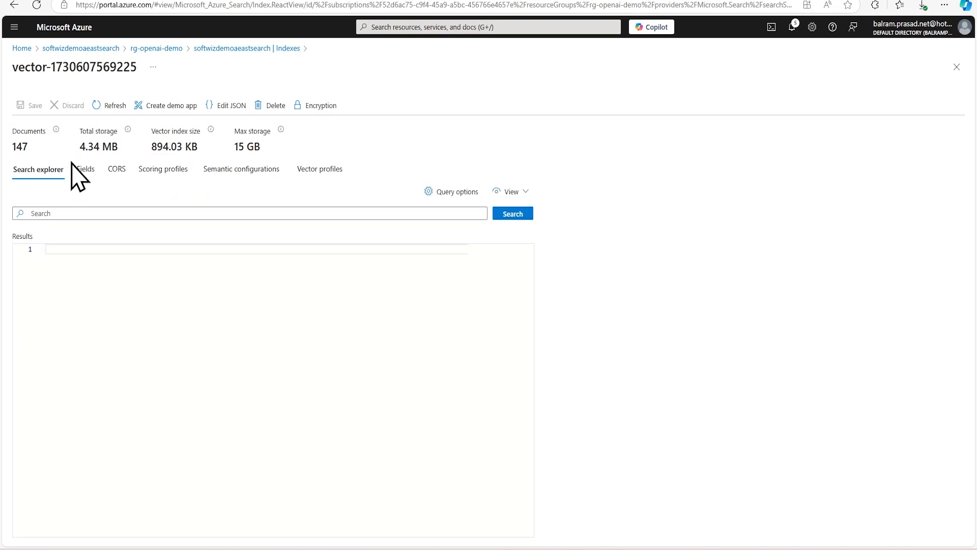
Review the semantic configuration and HNSW vector profile algorithm without saving, then return to Search explorer.
left_click(241, 169)
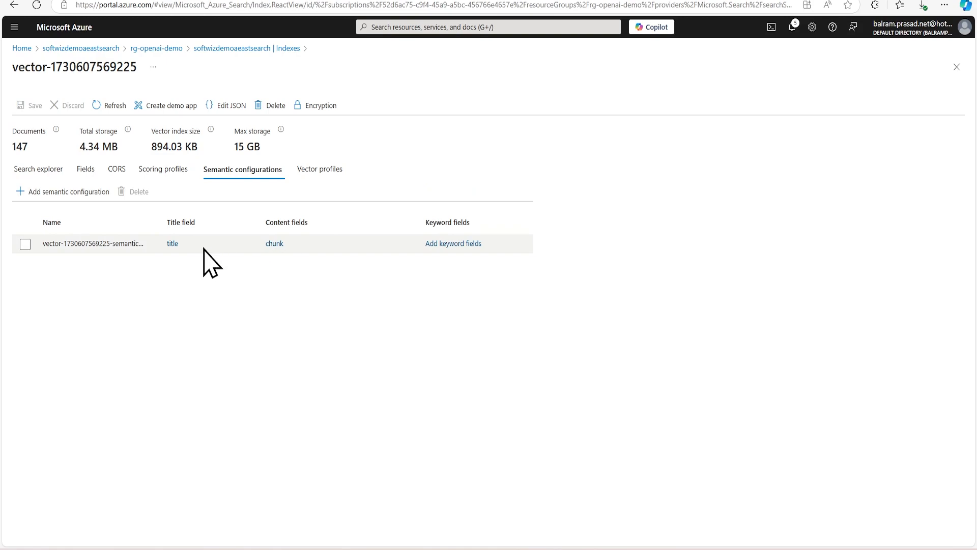
mouse_move(340, 261)
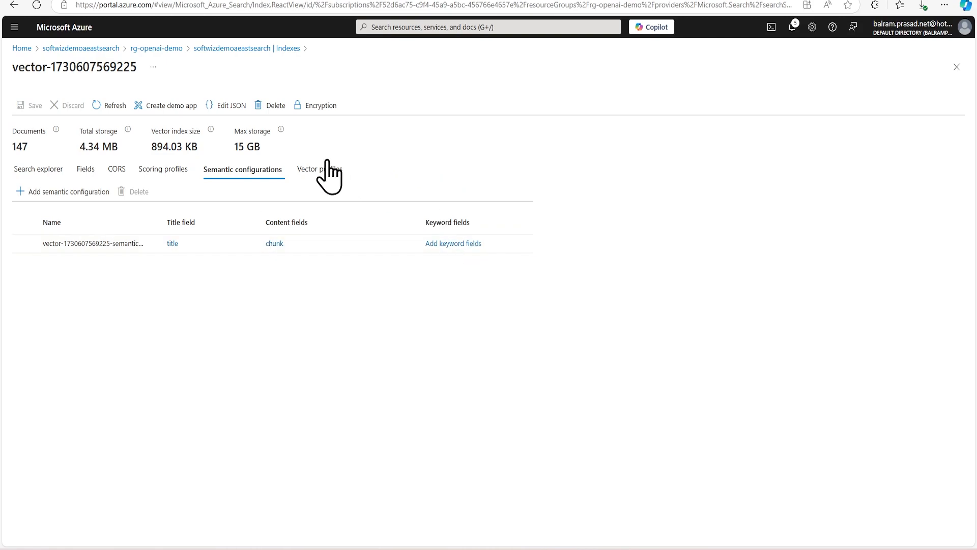
left_click(320, 169)
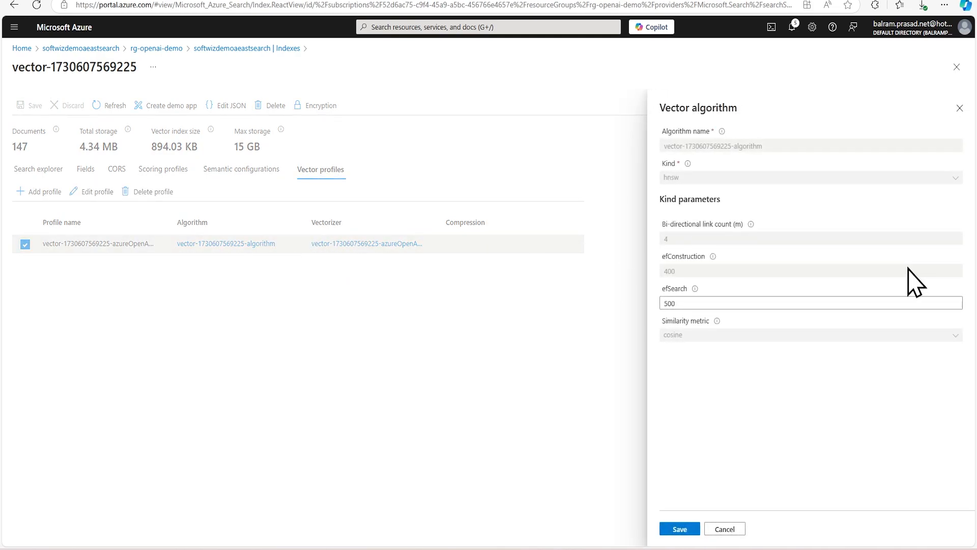
mouse_move(735, 168)
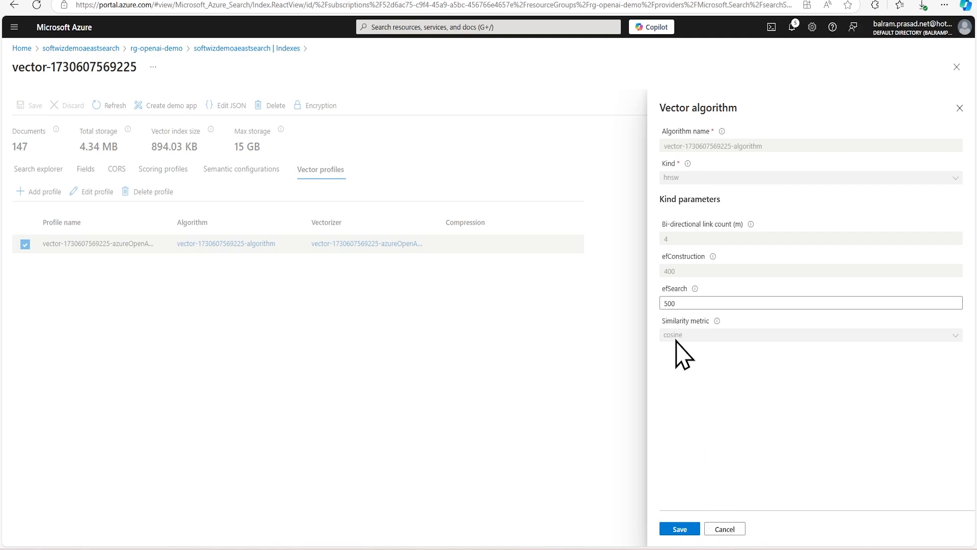
mouse_move(725, 529)
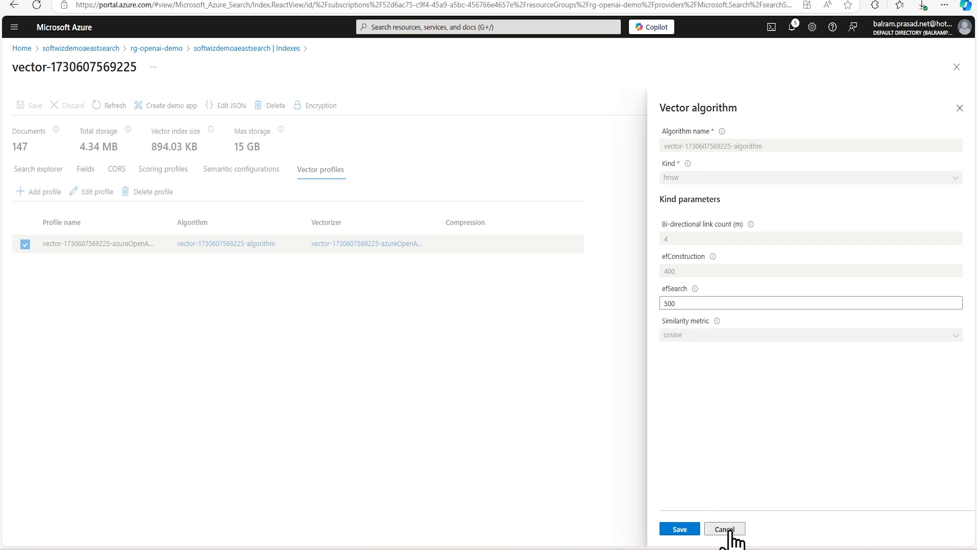
left_click(724, 528)
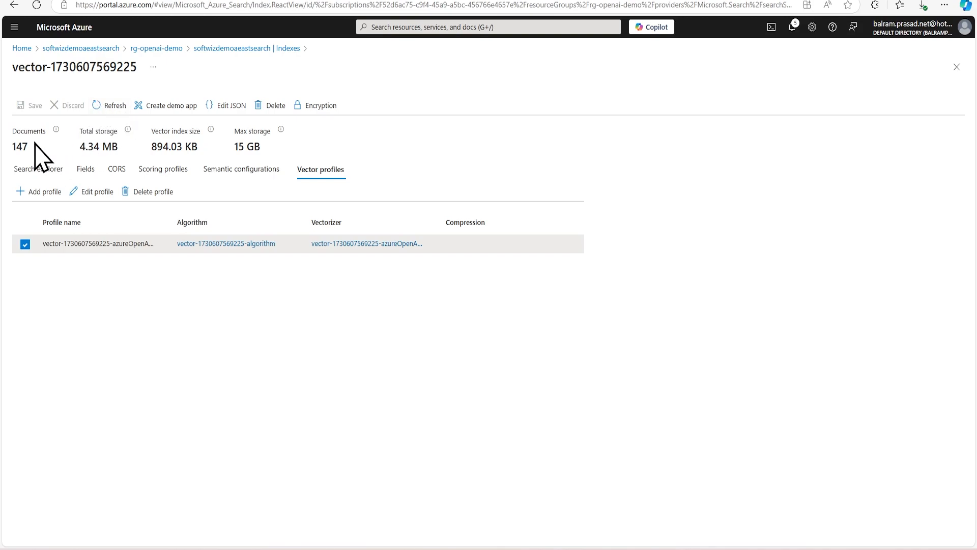
left_click(38, 169)
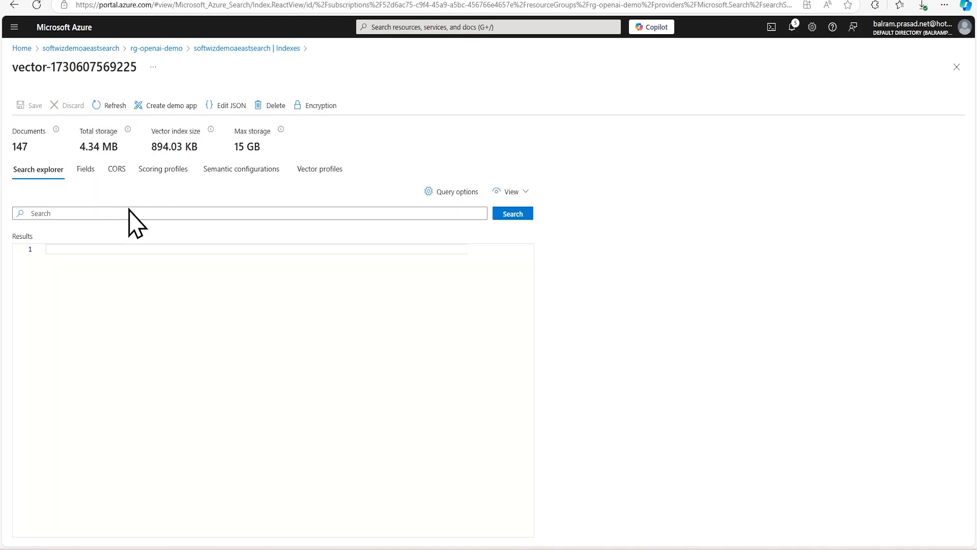
Run a Search explorer query for 'show me health plans' against the vector index.
left_click(249, 212)
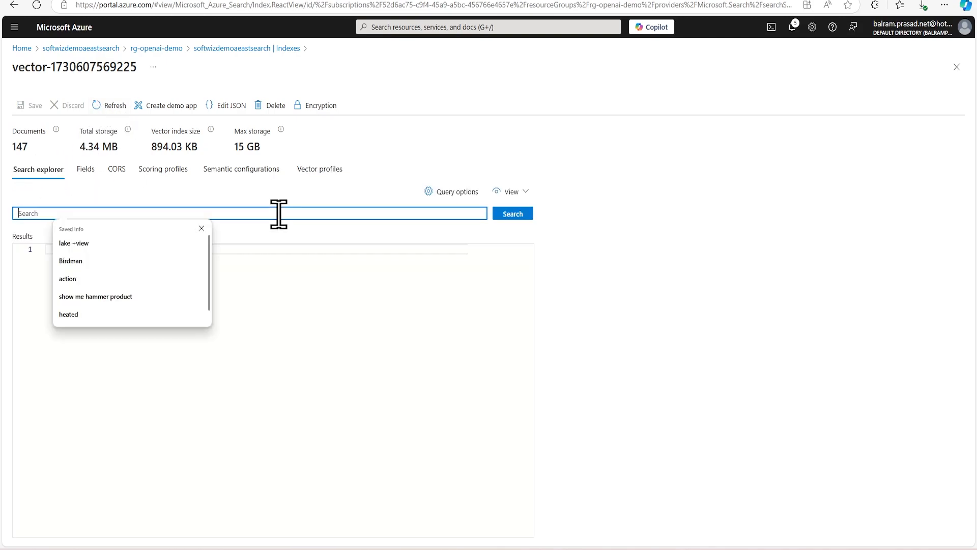
type("show me d")
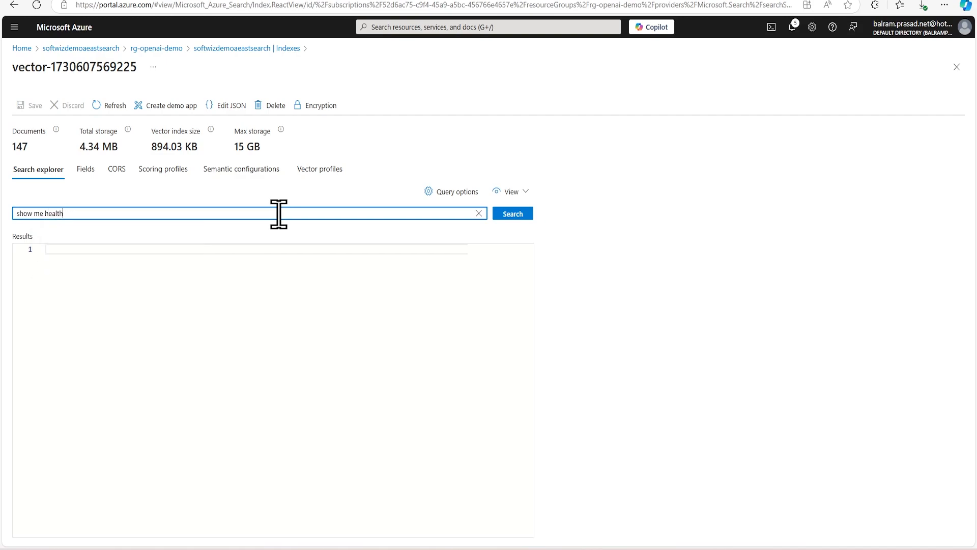
type("plans")
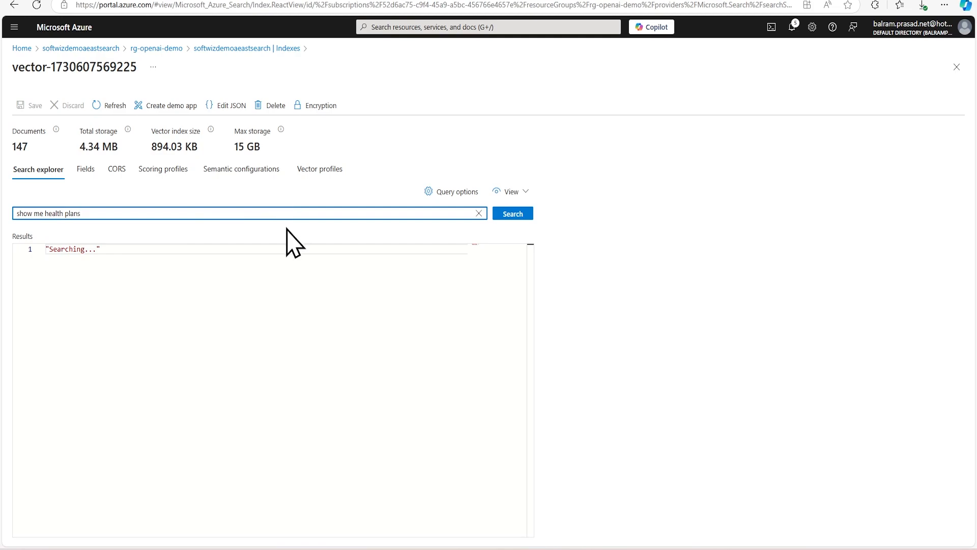
left_click(512, 213)
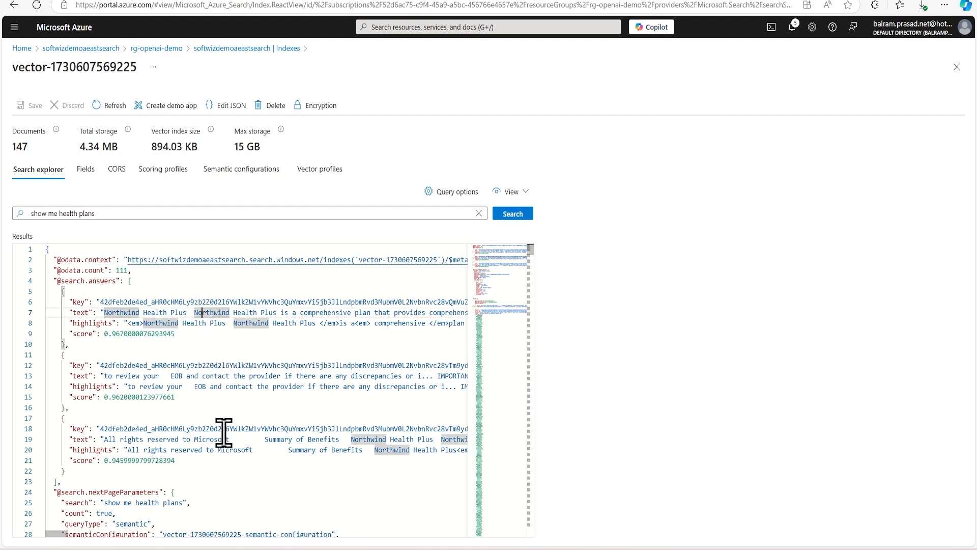
Scroll through the scored, captioned result chunks with embeddings and switch to JSON view.
scroll("down", 3)
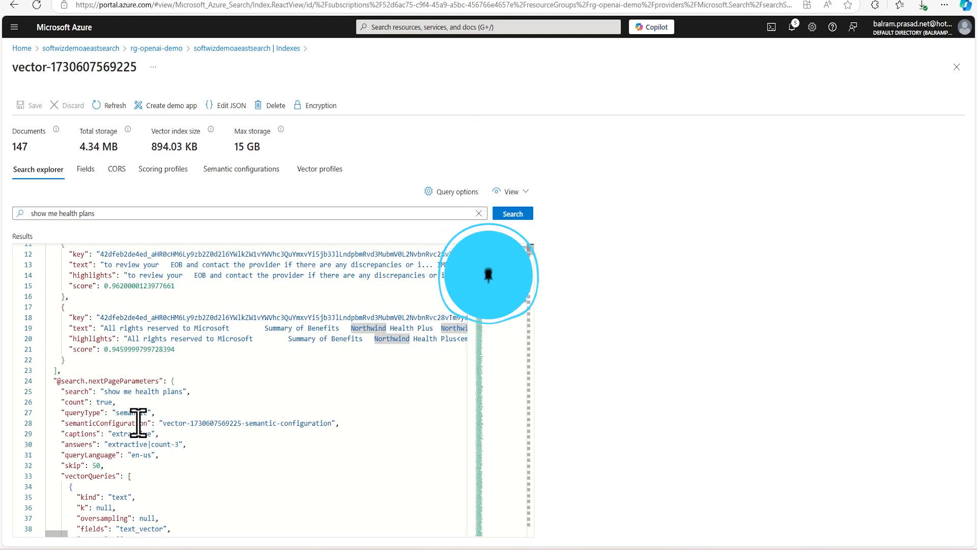
double_click(131, 412)
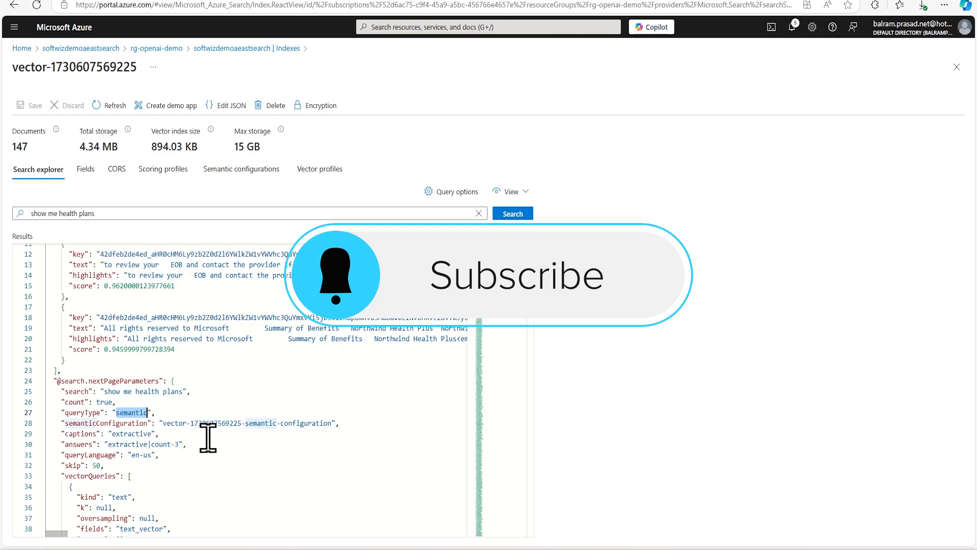
left_click(515, 275)
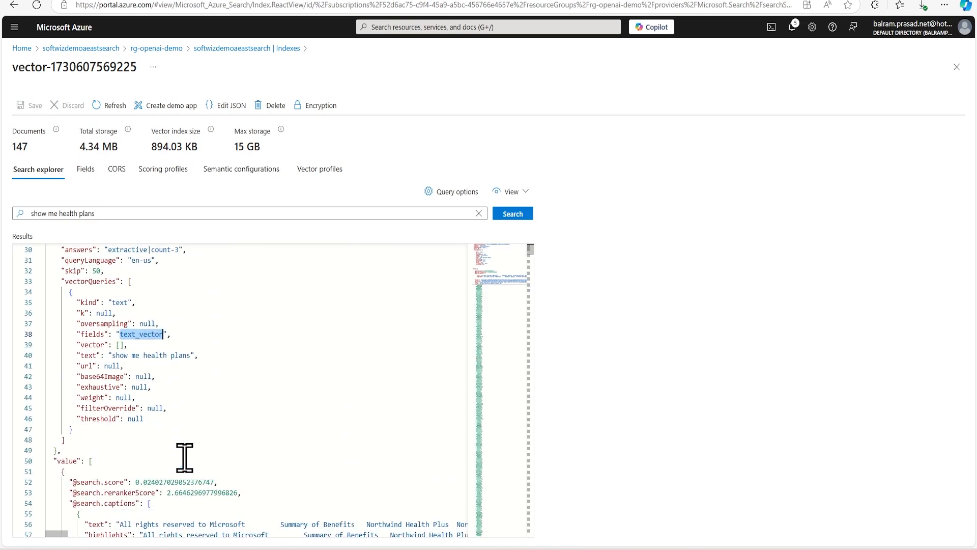
scroll("down", 3)
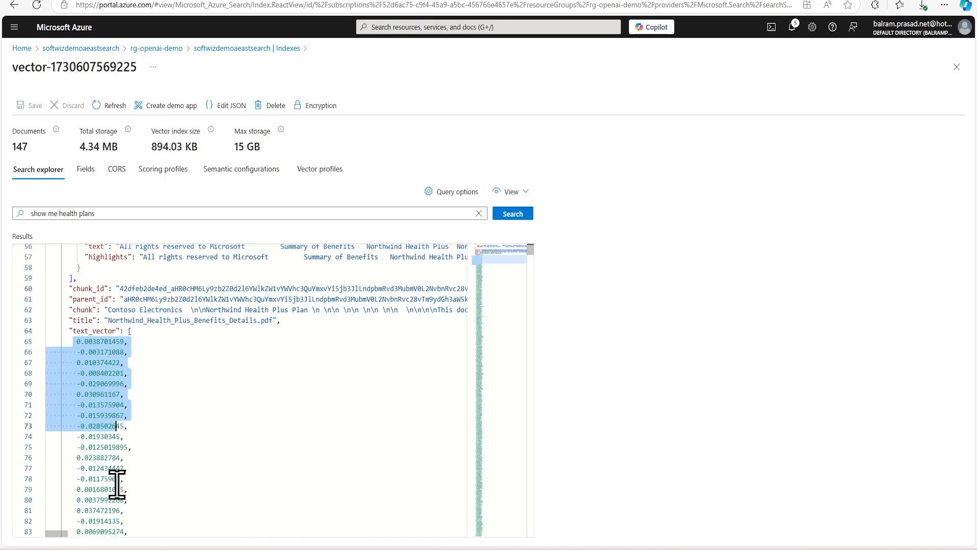
scroll("down", 3)
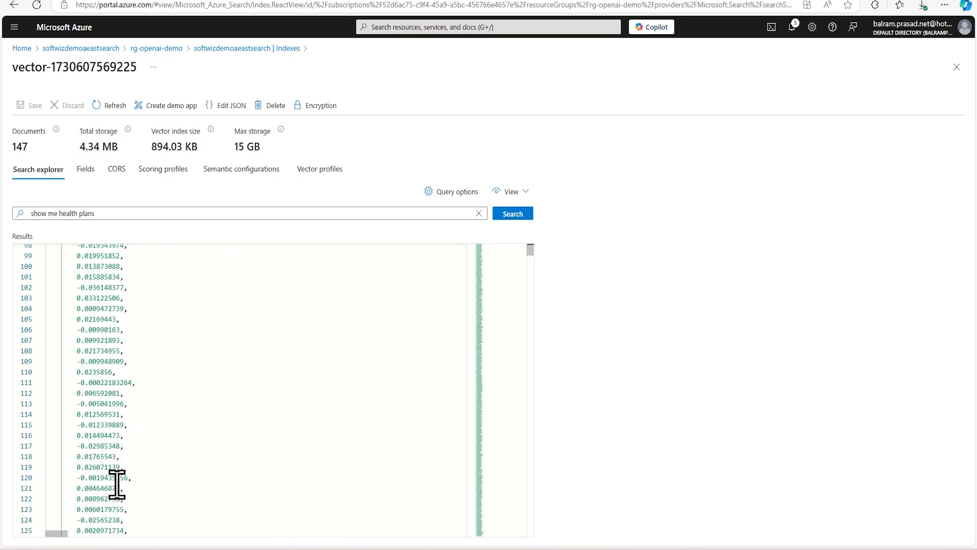
scroll("down", 3)
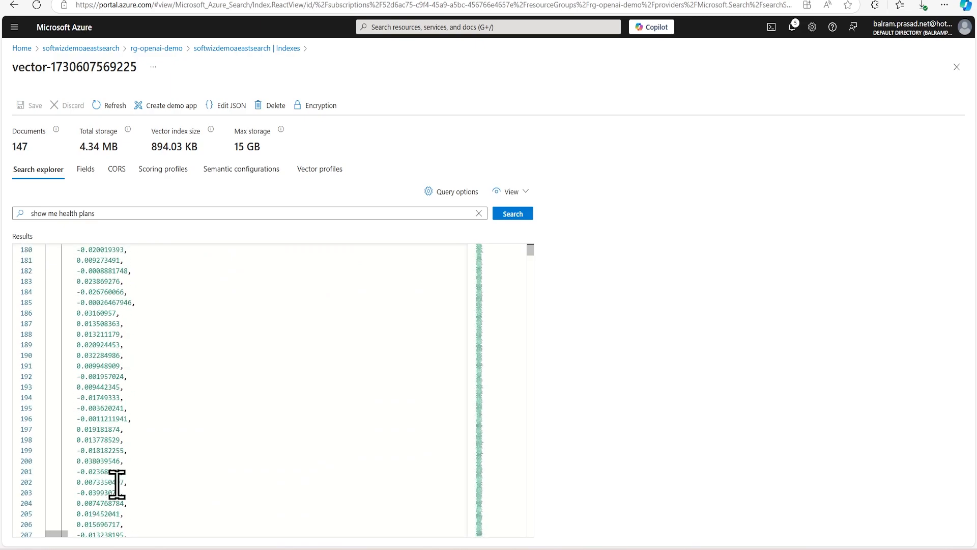
scroll("down", 3)
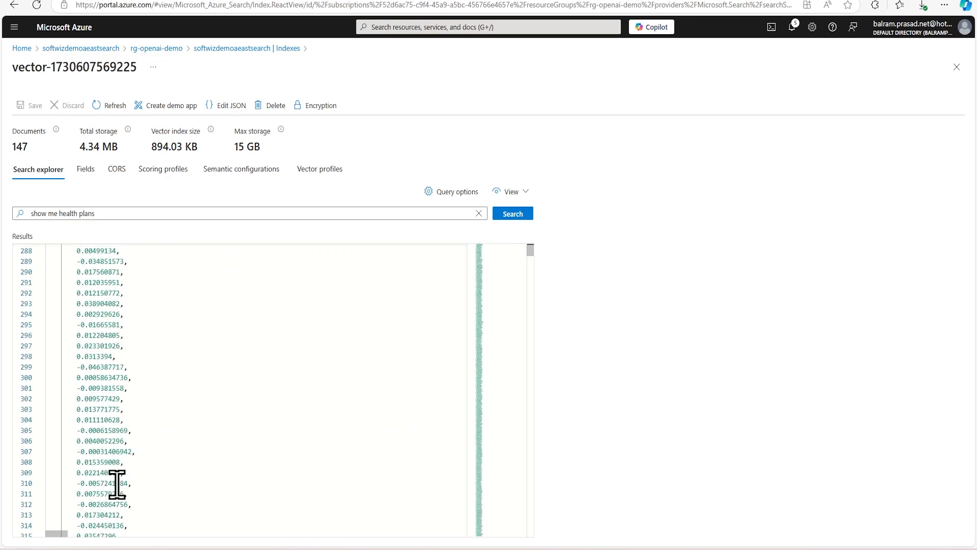
scroll("down", 3)
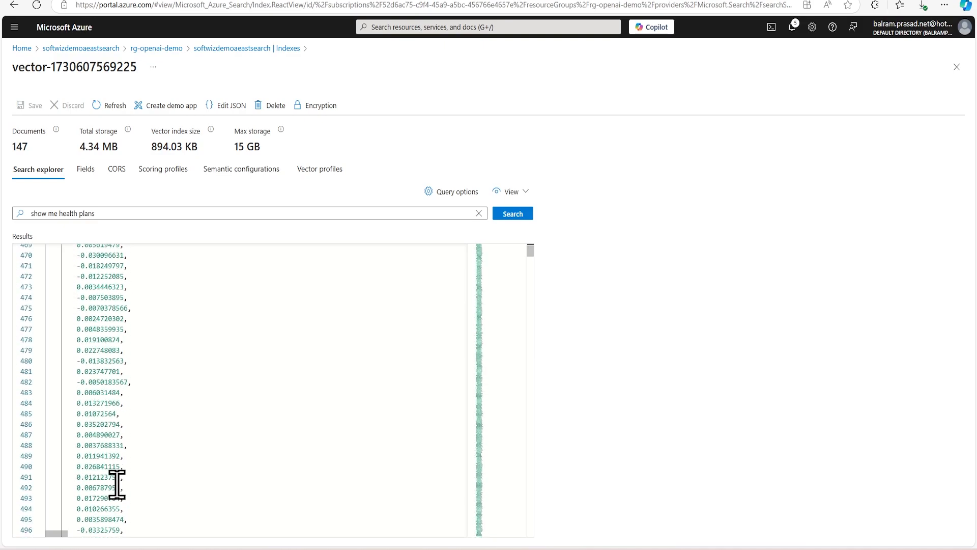
scroll("down", 3)
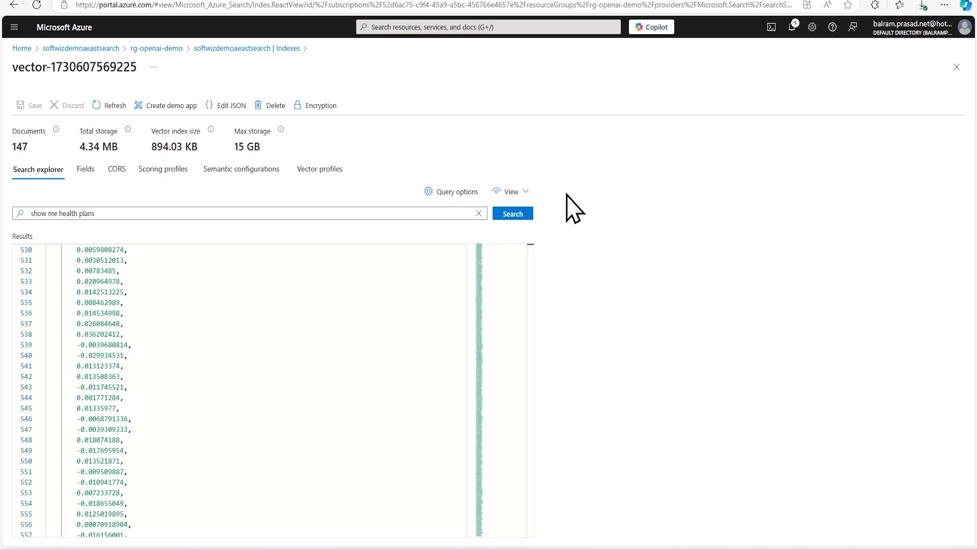
left_click(451, 191)
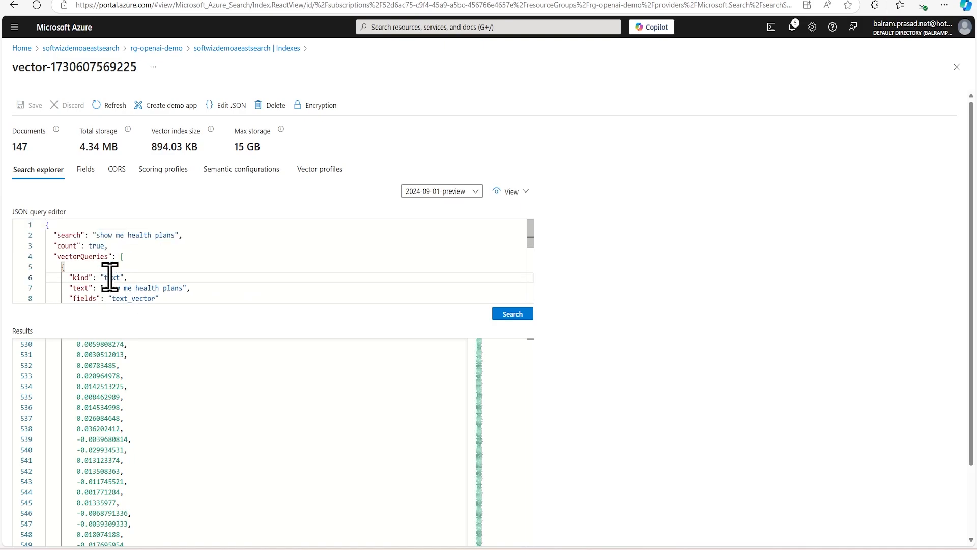
Run a JSON vector query on text_vector selecting chunk_id, parent_id, chunk and title, k 5.
scroll("down", 3)
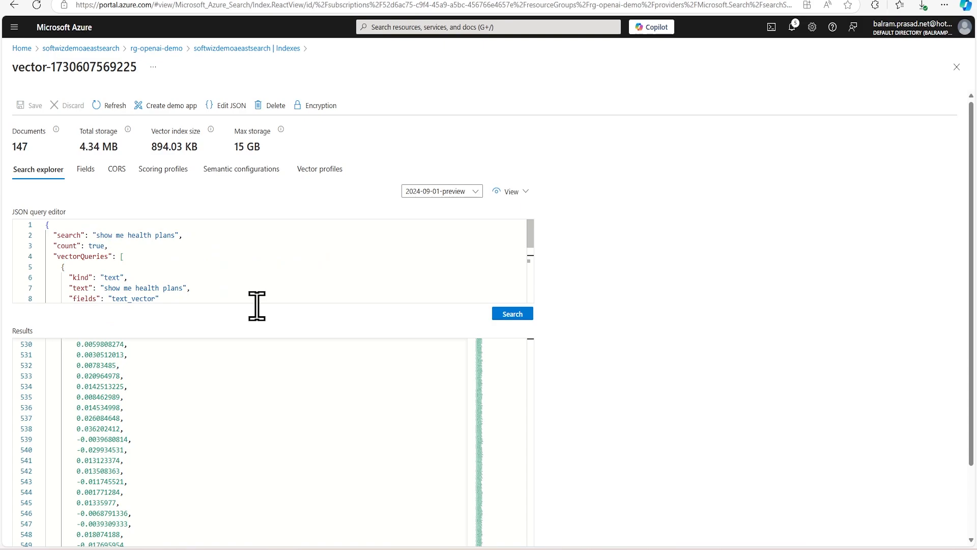
mouse_move(555, 435)
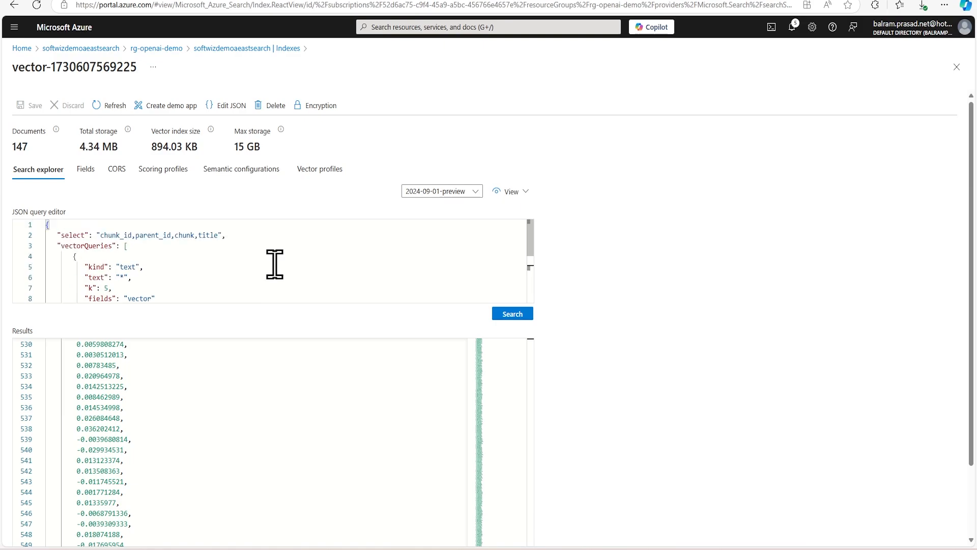
mouse_move(301, 281)
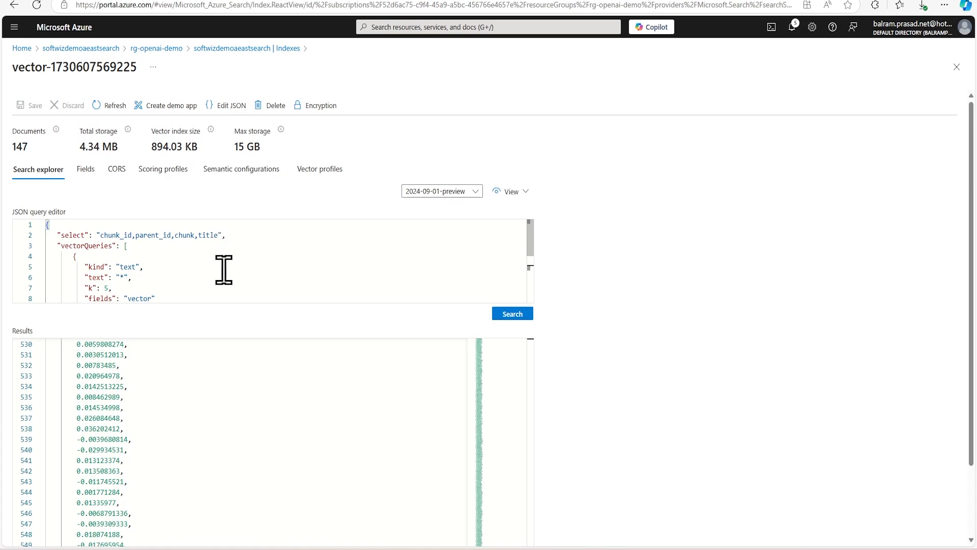
mouse_move(205, 271)
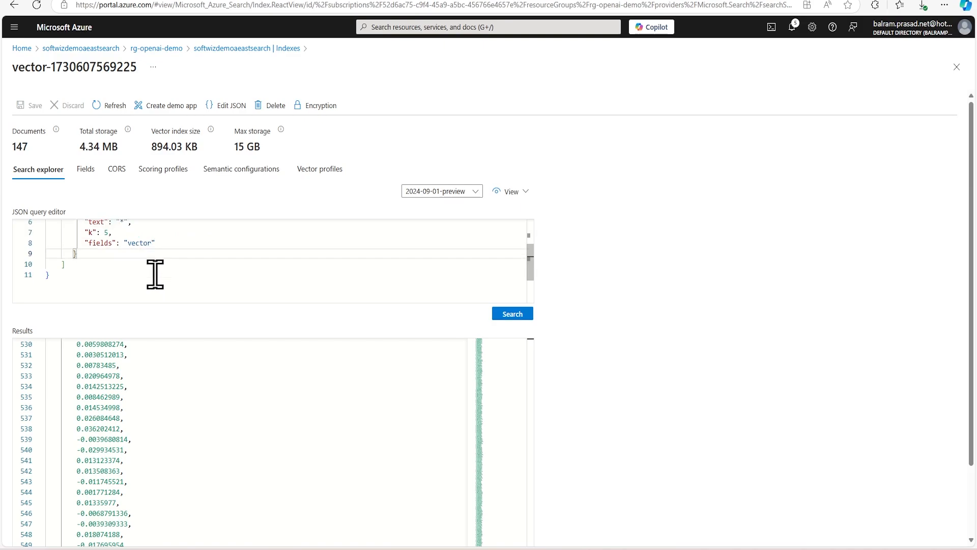
left_click(512, 312)
type("text_")
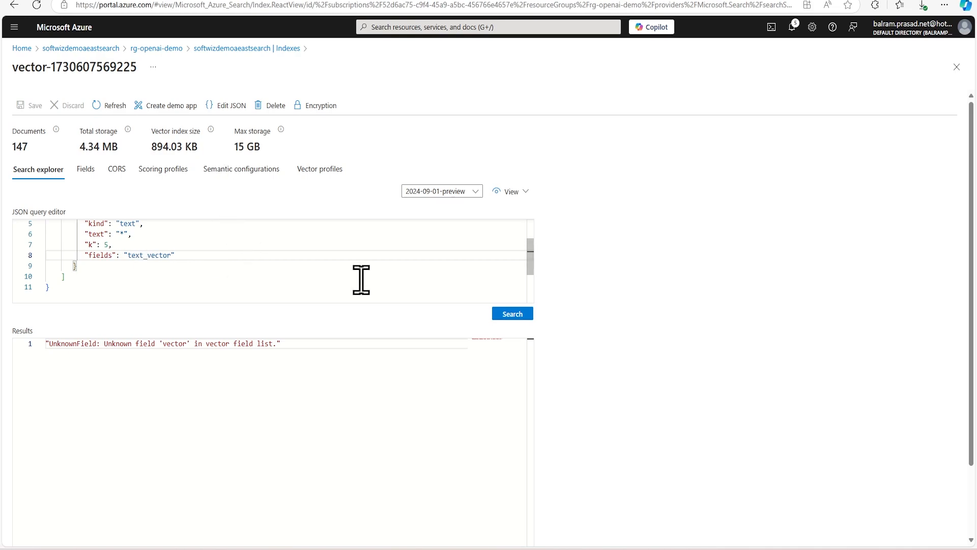
left_click(512, 313)
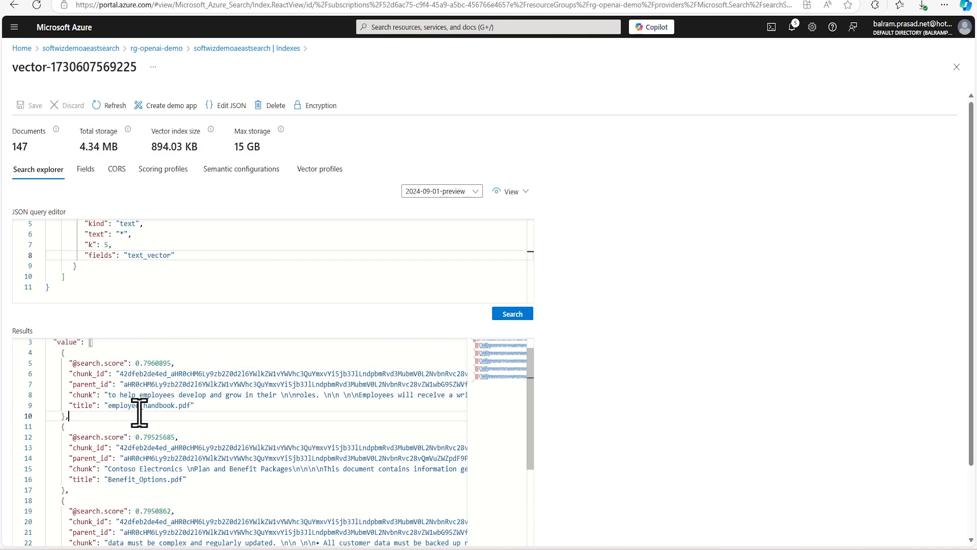
Replace the * query text with 'Which plan has the lowest deductible?' and review the Northwind results.
double_click(138, 479)
type("Which plan has the lowest deductible?.")
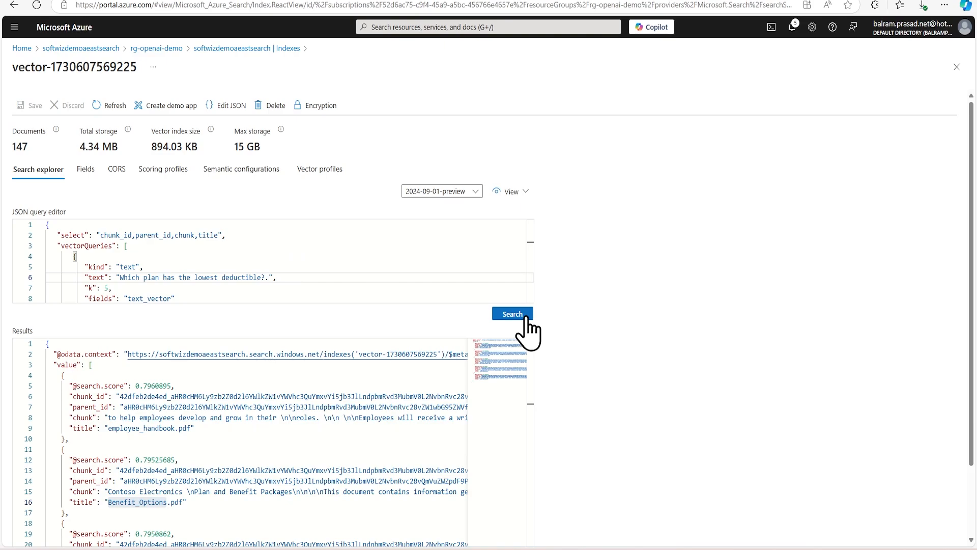
left_click(512, 312)
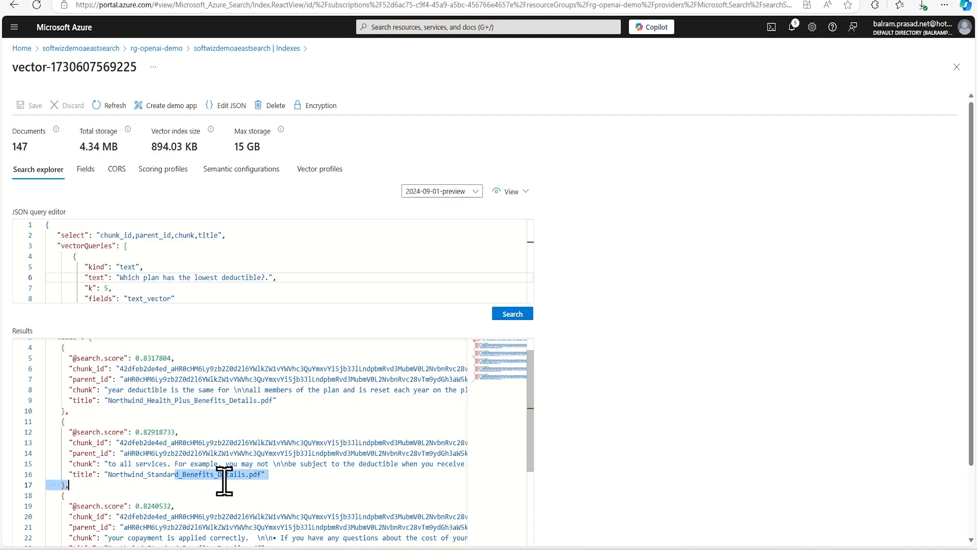
mouse_move(337, 488)
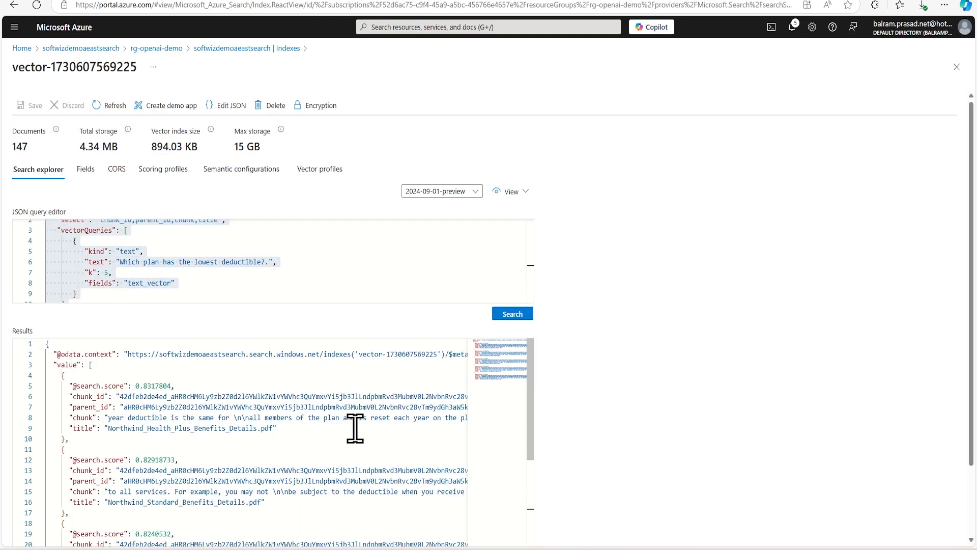
scroll("down", 3)
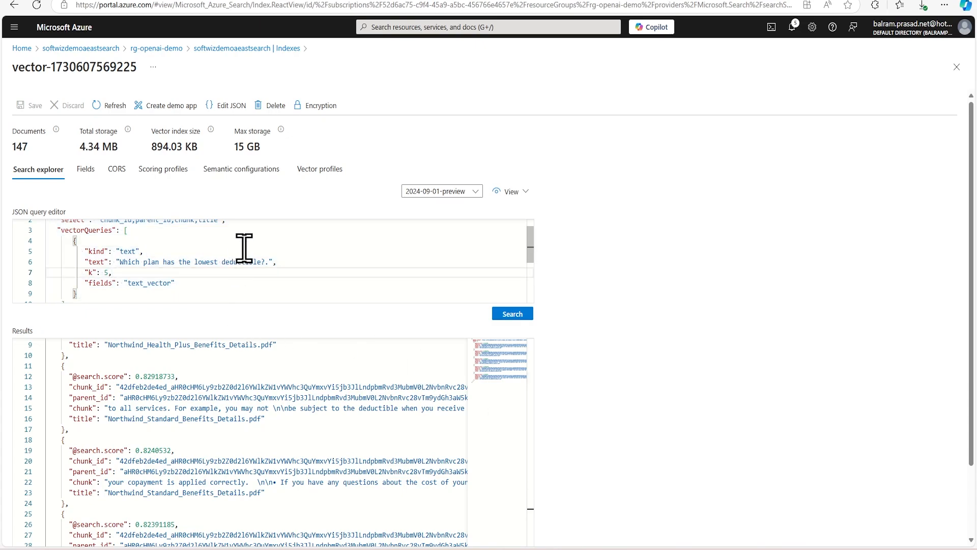
mouse_move(294, 229)
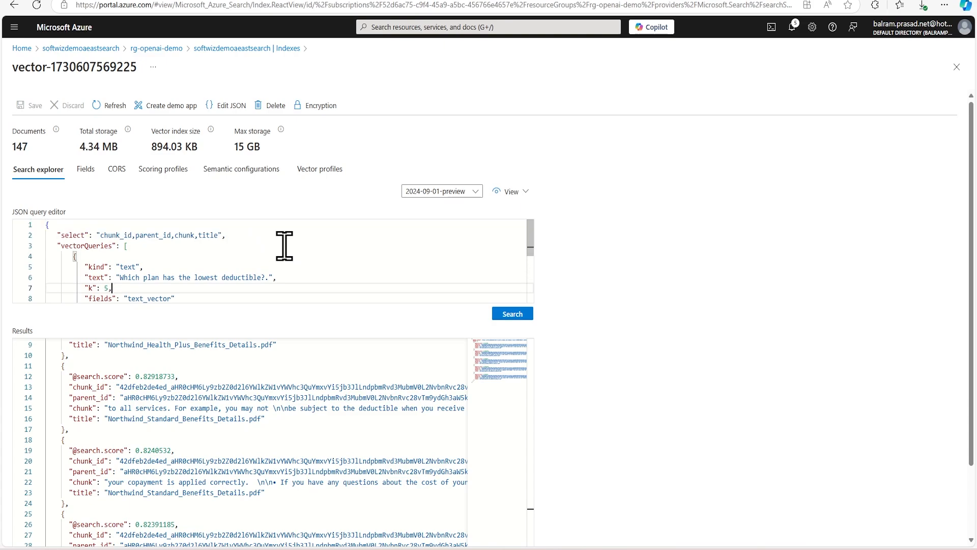
mouse_move(303, 232)
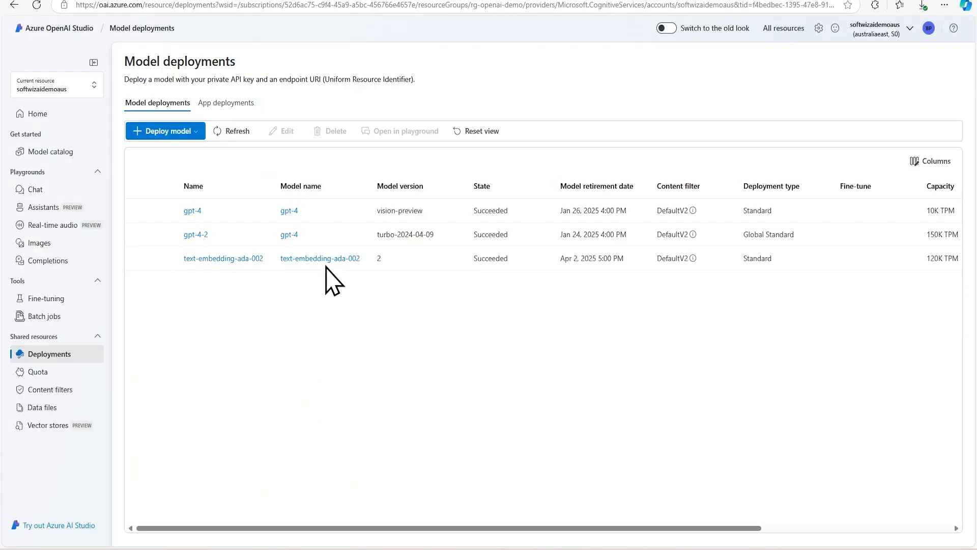
mouse_move(299, 251)
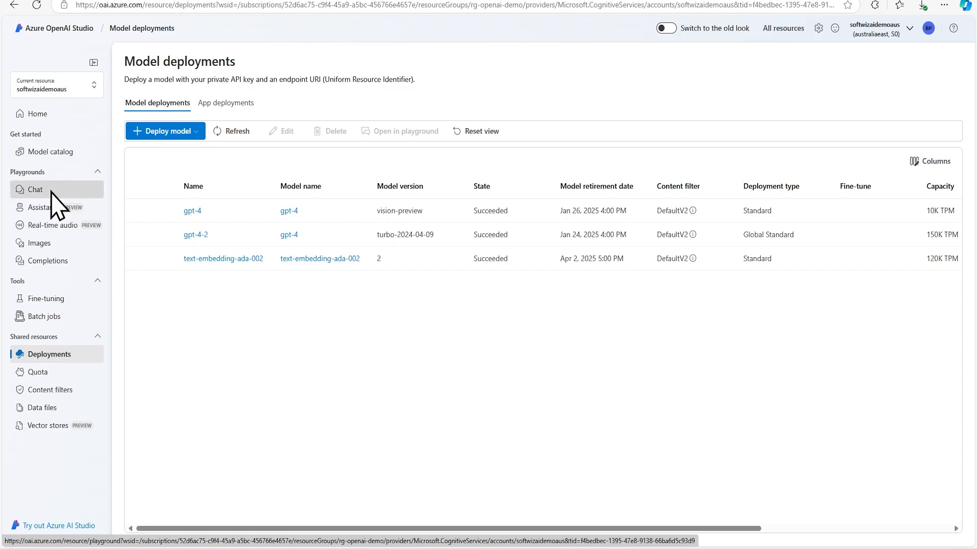
Switch the chat playground to the gpt-4-2 deployment.
left_click(35, 190)
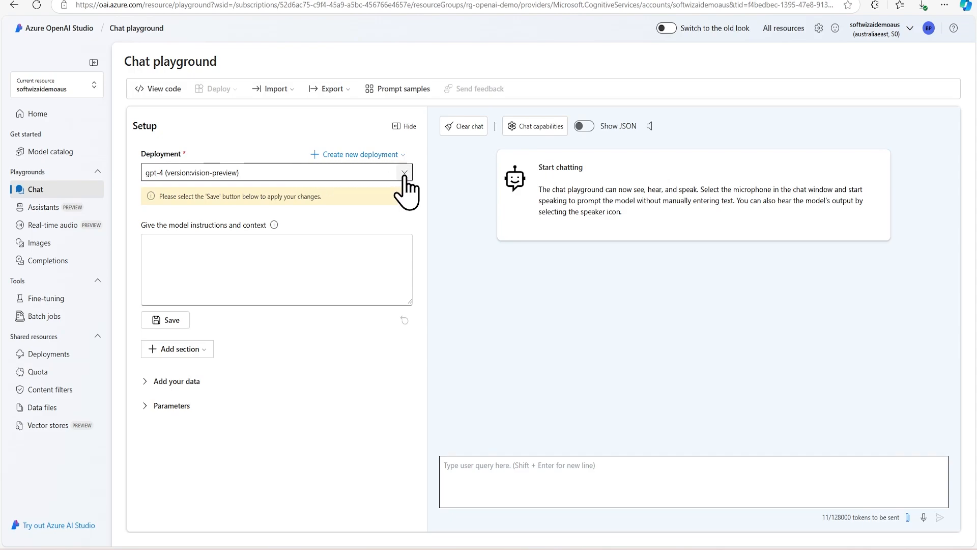
left_click(277, 173)
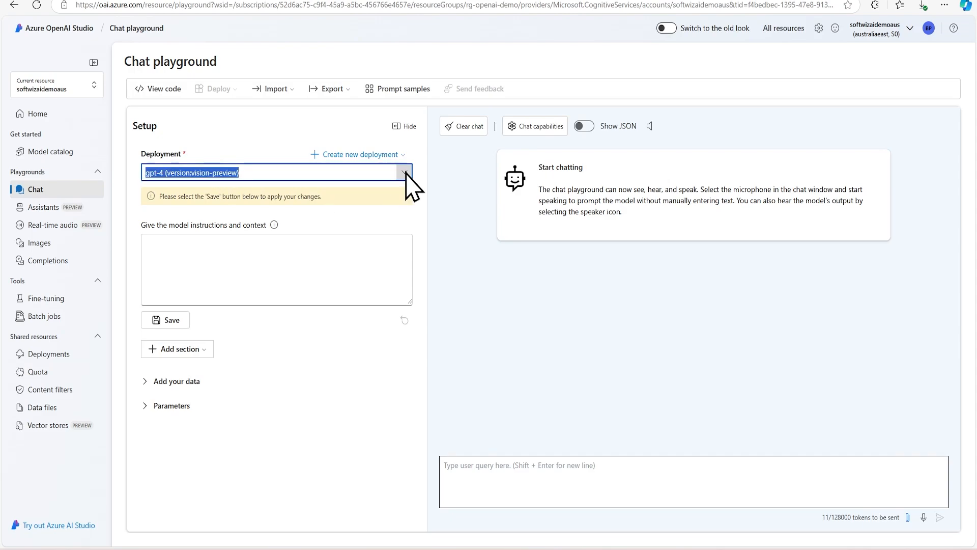
left_click(403, 172)
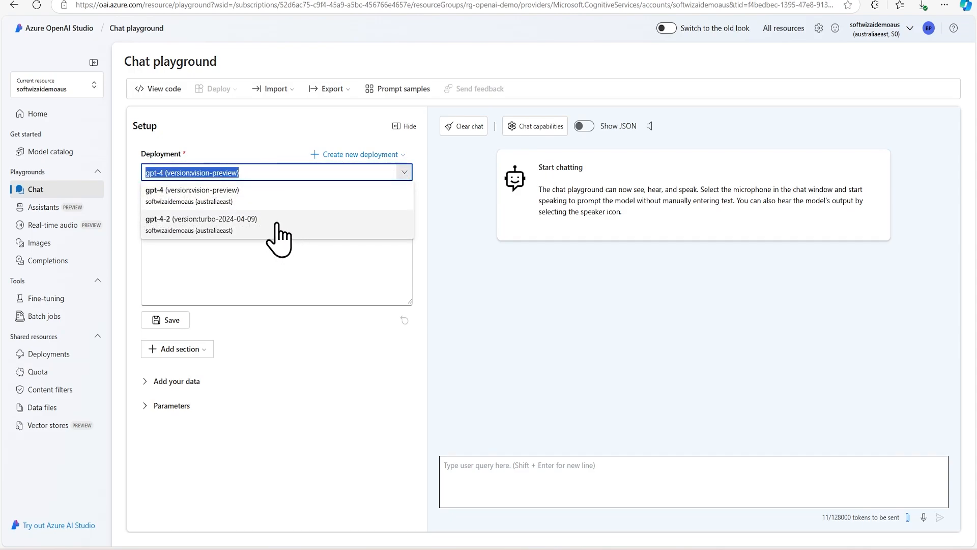
left_click(202, 224)
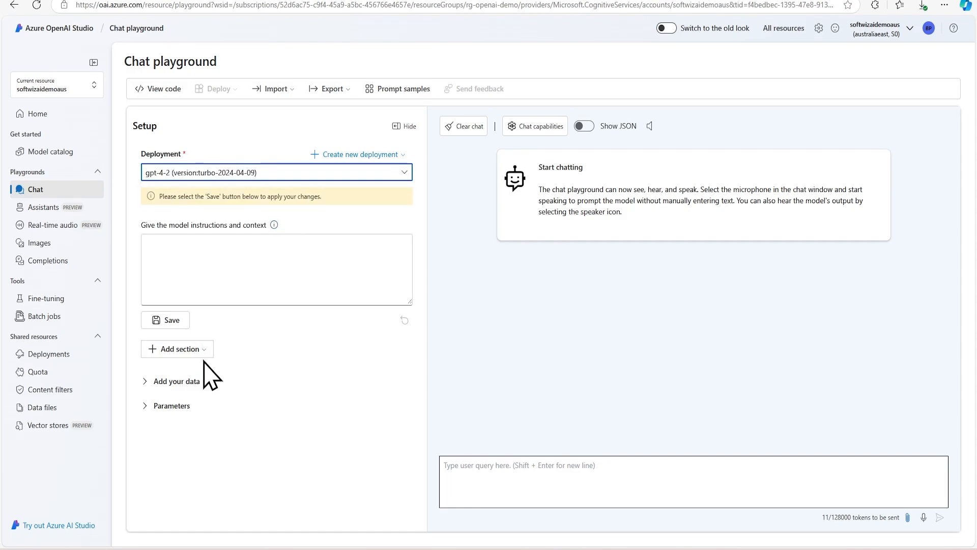
Start adding a data source from the Add your data section.
left_click(176, 381)
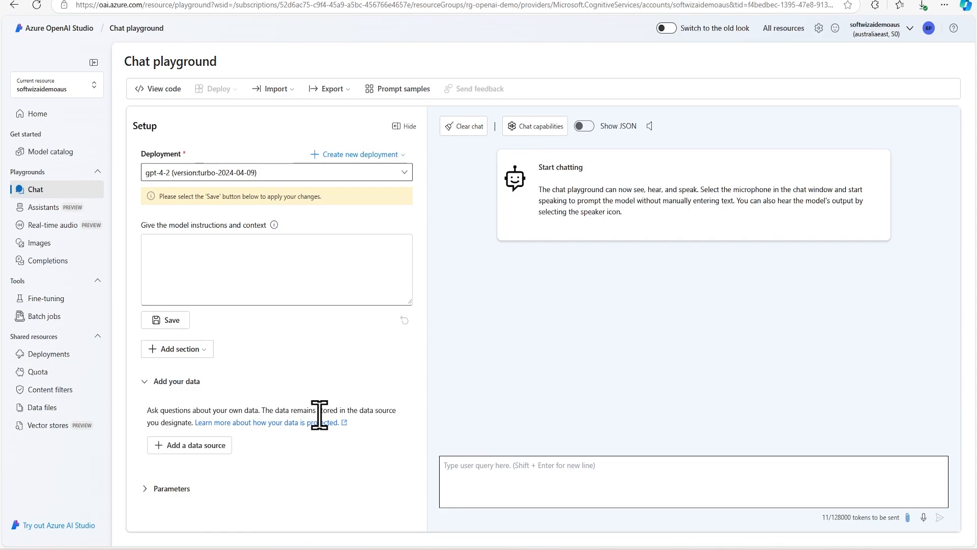
left_click(189, 444)
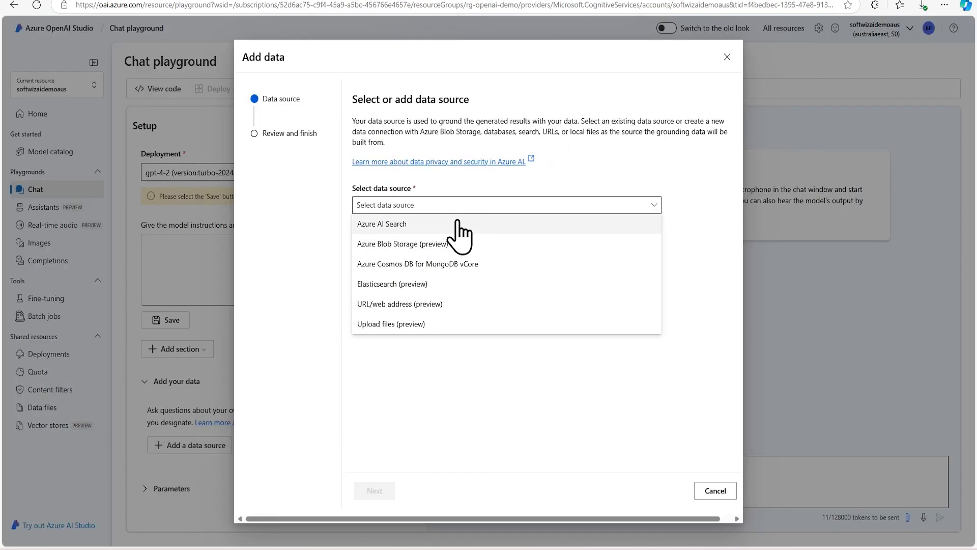
left_click(382, 224)
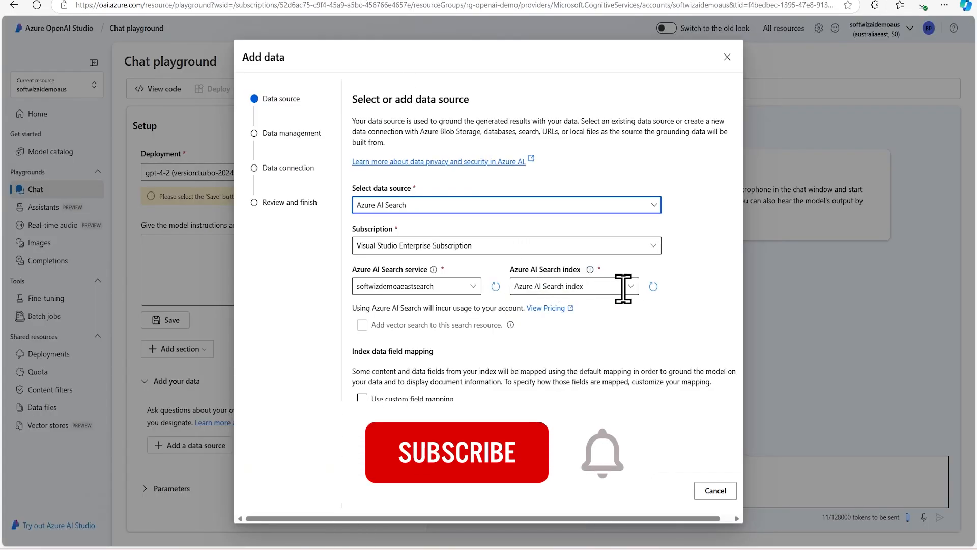
left_click(568, 285)
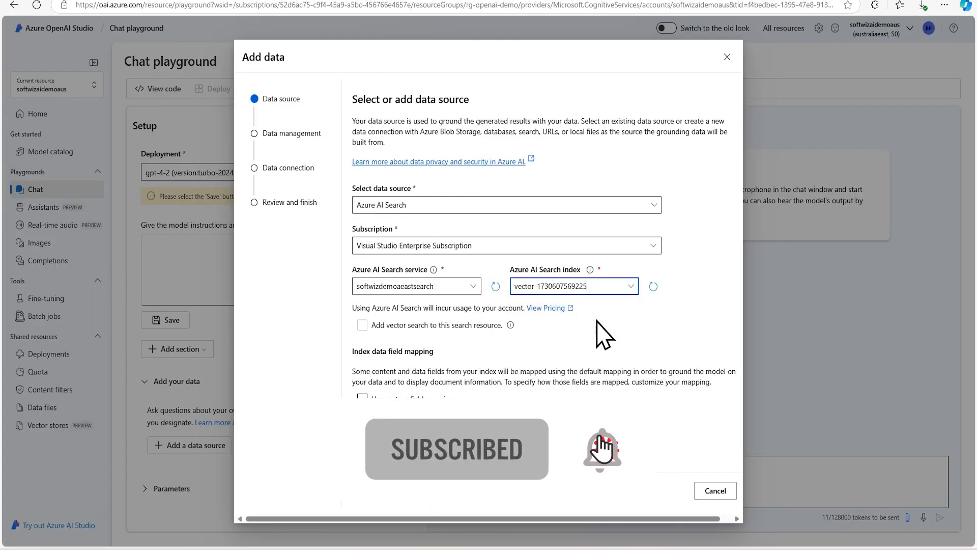
left_click(362, 324)
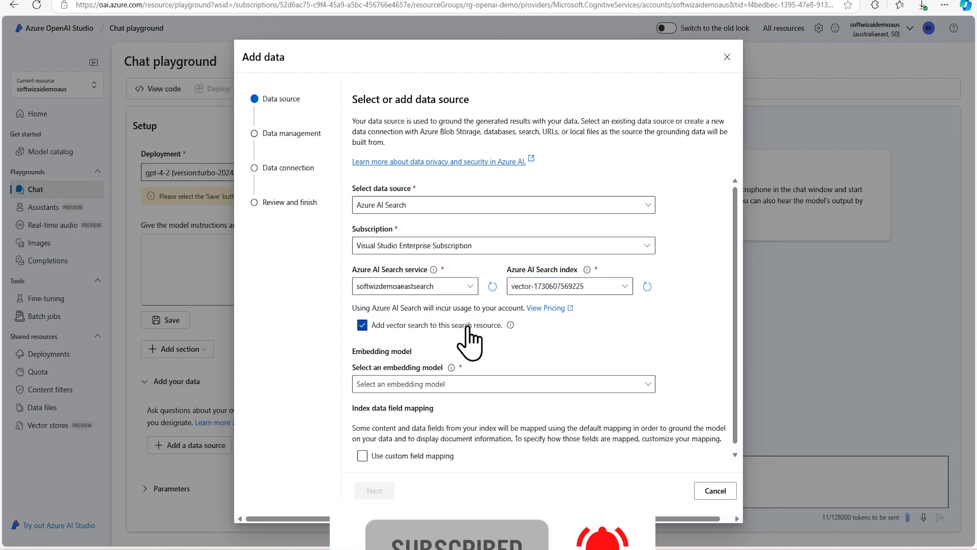
left_click(502, 384)
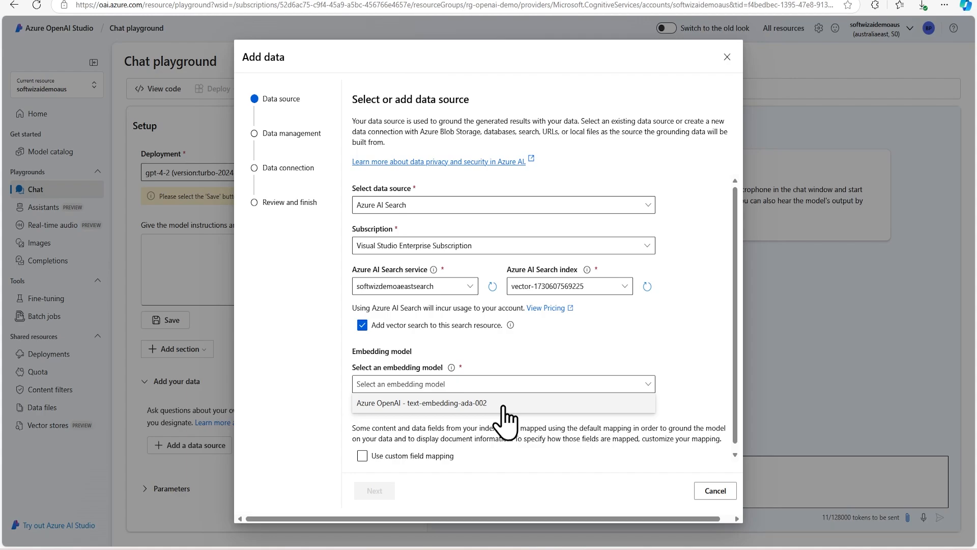
left_click(421, 403)
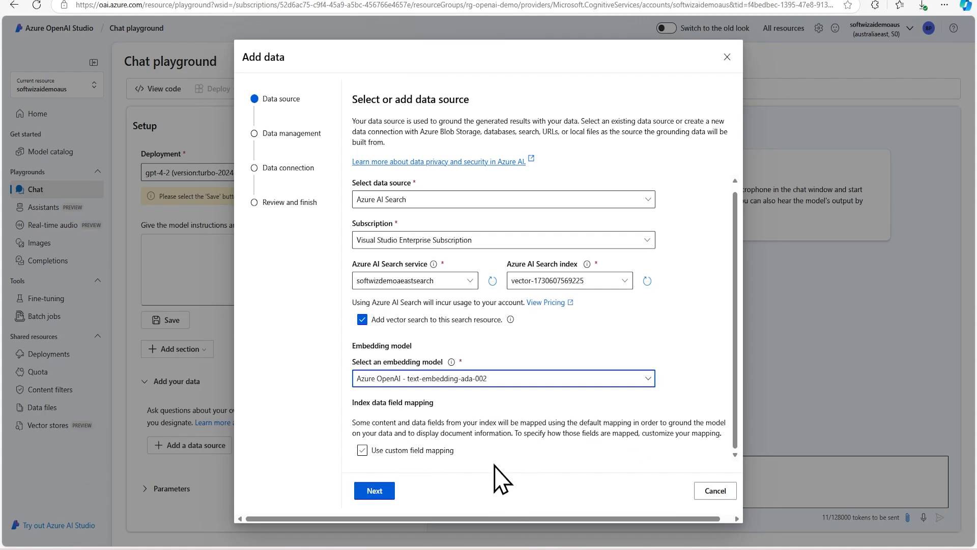
left_click(374, 490)
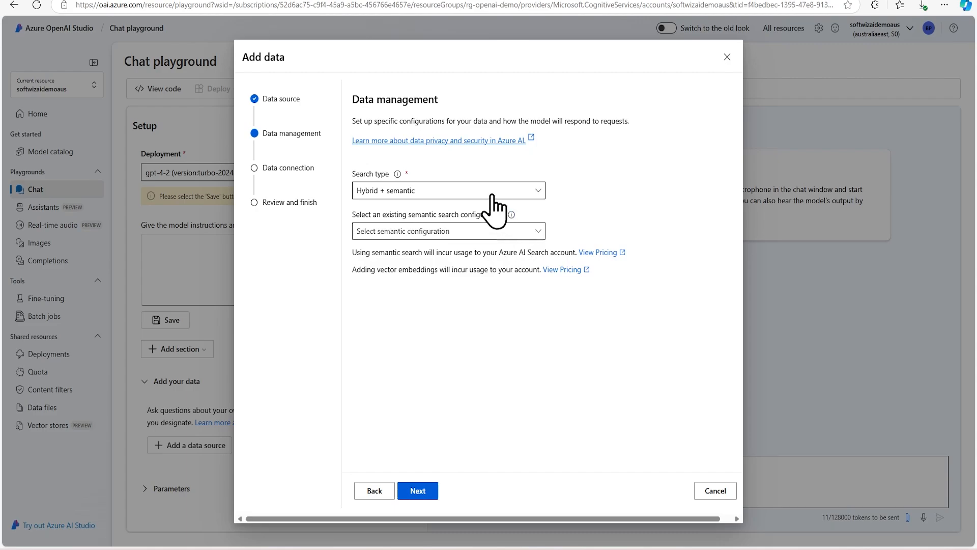
Set Hybrid + semantic search with the semantic configuration, API key authentication, and save the data source.
left_click(448, 190)
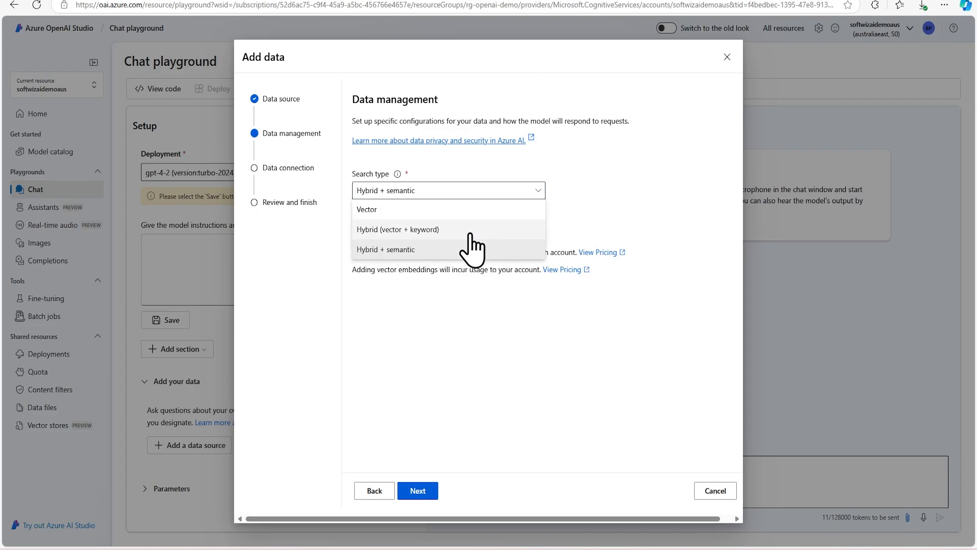
mouse_move(474, 265)
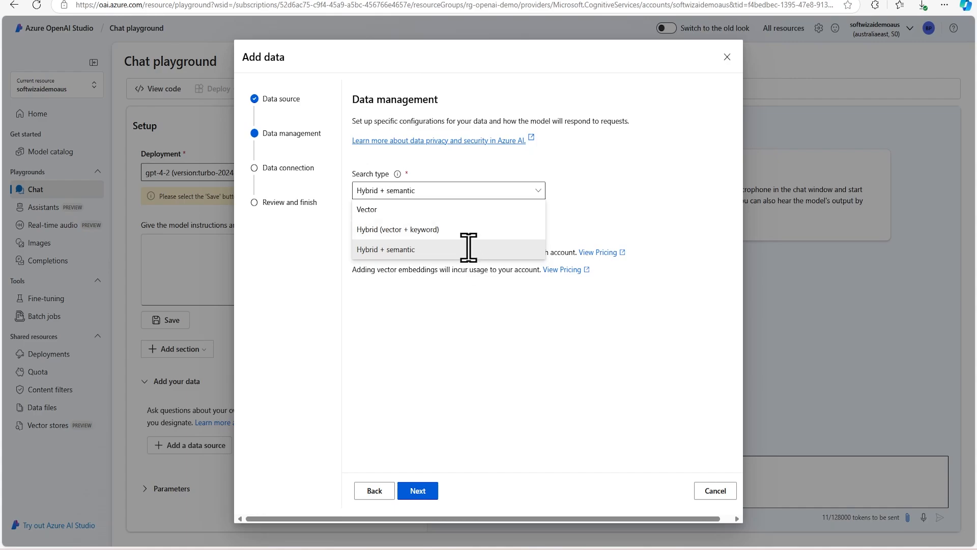
left_click(385, 249)
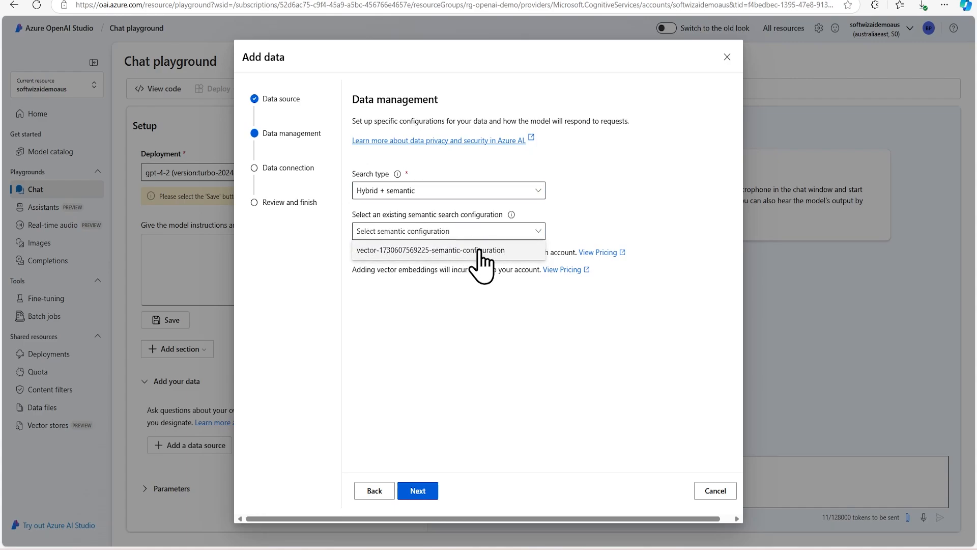
left_click(429, 249)
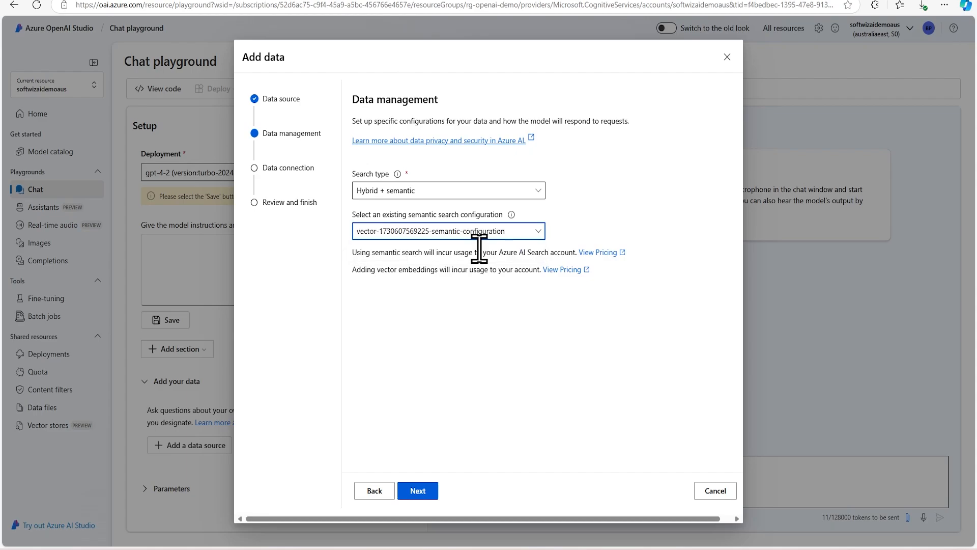
left_click(417, 491)
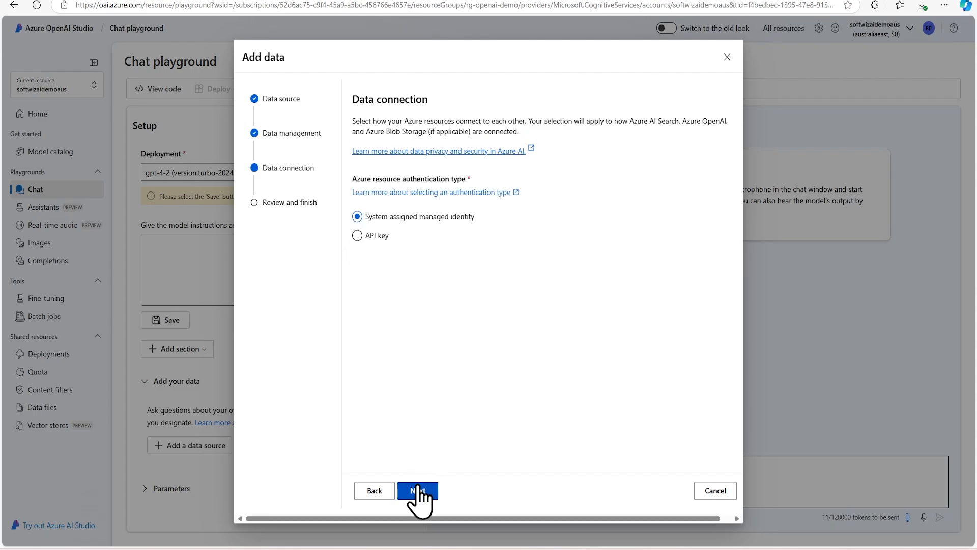
left_click(357, 235)
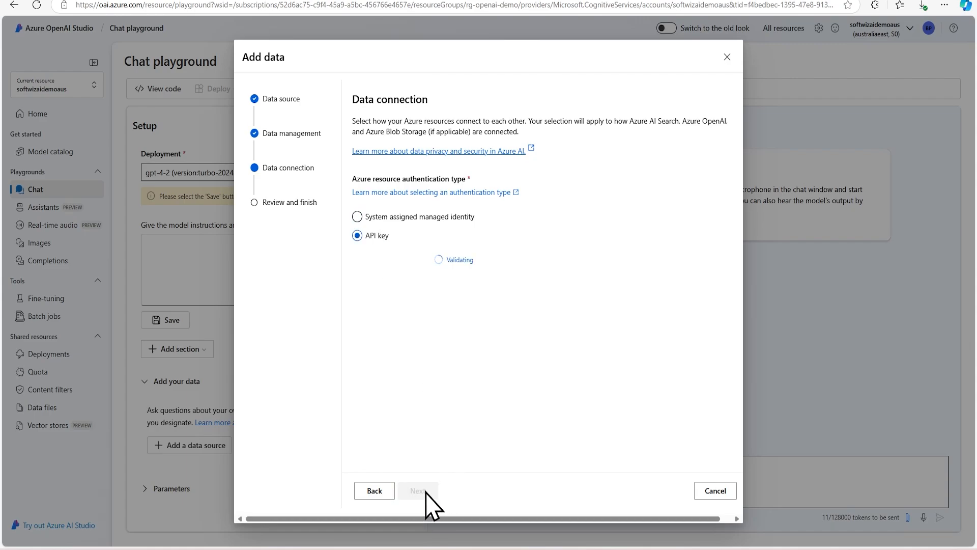
left_click(417, 491)
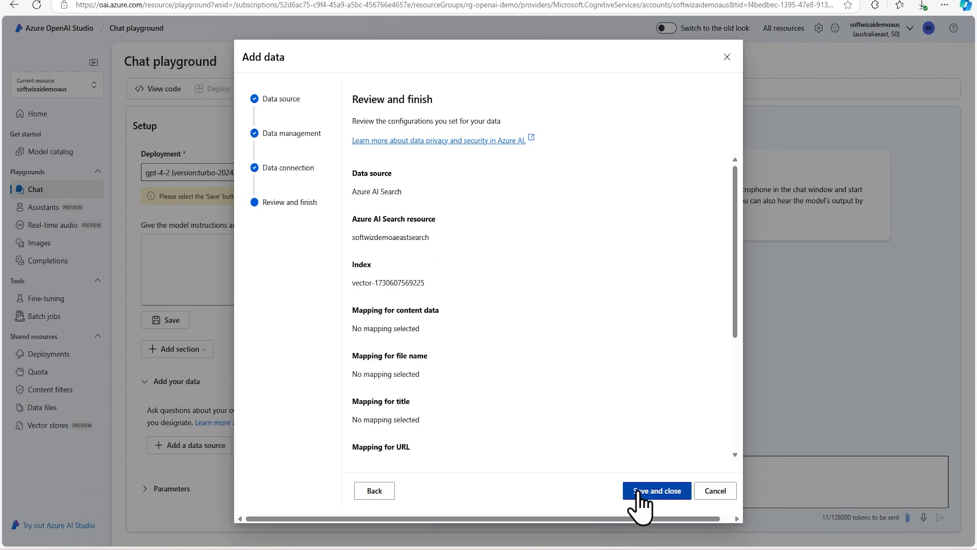
left_click(656, 491)
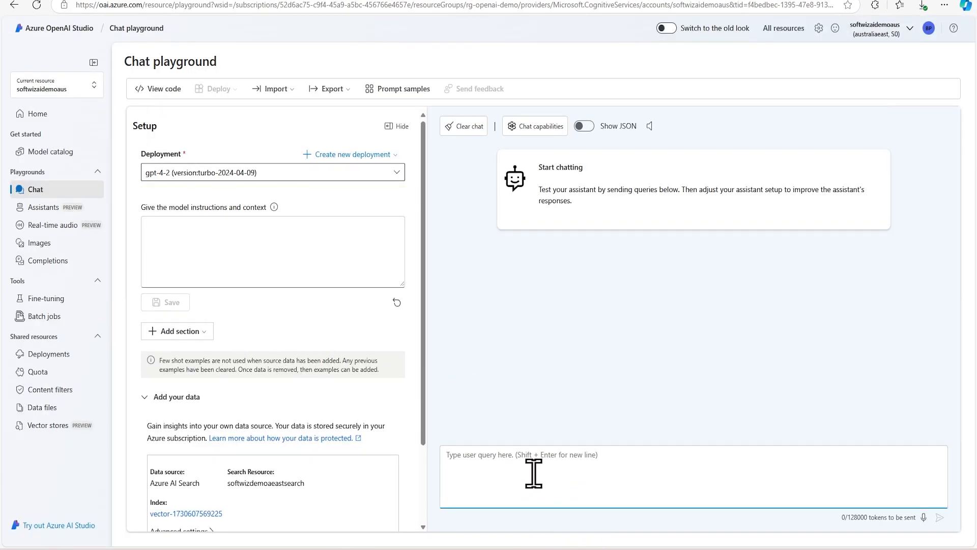
Ask the grounded chat 'Show me all plan for contoso company' and open a cited source.
type("Show me all plan for contoso com")
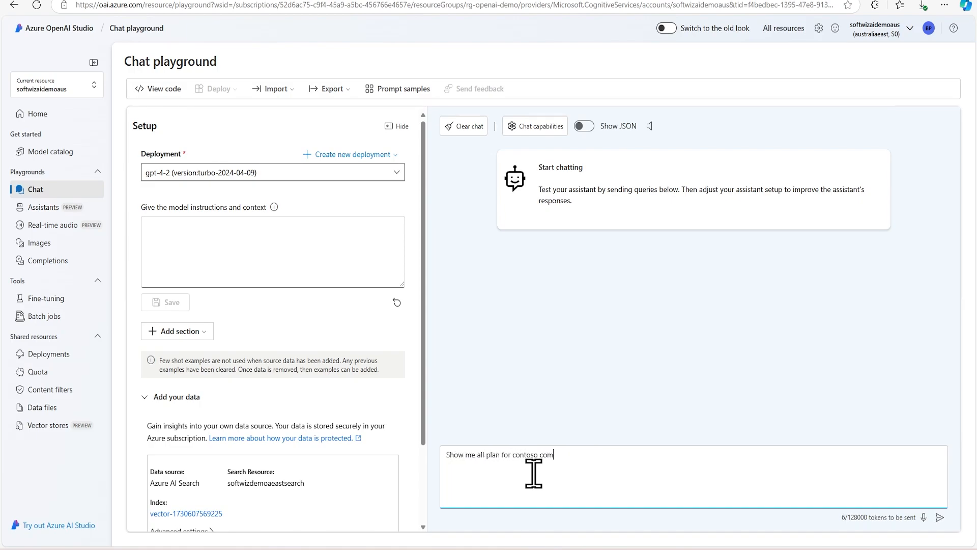
left_click(939, 517)
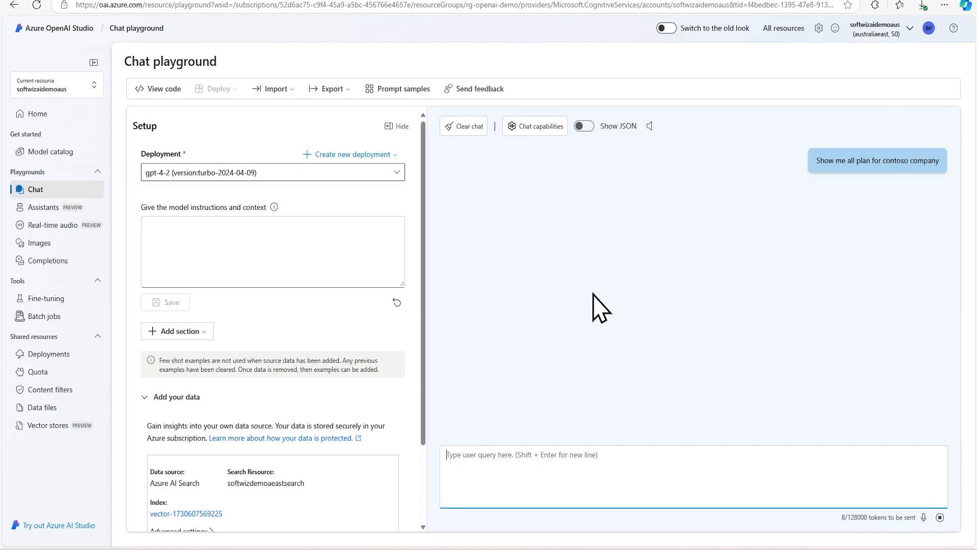
mouse_move(603, 309)
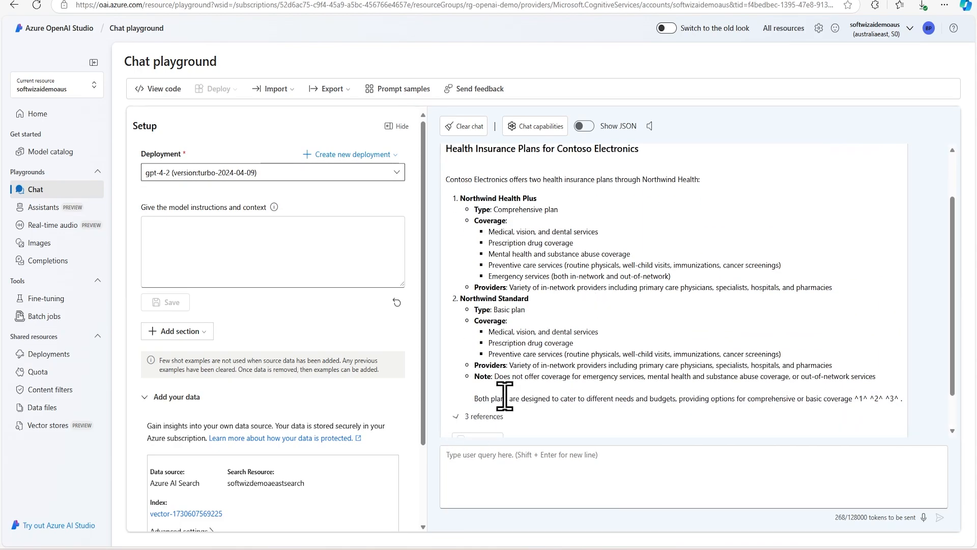
left_click(485, 416)
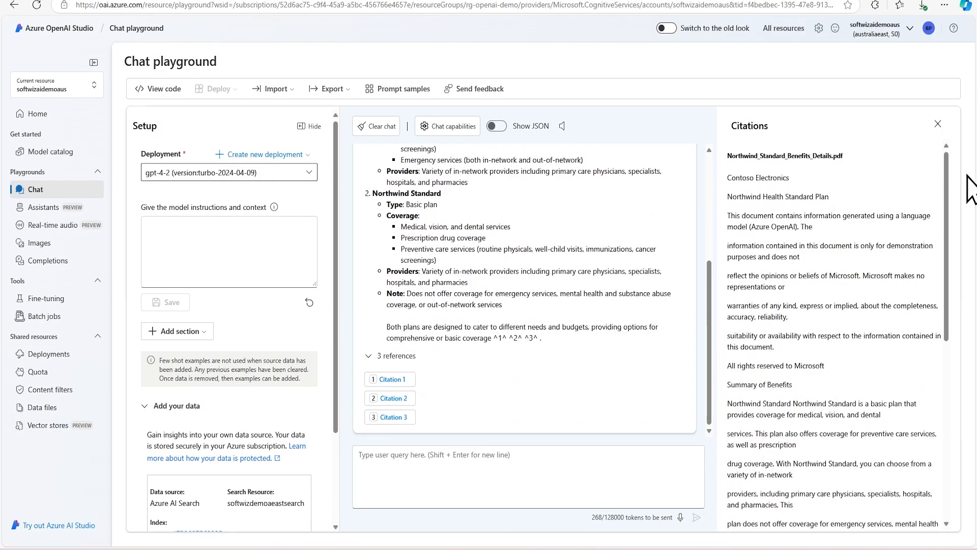
mouse_move(635, 305)
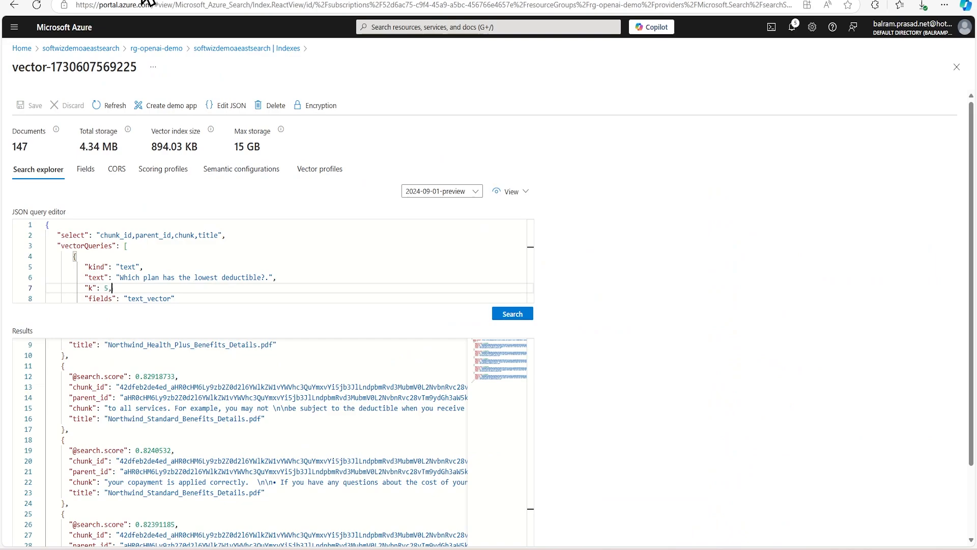
Copy the 'Which plan has the lowest deductible?' text from the Search explorer query.
double_click(129, 277)
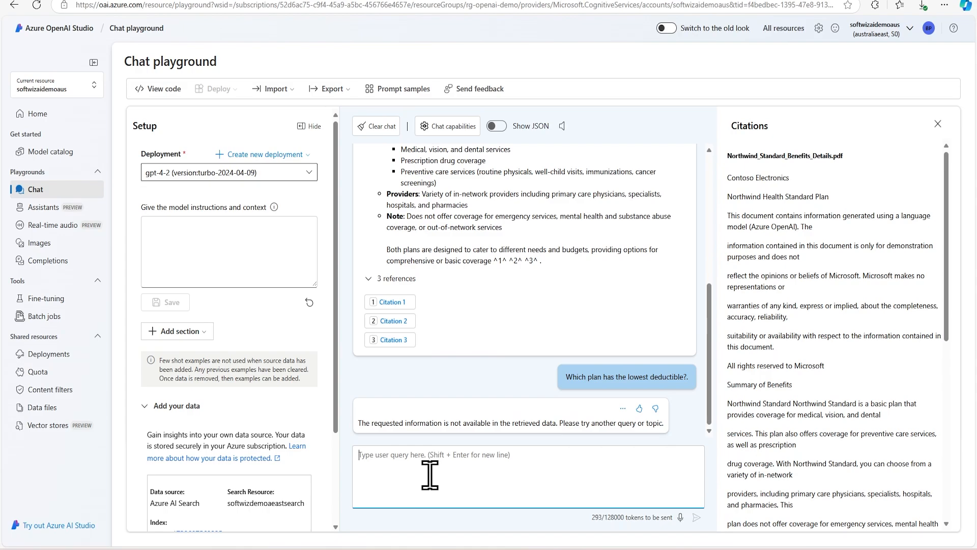
Ask the chat 'Which plan has the lowest deductible?' and begin typing 'which plan suppo'.
type("Which plan has the lowest deductible?")
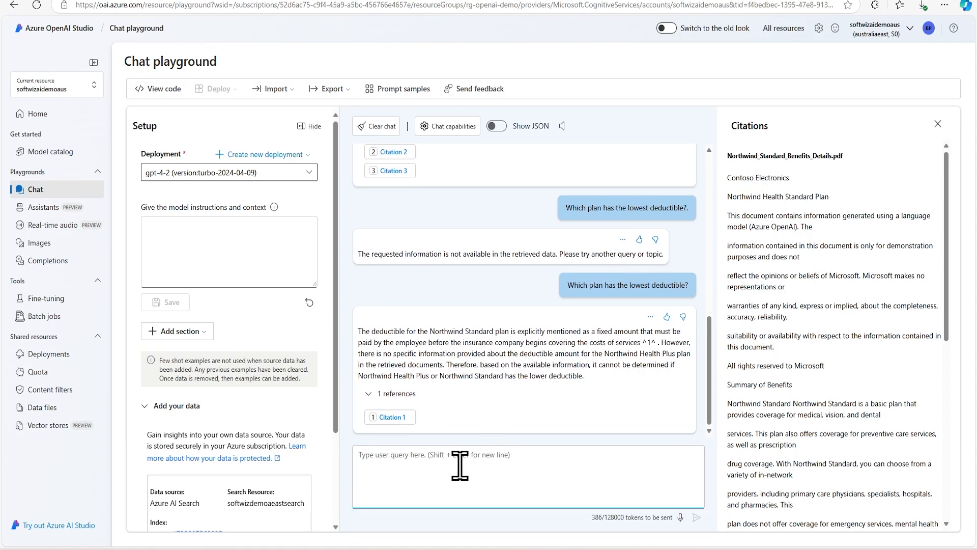
type("which")
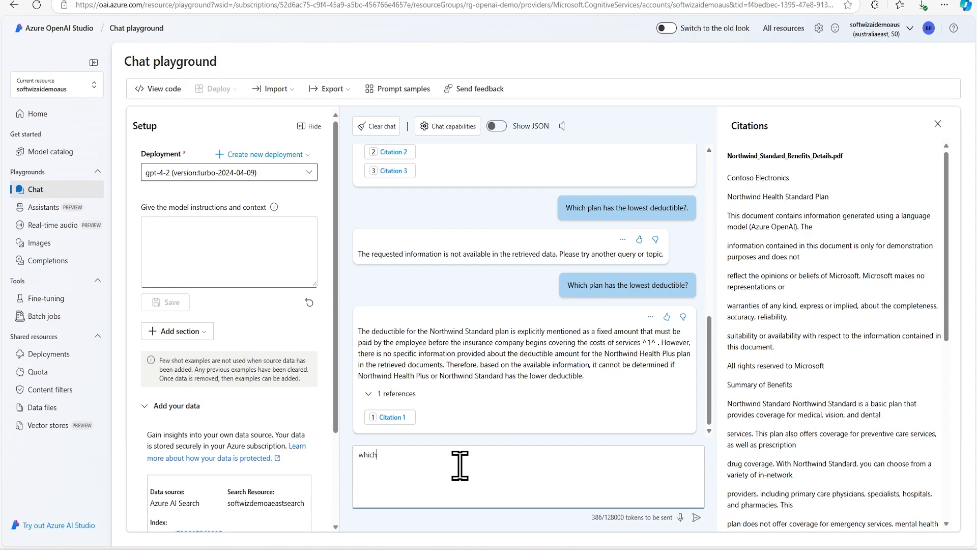
type("plan suppo")
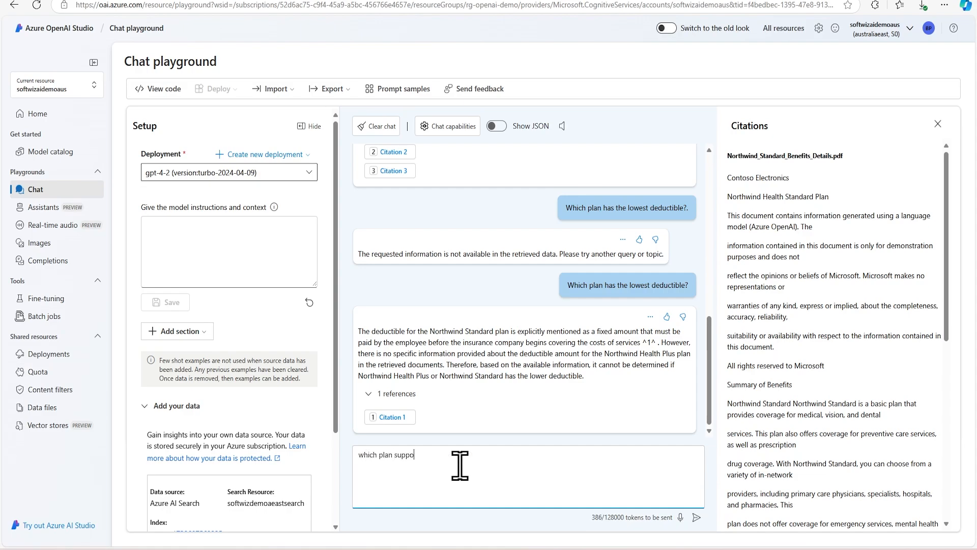